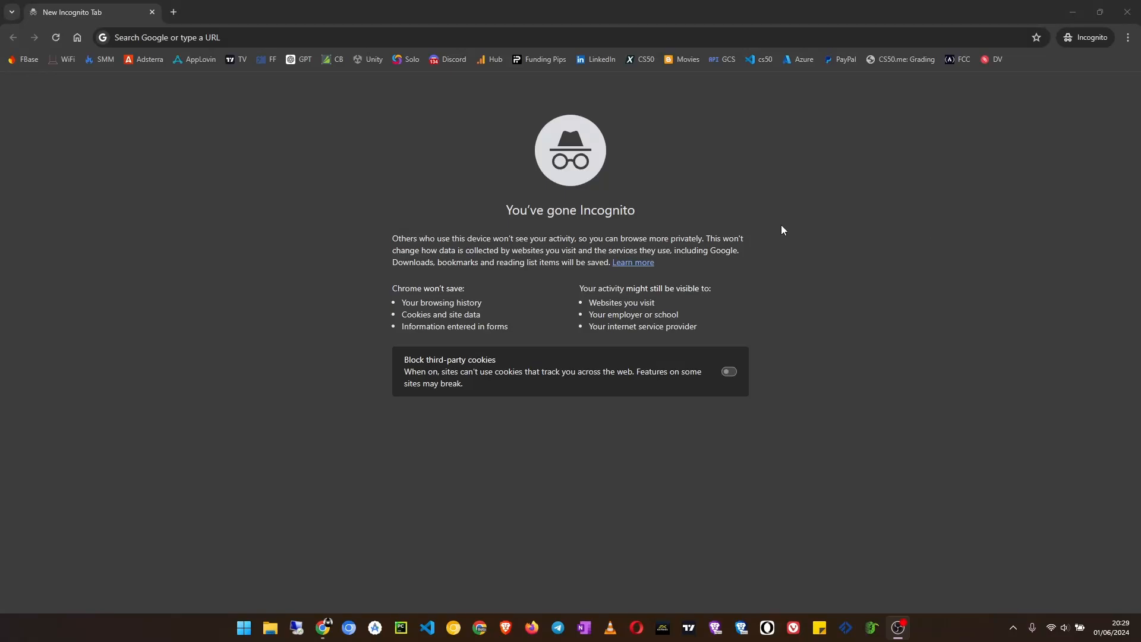
mouse_move(658, 202)
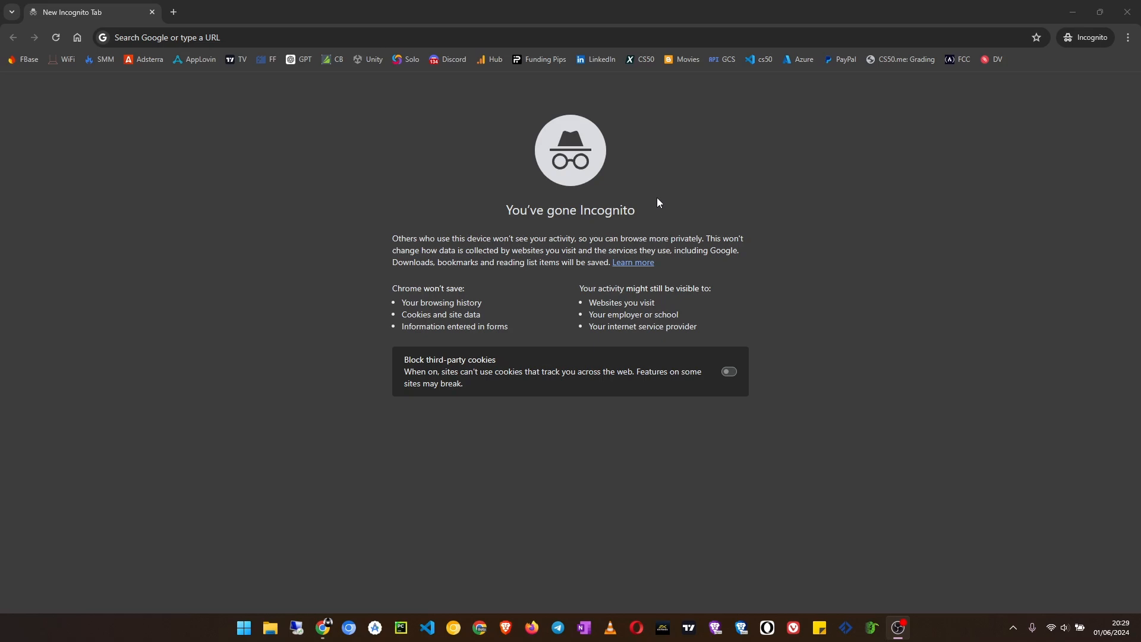
mouse_move(1063, 22)
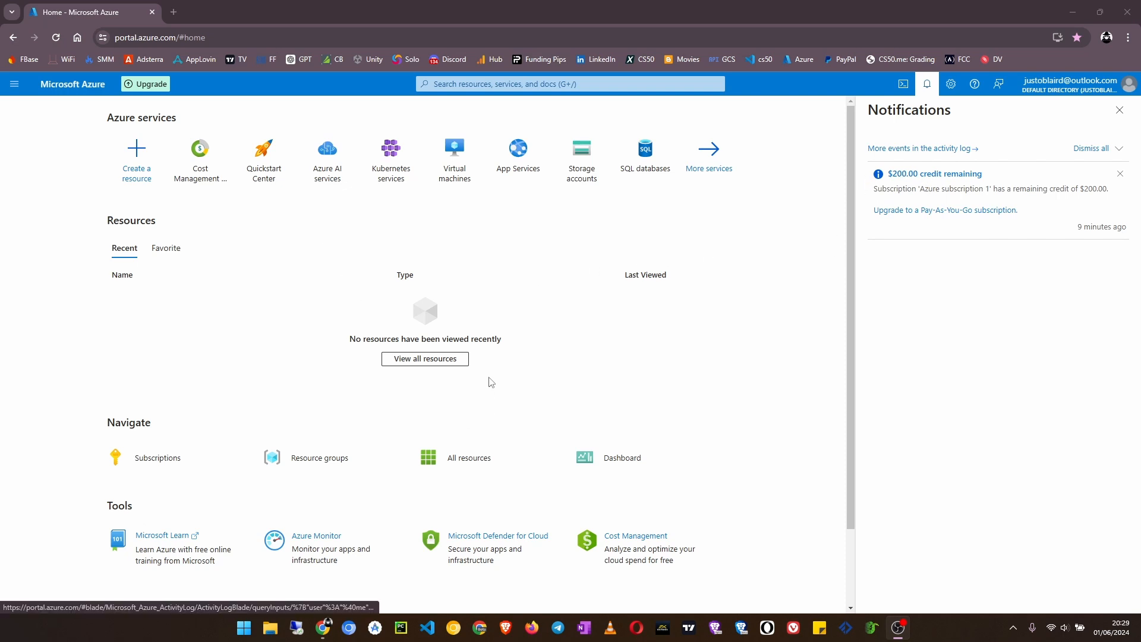
mouse_move(935, 173)
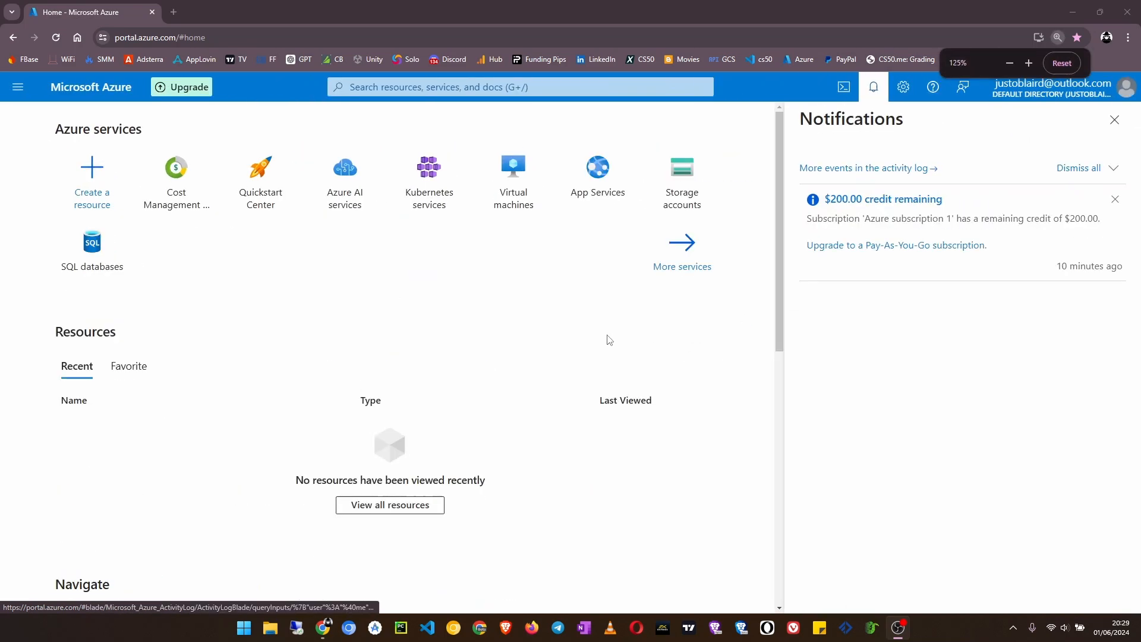
Step: Load outlook.com in the incognito browser tab
left_click(1008, 63)
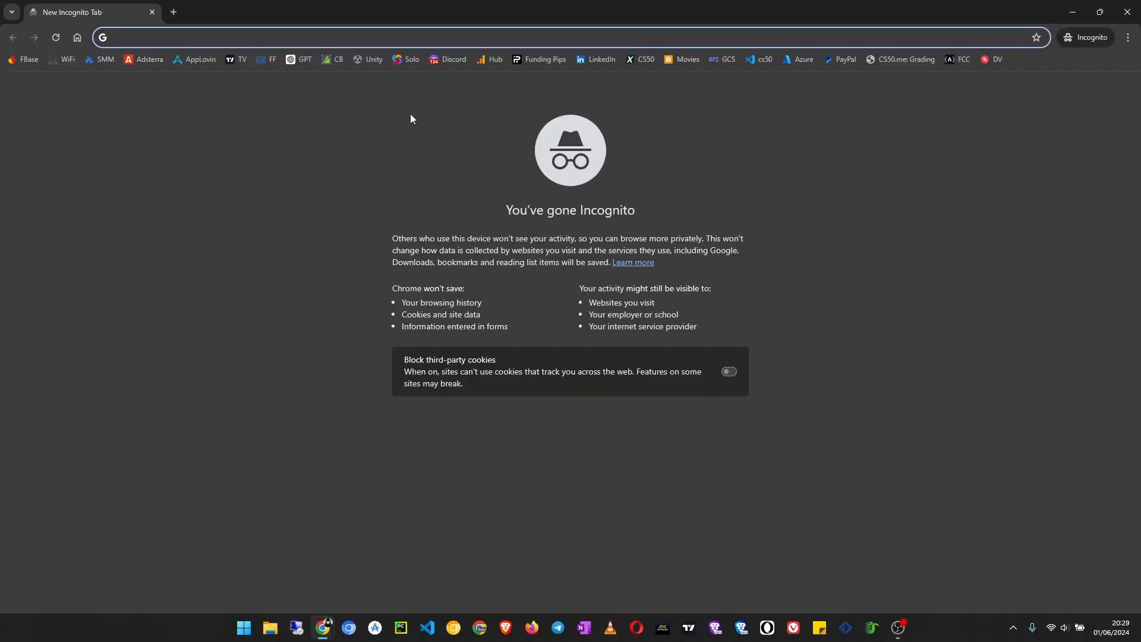
type("outlook.com")
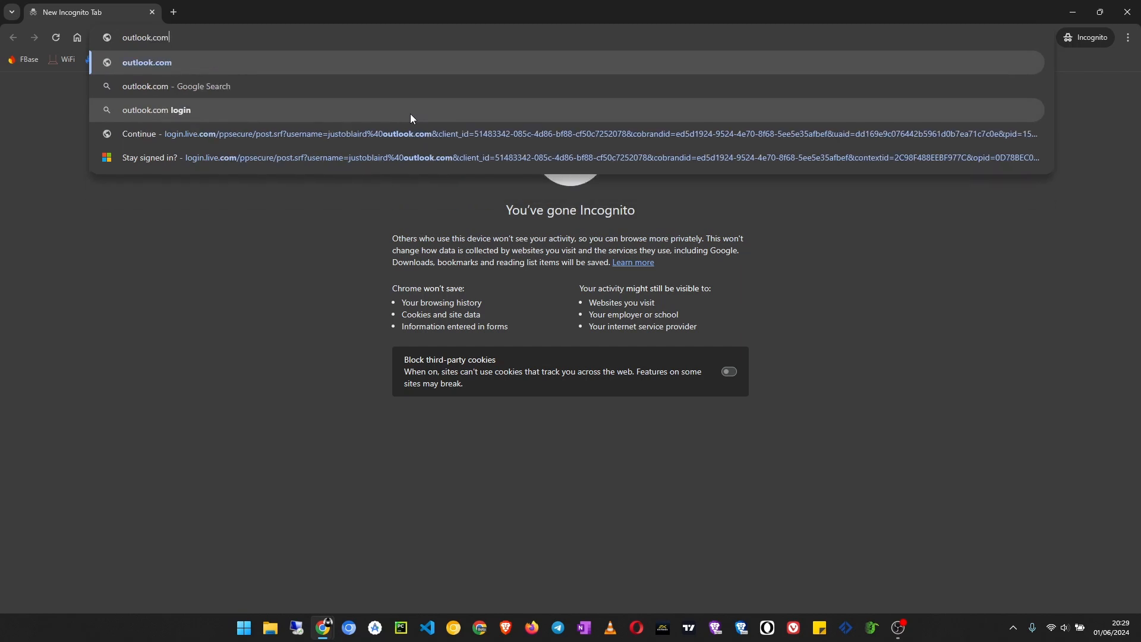
key("Return")
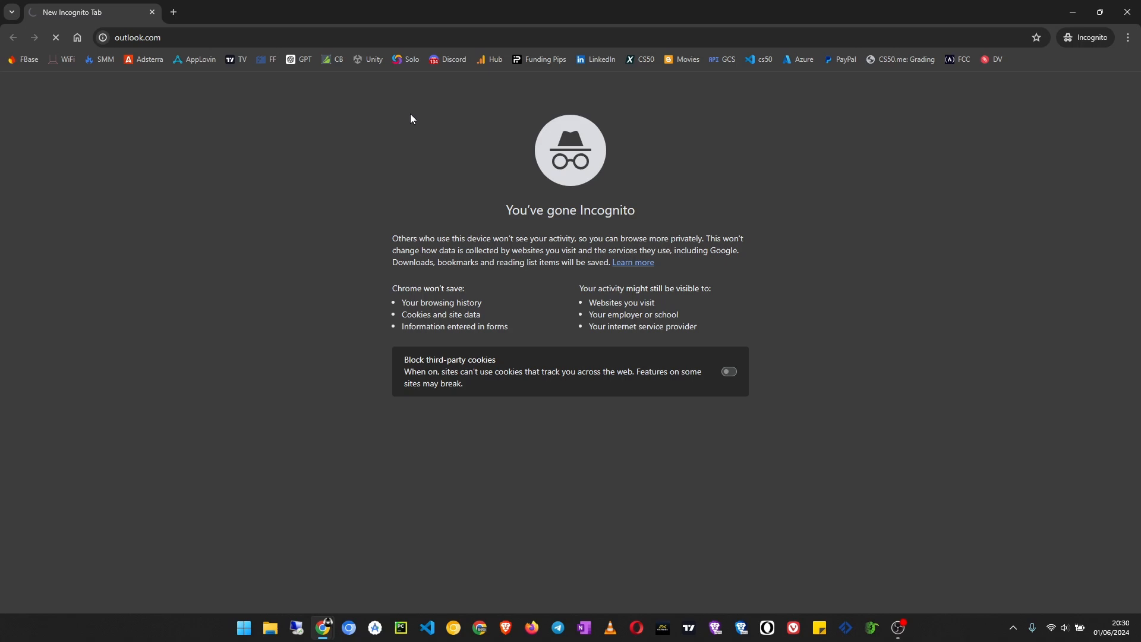
mouse_move(301, 330)
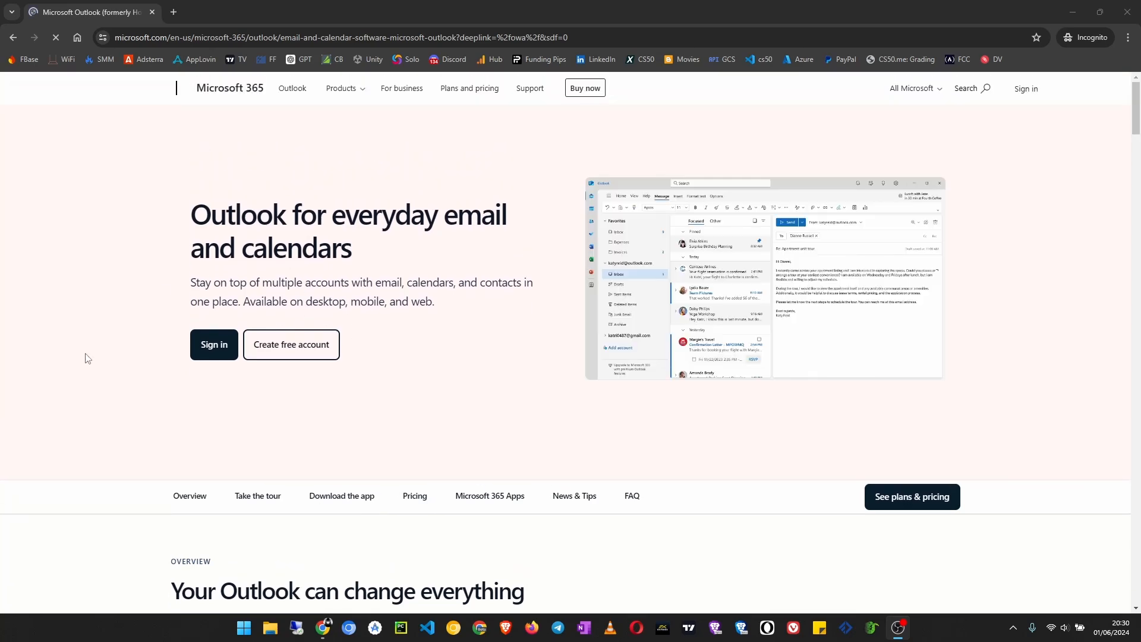
mouse_move(306, 347)
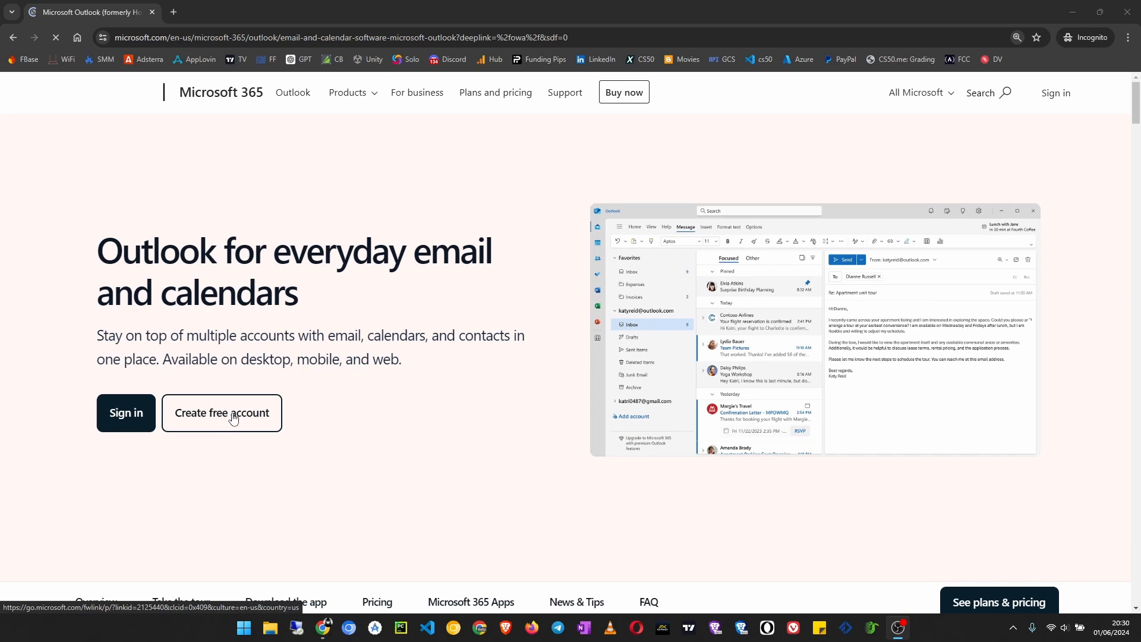
left_click(221, 412)
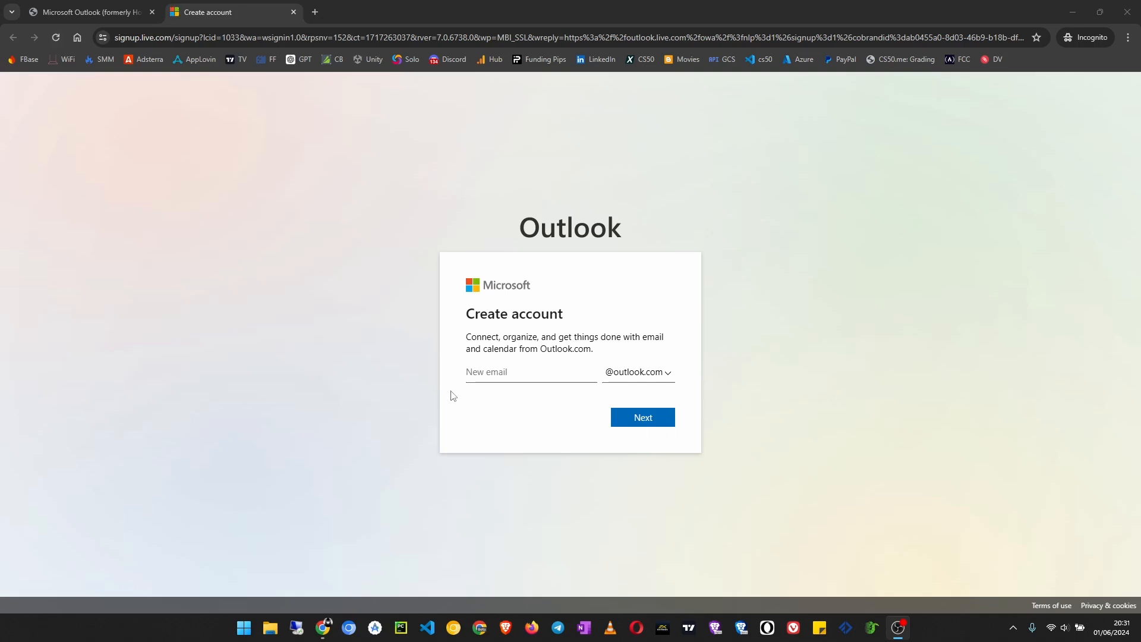
mouse_move(622, 400)
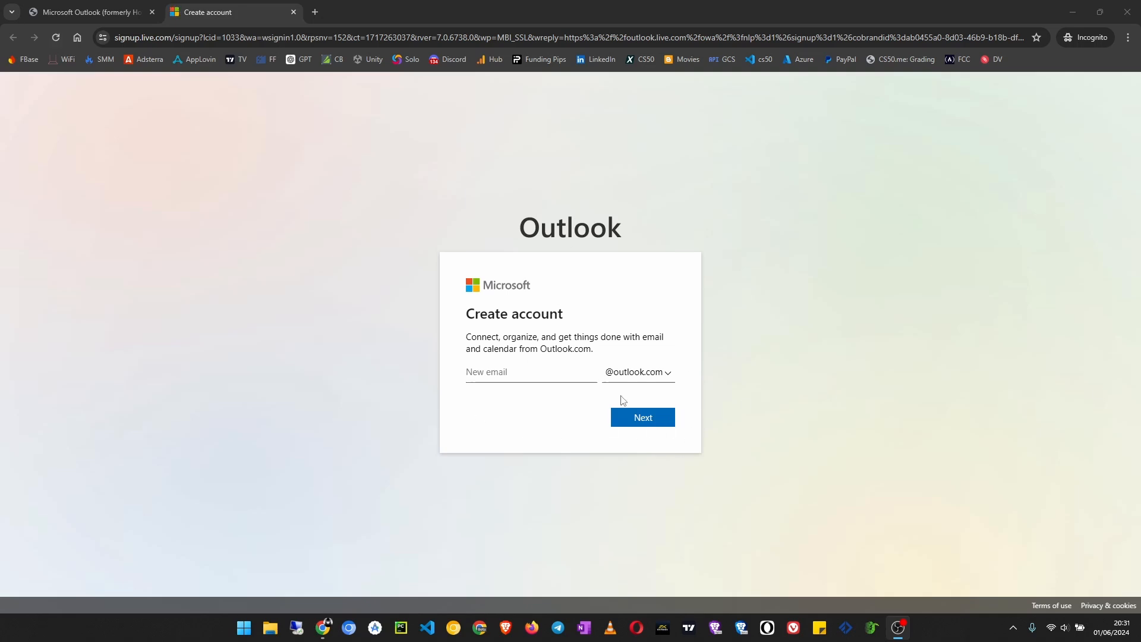
mouse_move(661, 378)
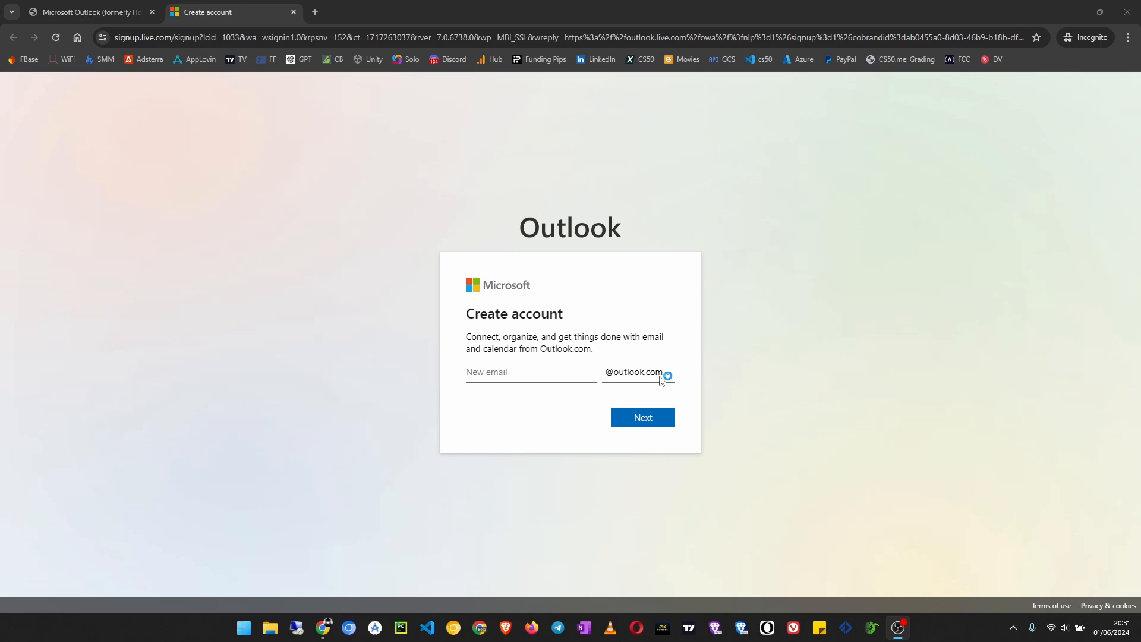
left_click(635, 372)
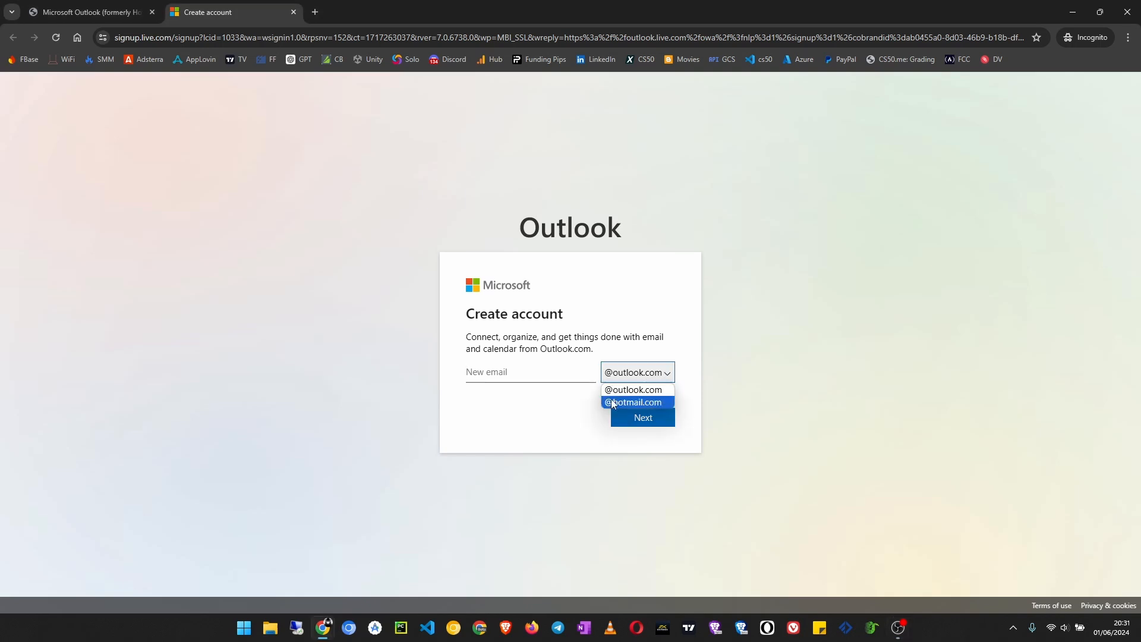
mouse_move(633, 389)
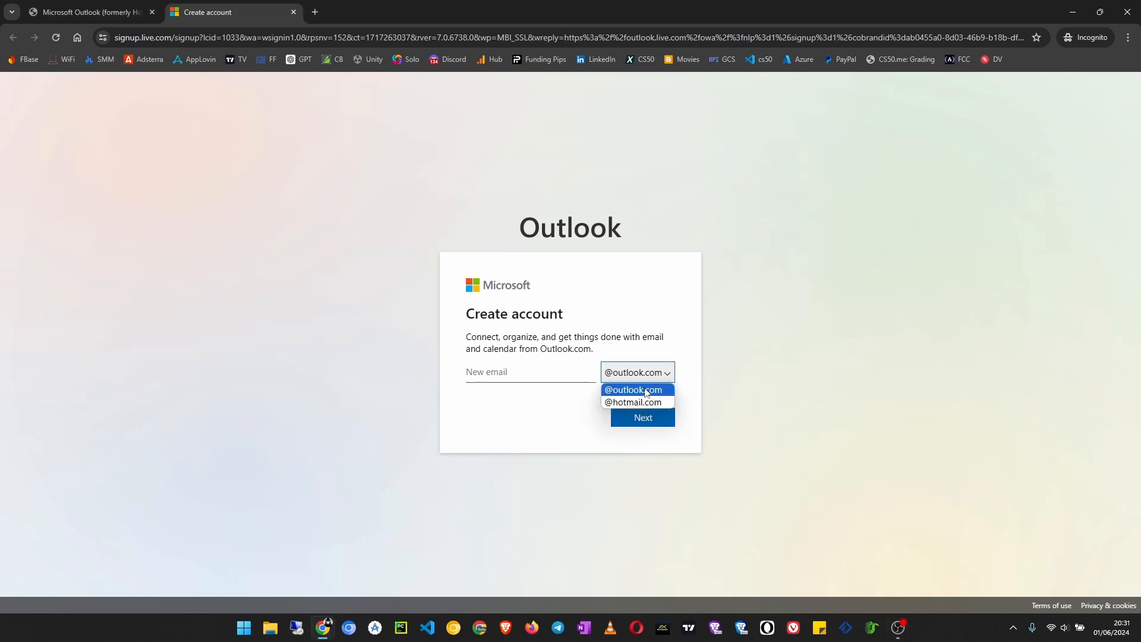
mouse_move(629, 373)
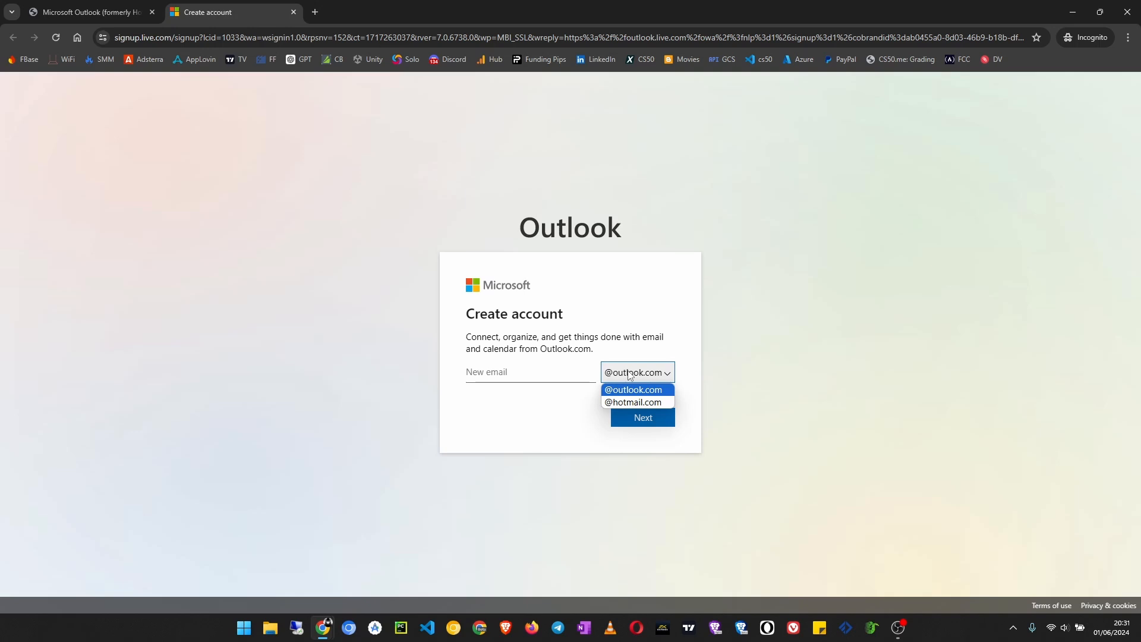
left_click(632, 389)
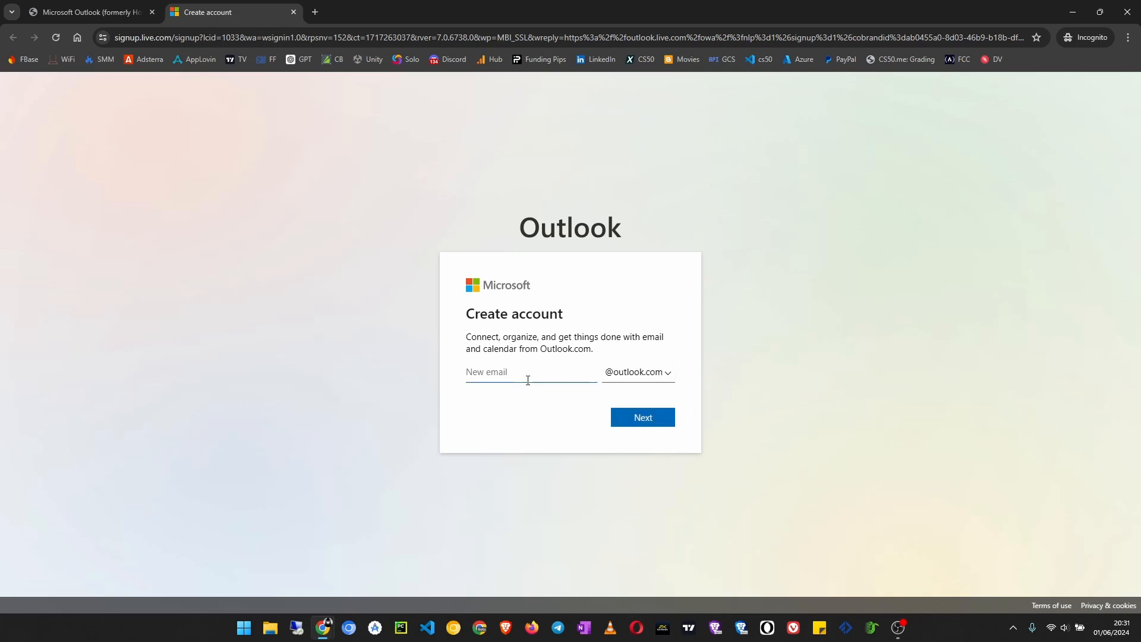
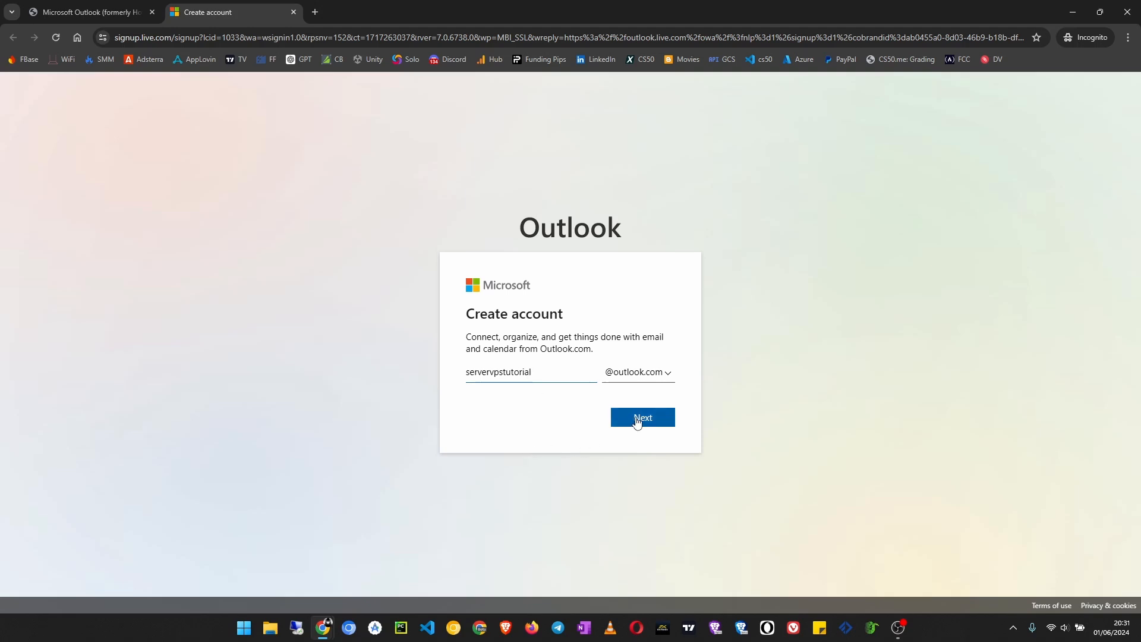
left_click(642, 417)
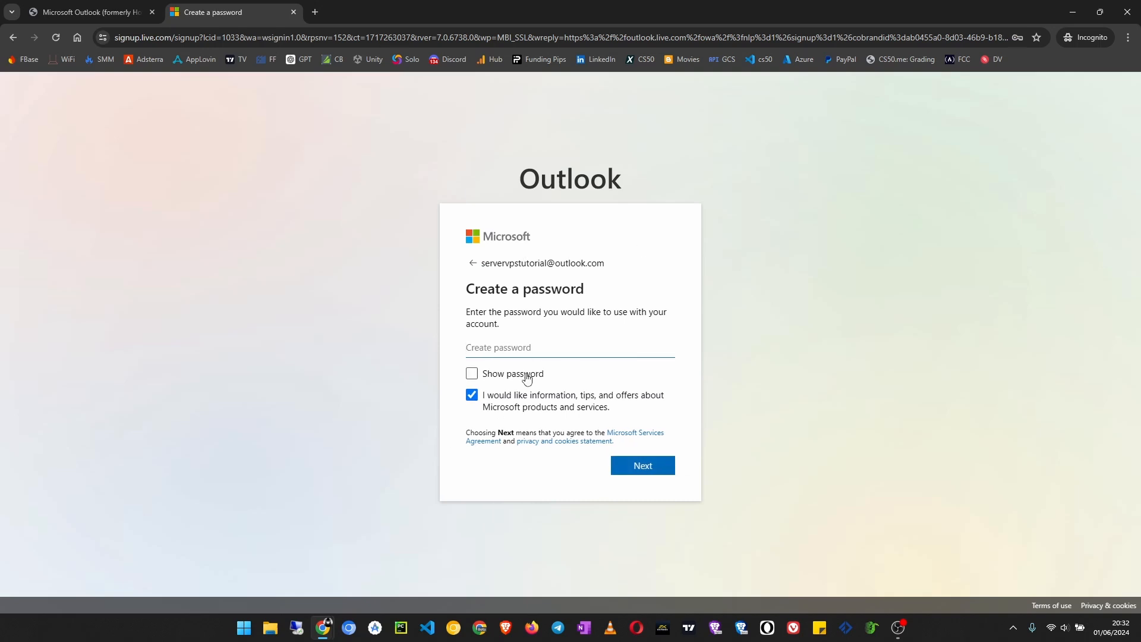
Step: Set and submit a password for the new account
type("••")
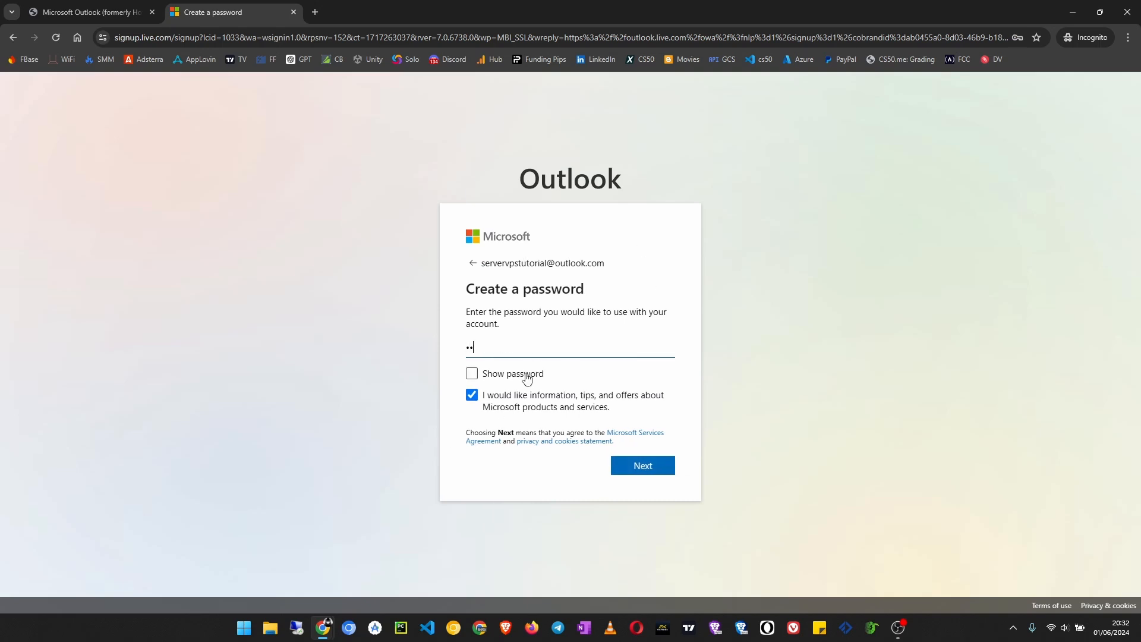
type("password")
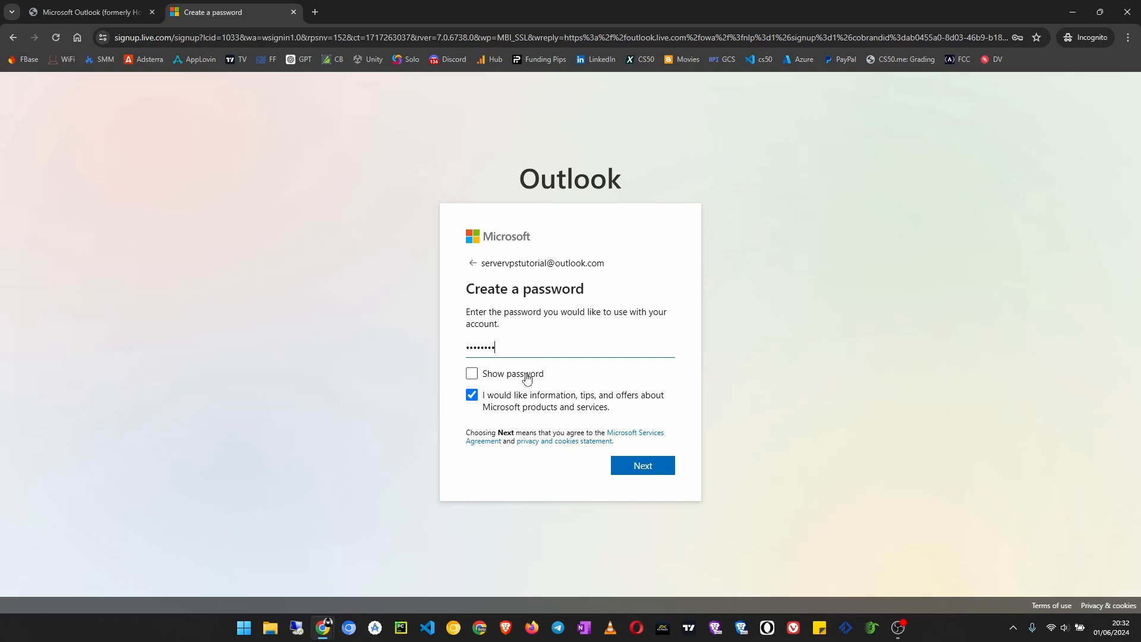
left_click(642, 465)
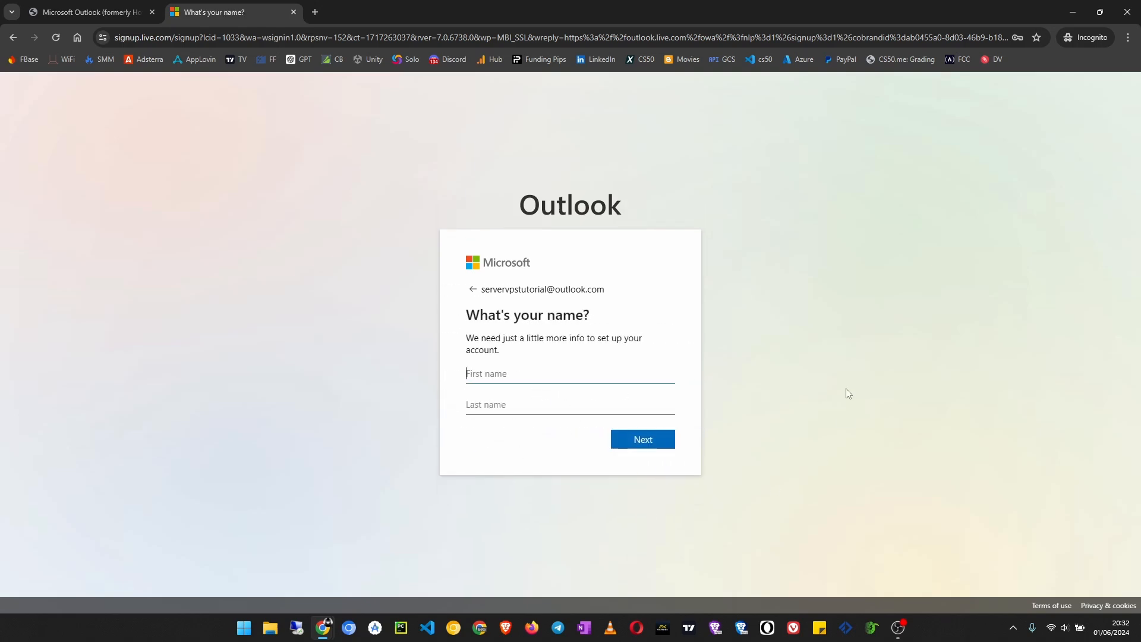
Step: Enter the first and last name (Server Tutorial) and continue
type("Server")
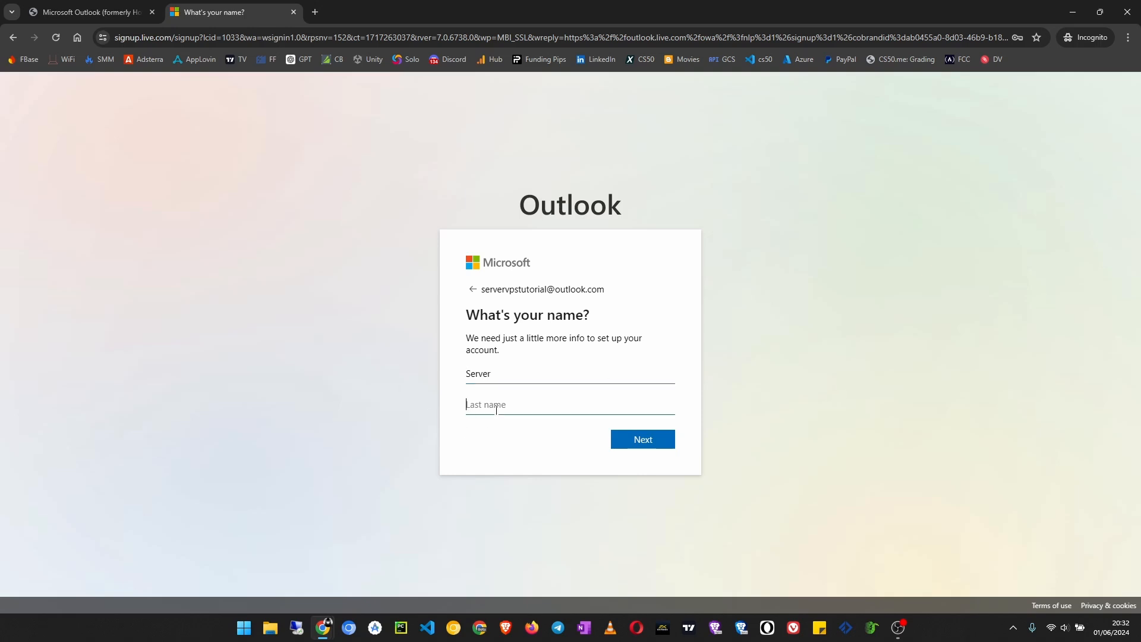
type("Tuto")
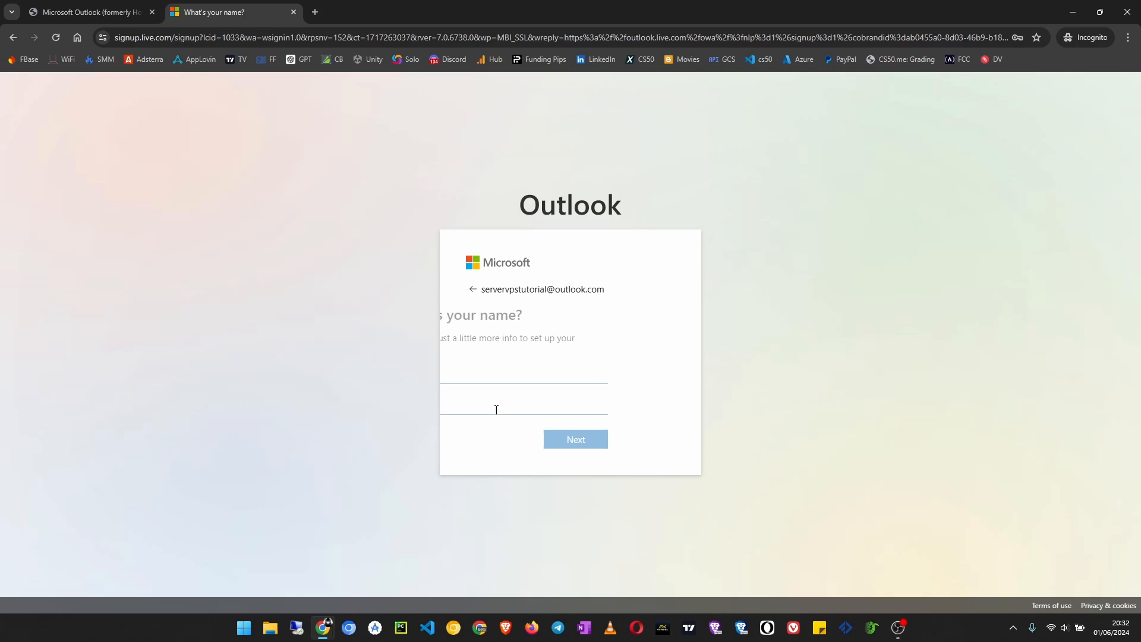
left_click(575, 439)
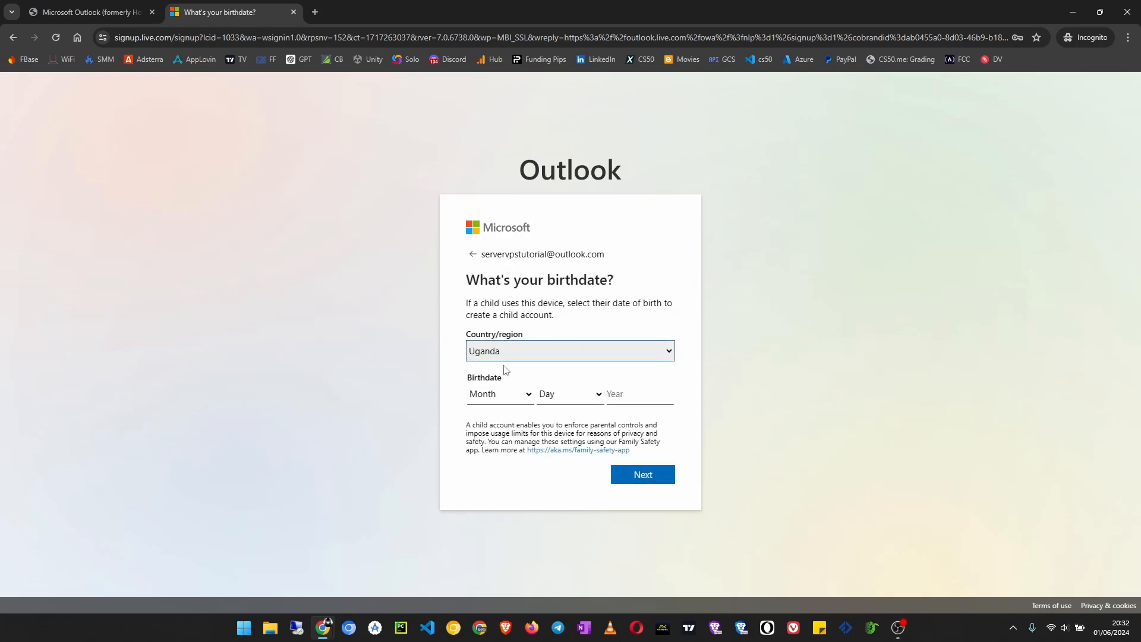
Step: Fill in the birth month and year 1999 and submit the birthdate
left_click(499, 393)
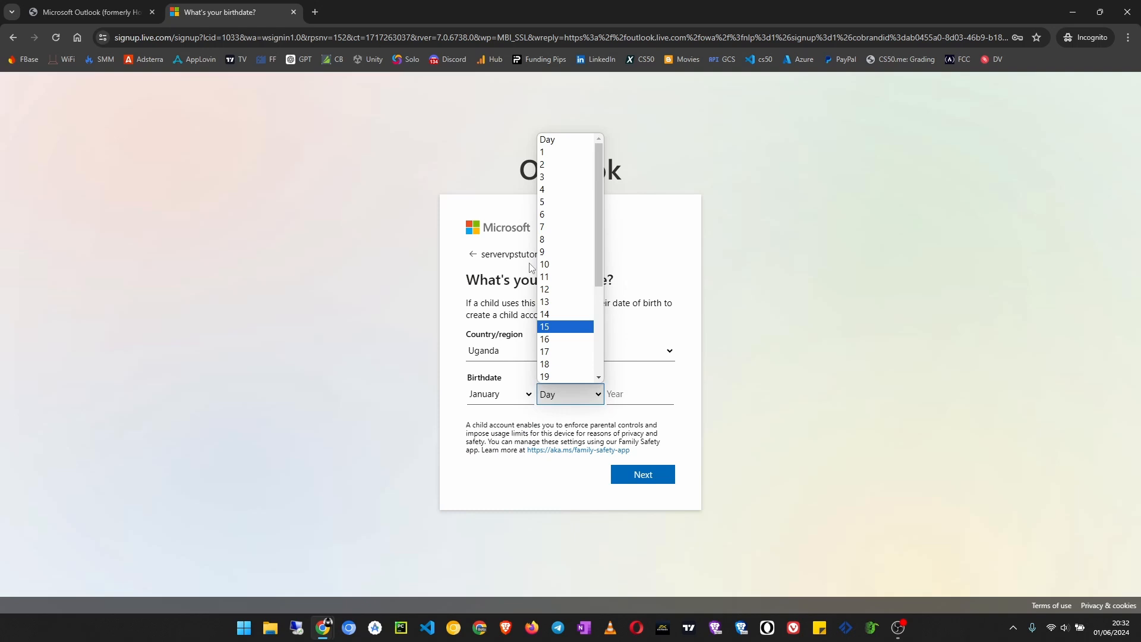
left_click(544, 277)
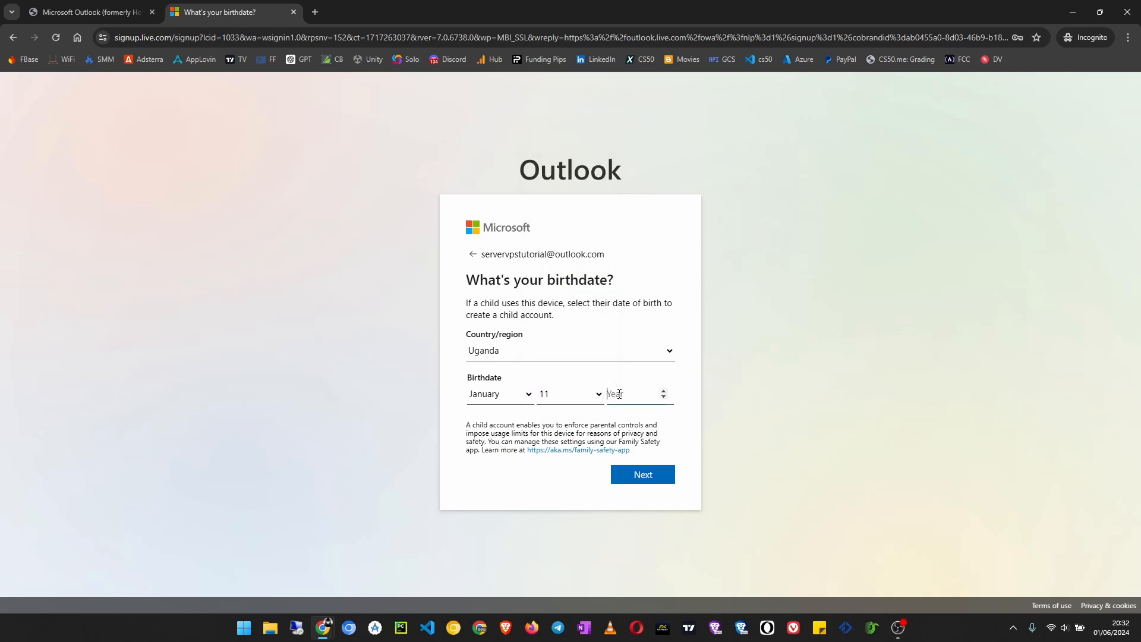
type("1999")
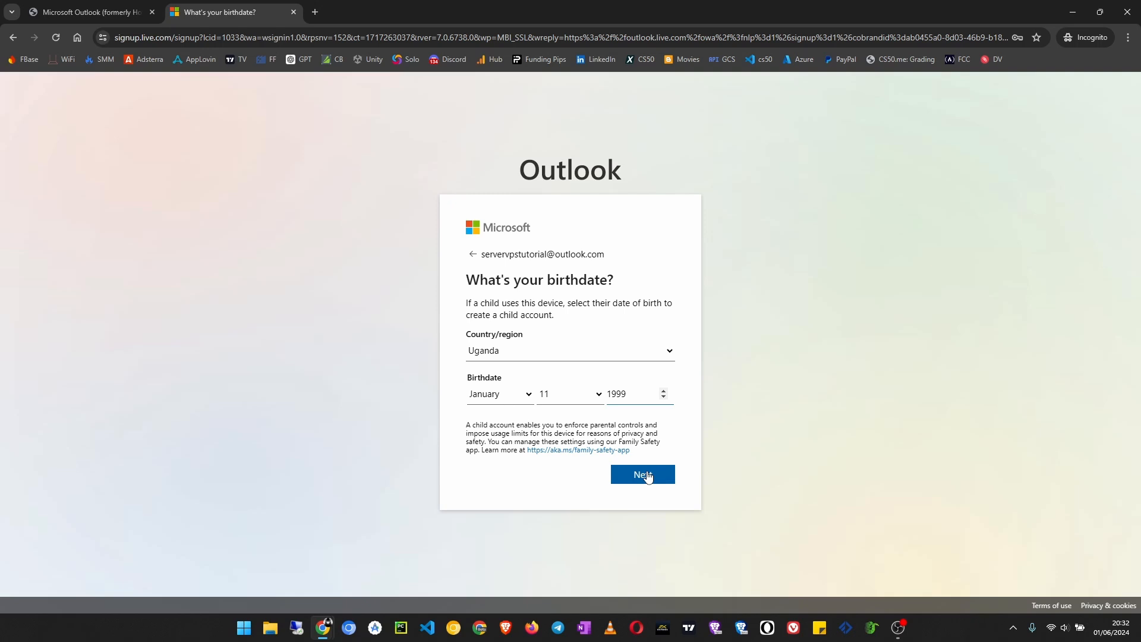
left_click(641, 474)
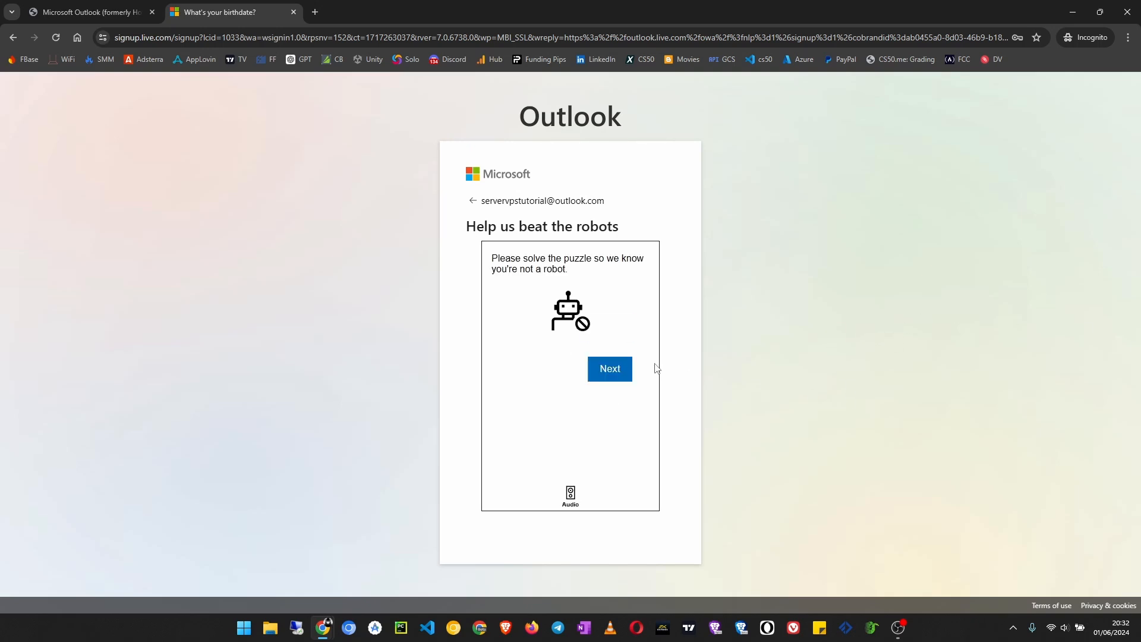
Step: Solve the robot check by rotating the object to face the hand
left_click(609, 369)
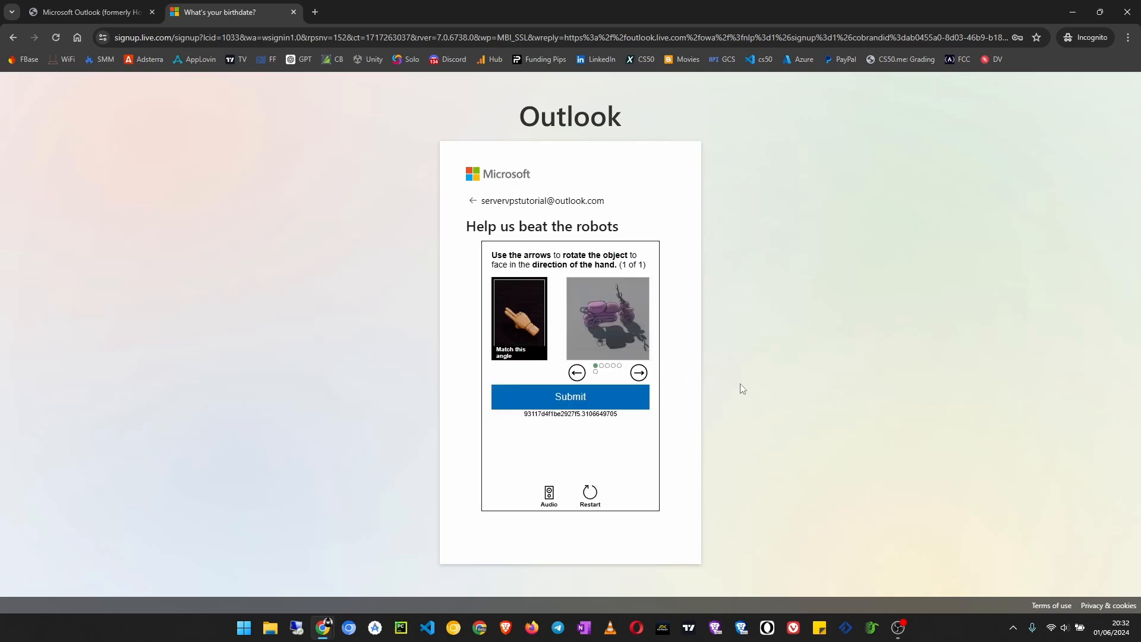
left_click(576, 372)
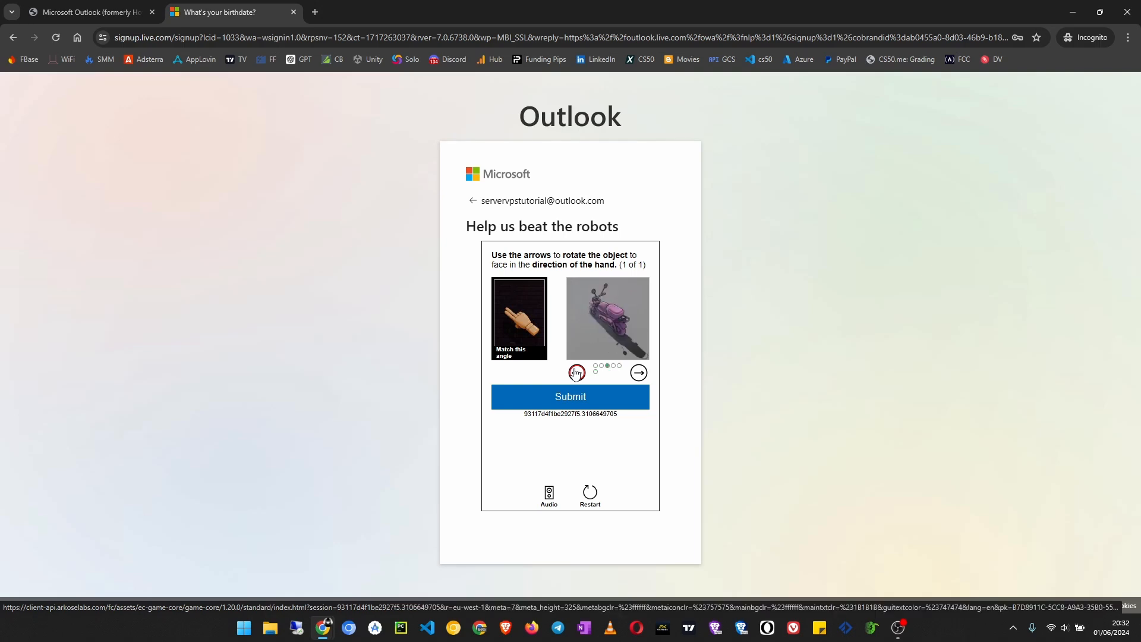
left_click(570, 396)
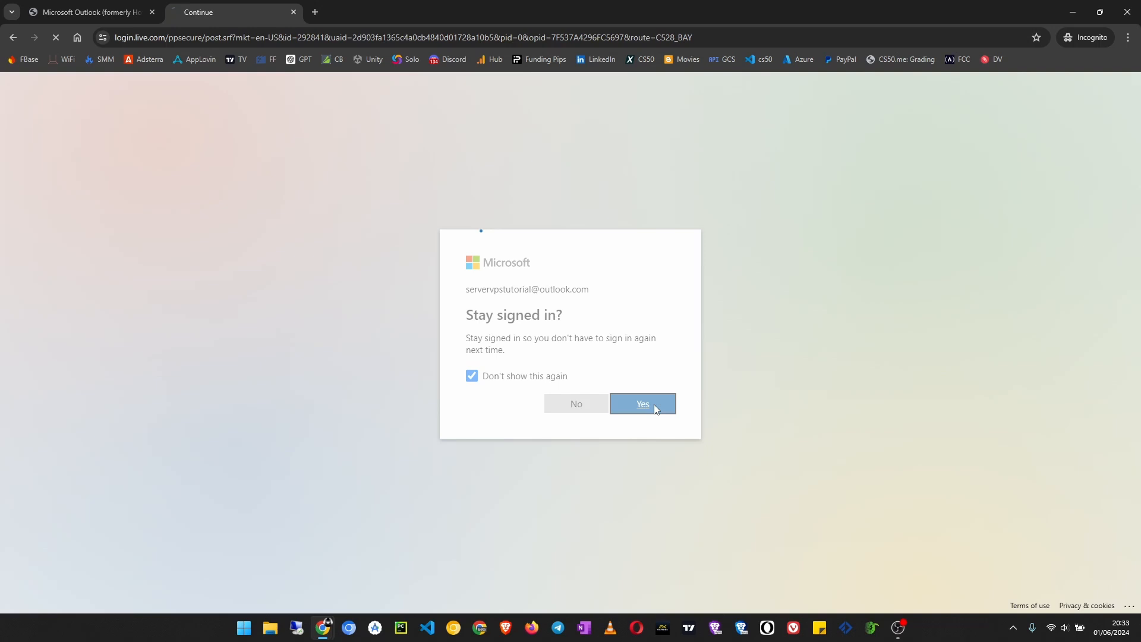
Step: Choose to stay signed in and open the new Outlook mailbox
left_click(641, 404)
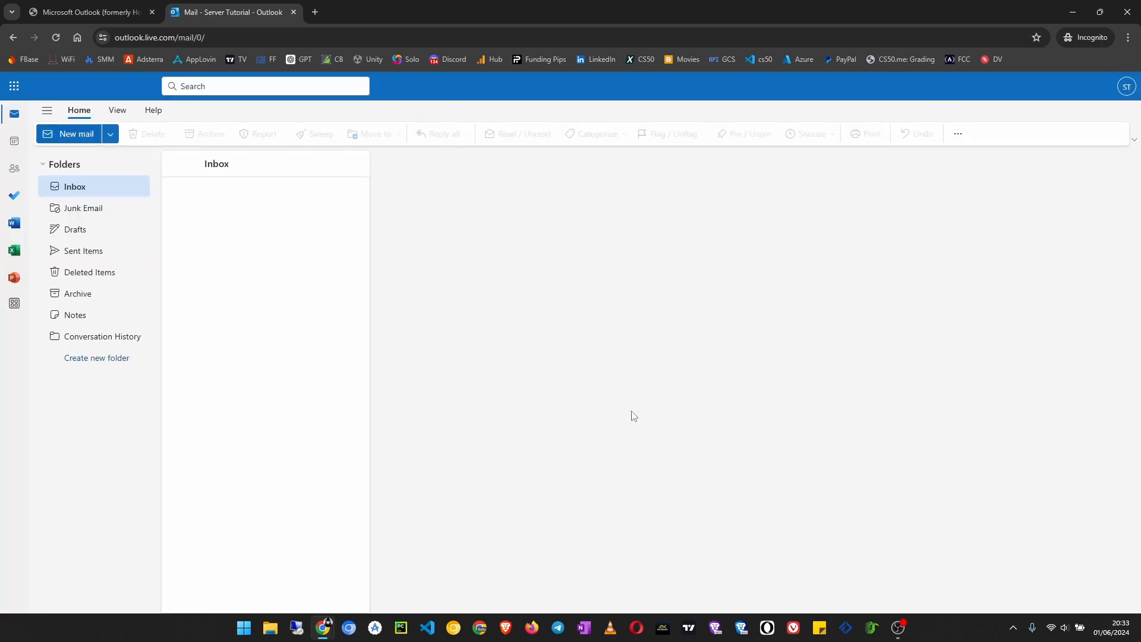
mouse_move(587, 405)
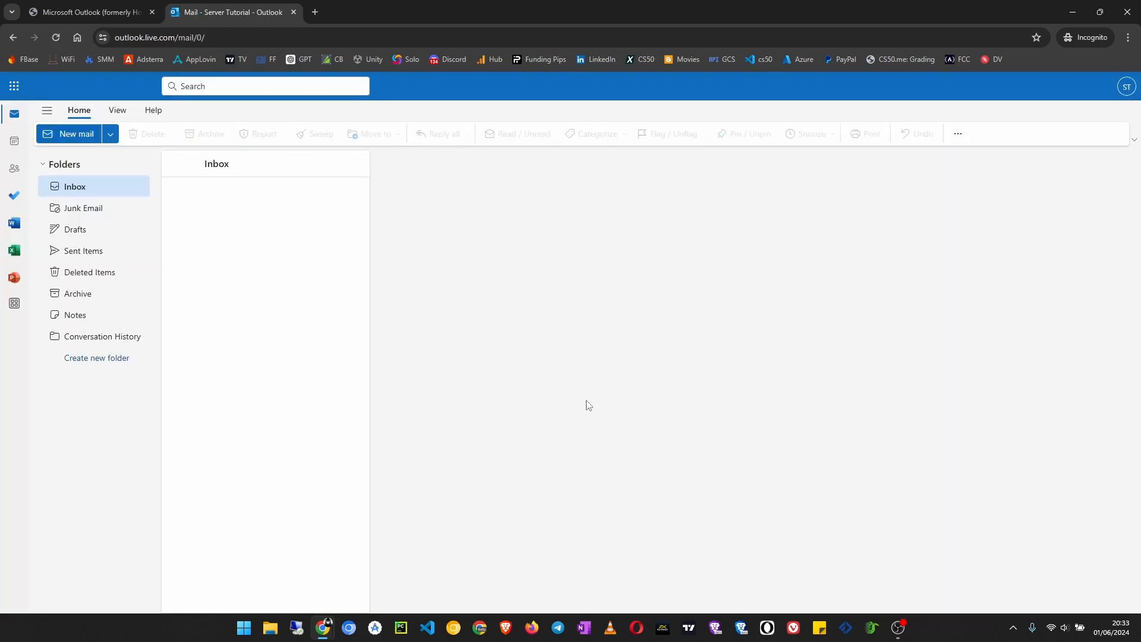
mouse_move(396, 356)
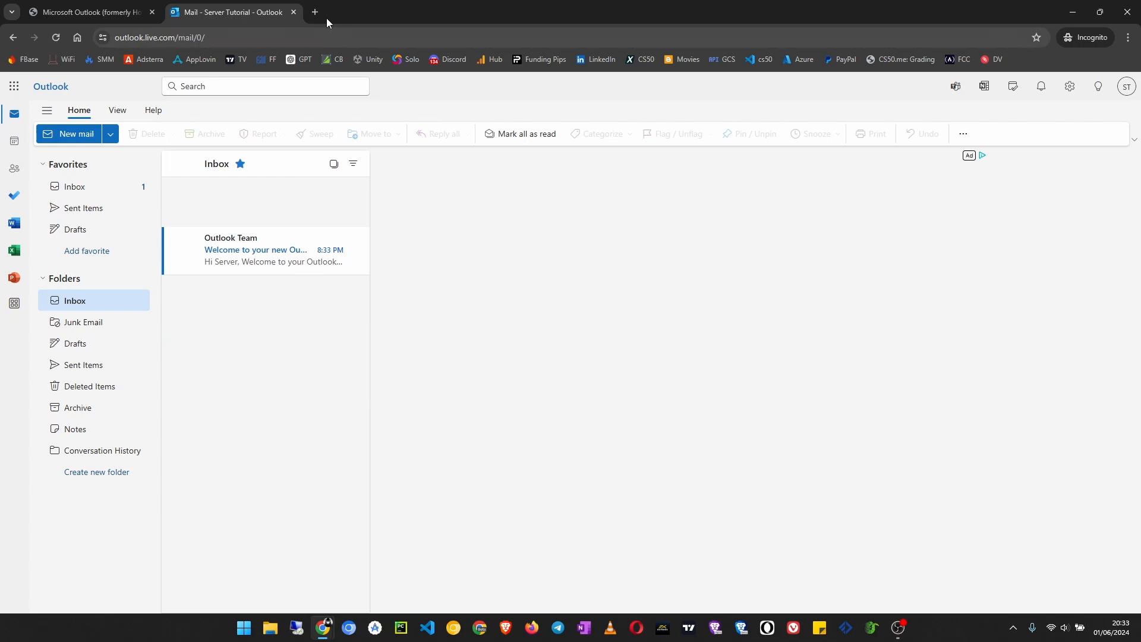
Step: Search Google for 'azure' in a new incognito tab
left_click(314, 12)
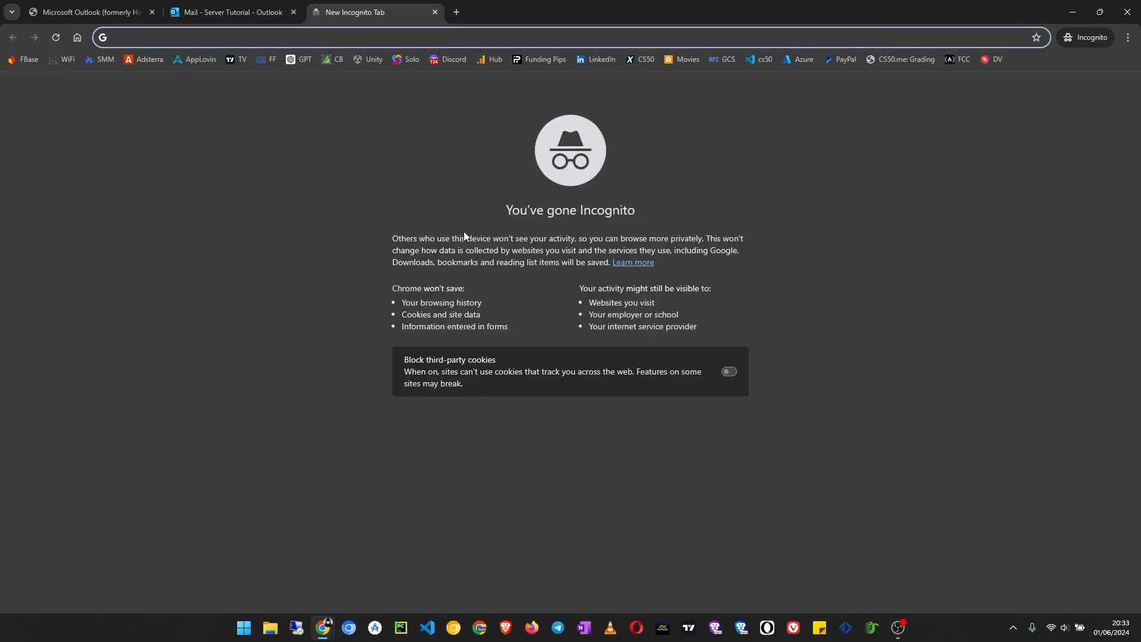
mouse_move(352, 144)
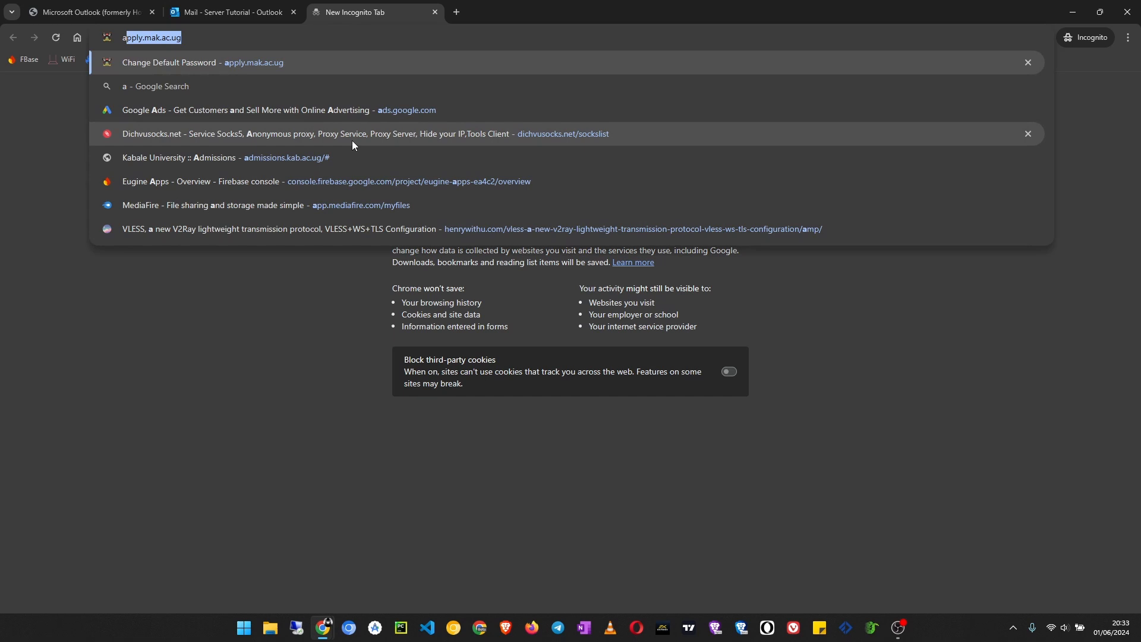
type("azure")
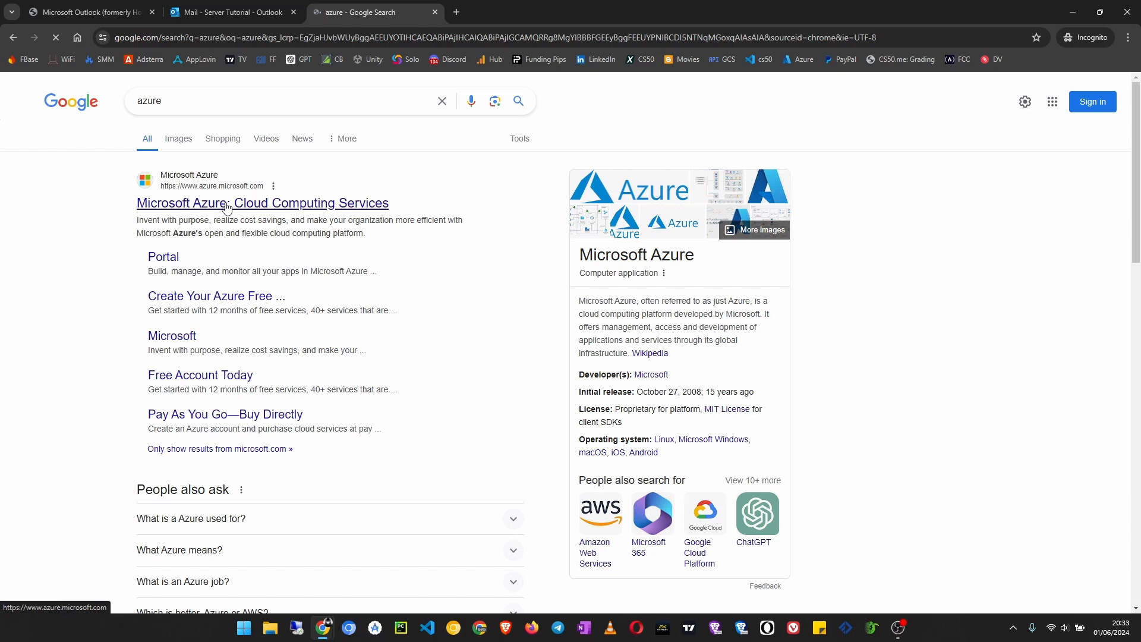
Step: Open the Microsoft Azure site and follow Try Azure for free and Start free to sign-in
left_click(262, 203)
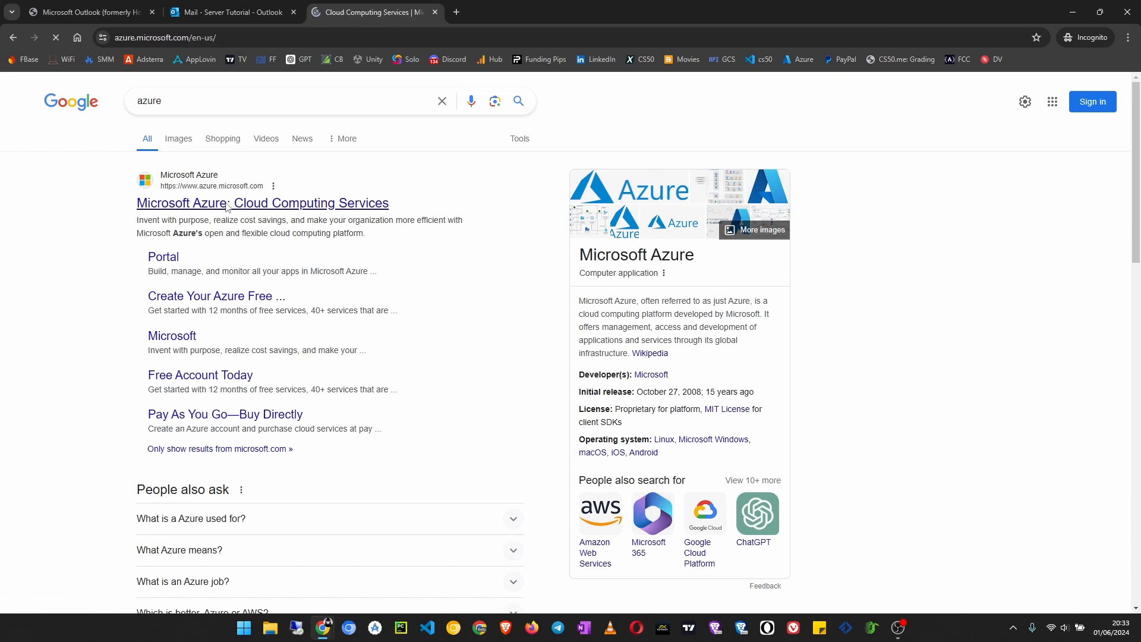
left_click(262, 203)
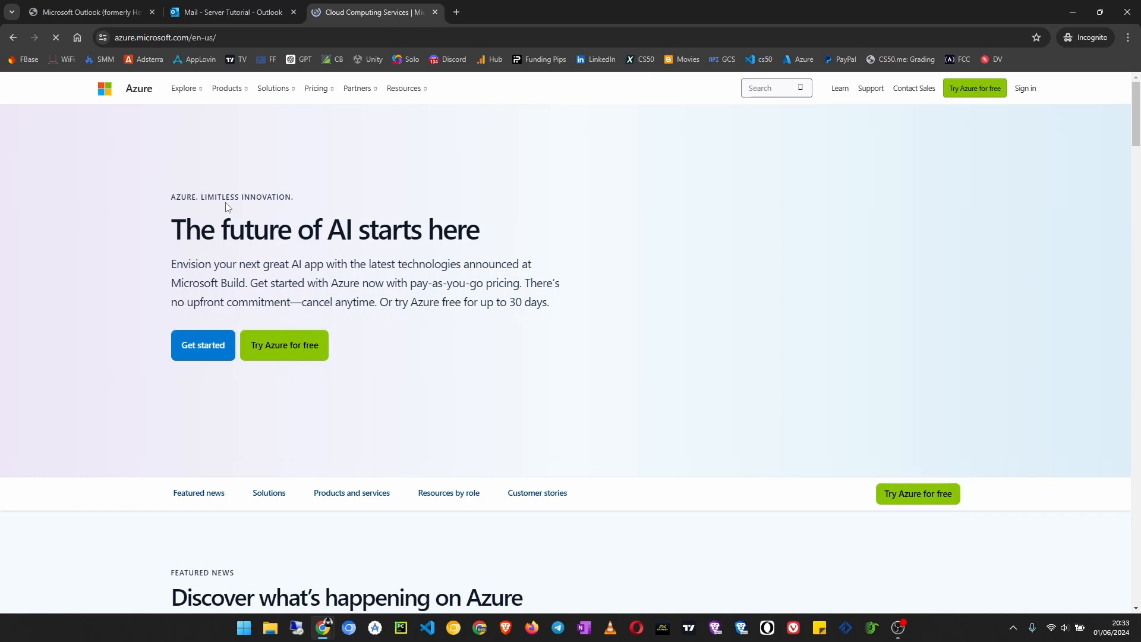
mouse_move(284, 344)
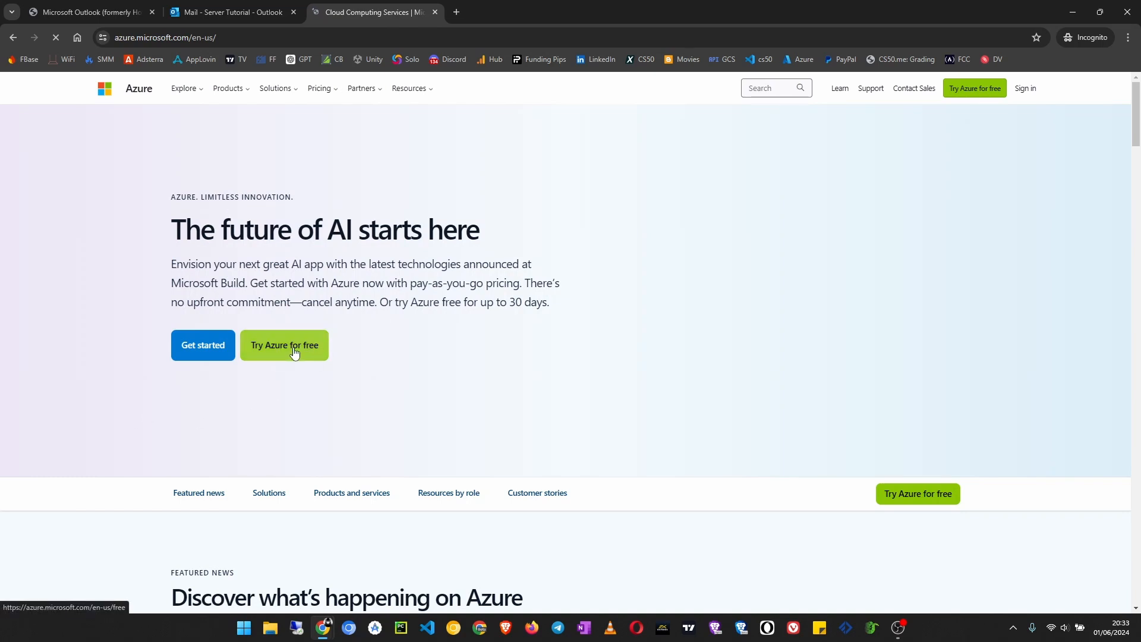
left_click(284, 345)
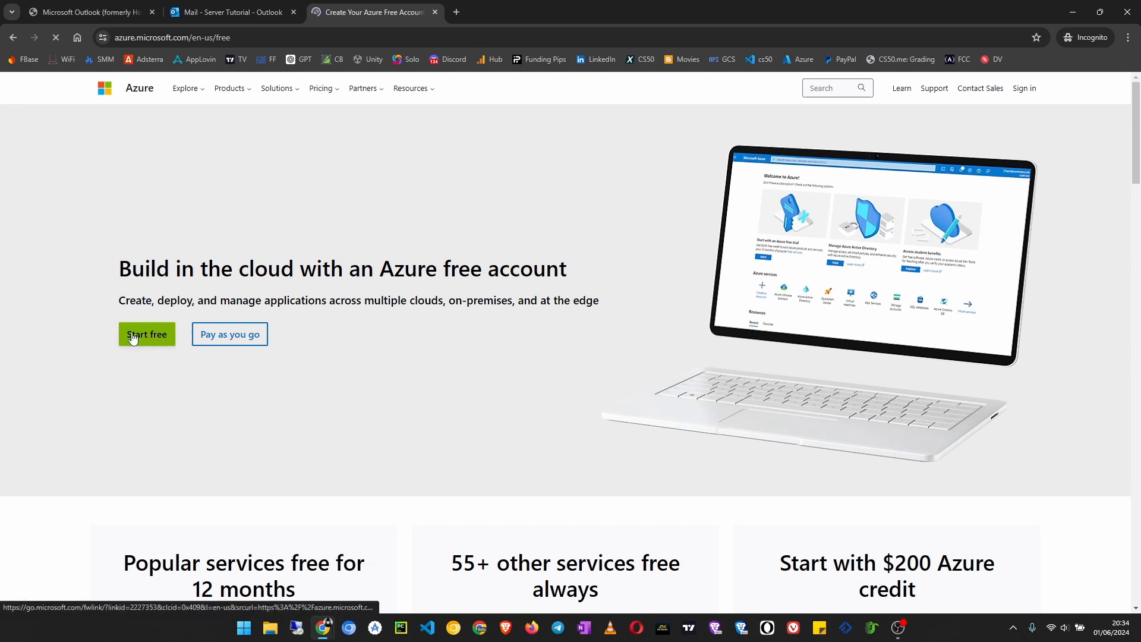
left_click(146, 334)
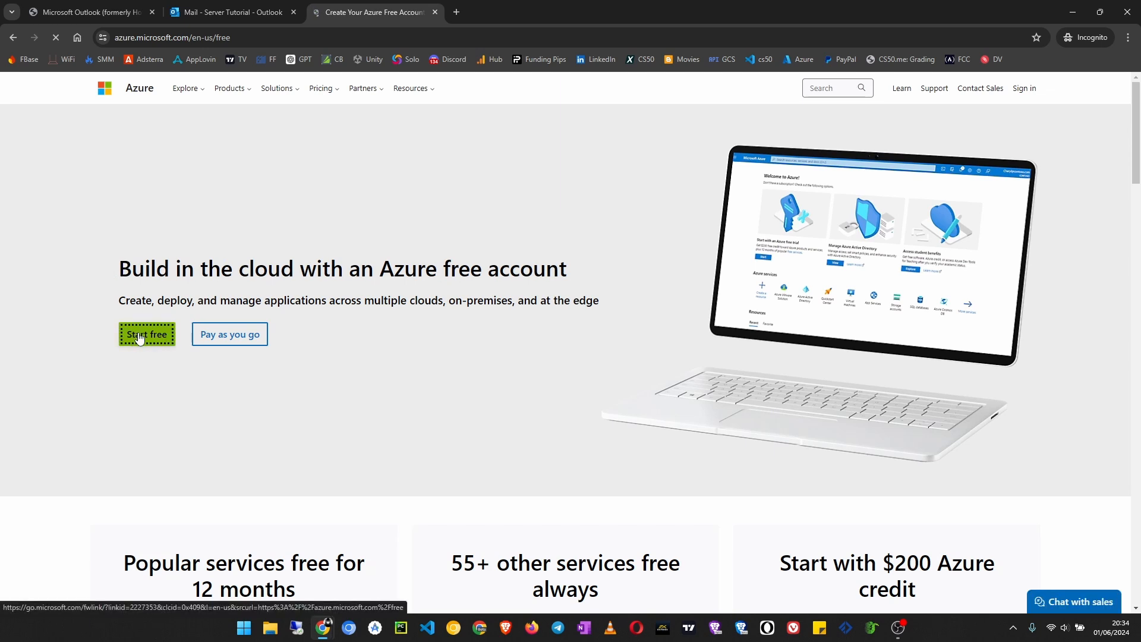
left_click(146, 334)
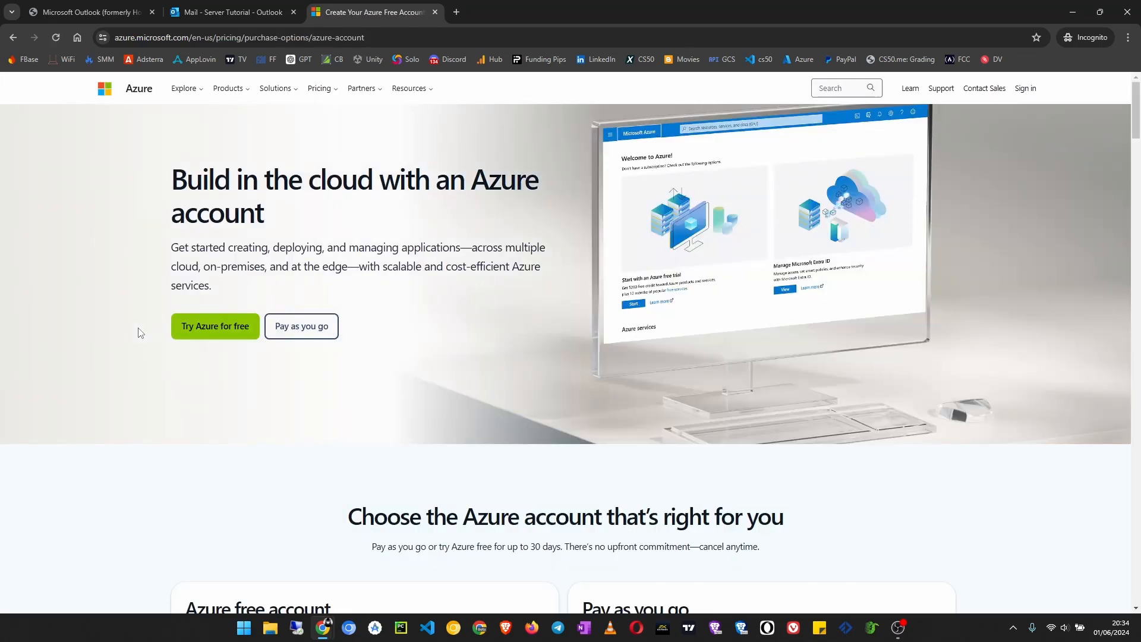
mouse_move(215, 326)
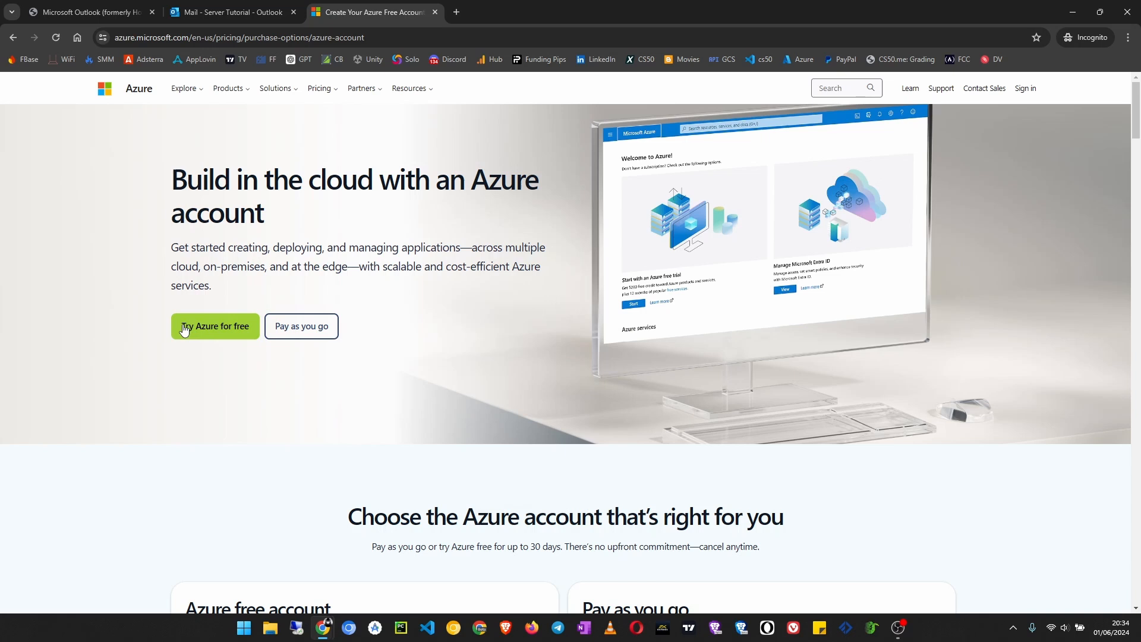
mouse_move(206, 329)
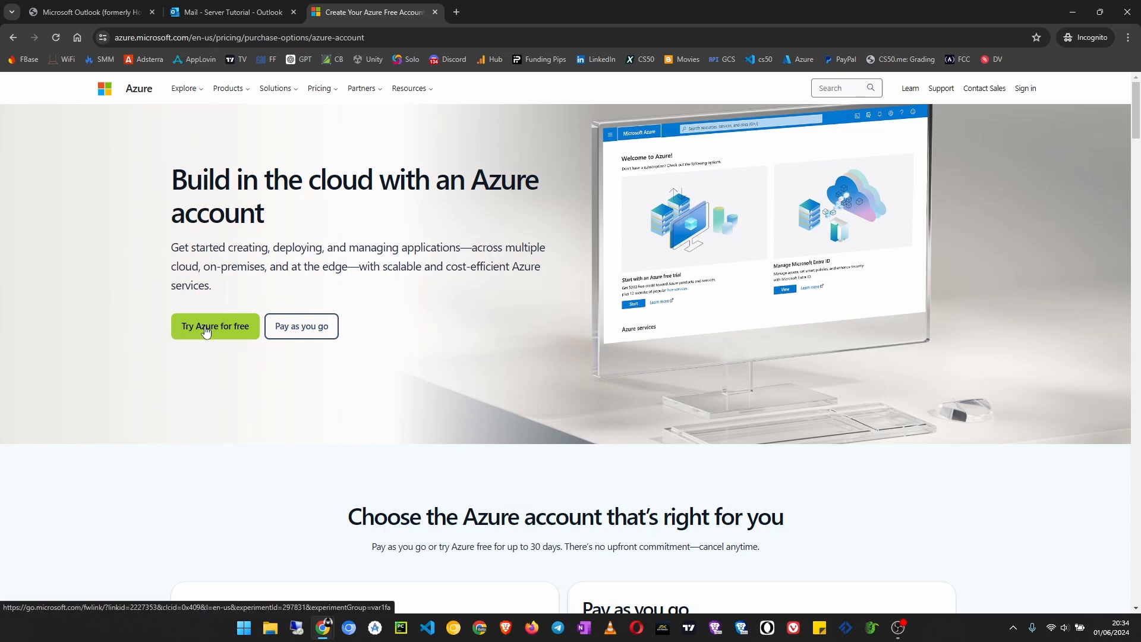
left_click(214, 326)
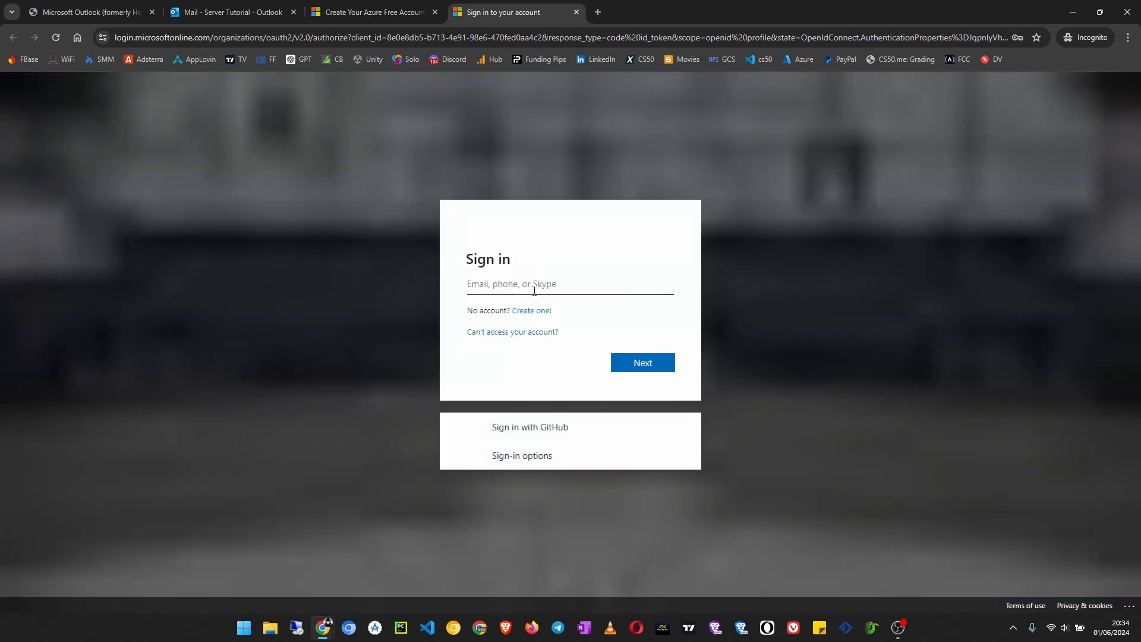
Step: Switch back to the Mail - Server Tutorial - Outlook tab
left_click(230, 12)
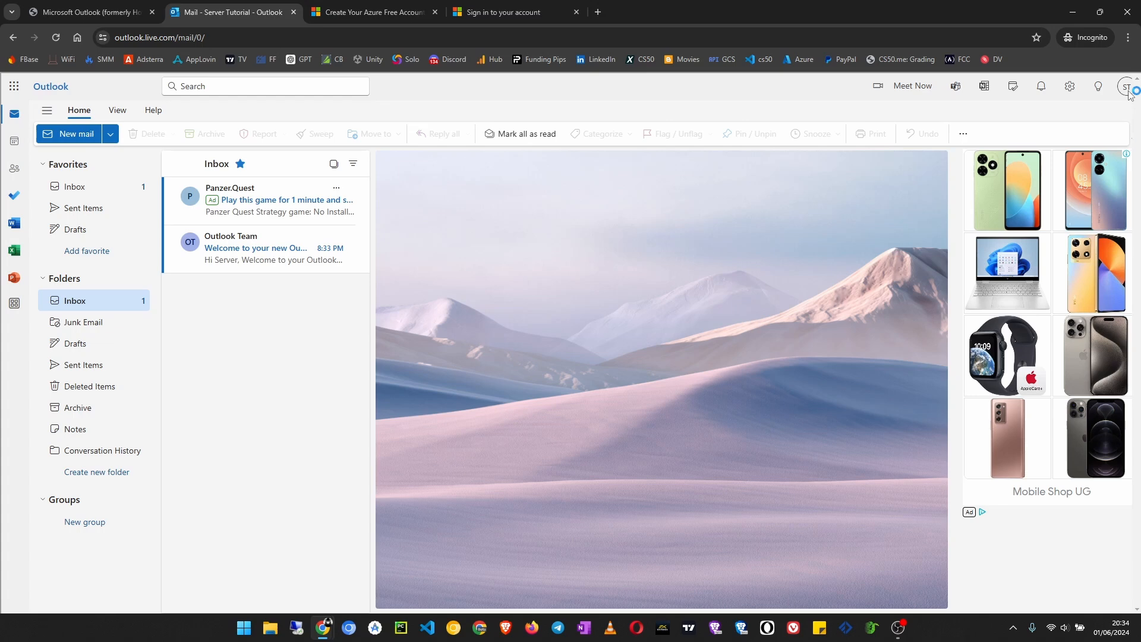
mouse_move(1129, 94)
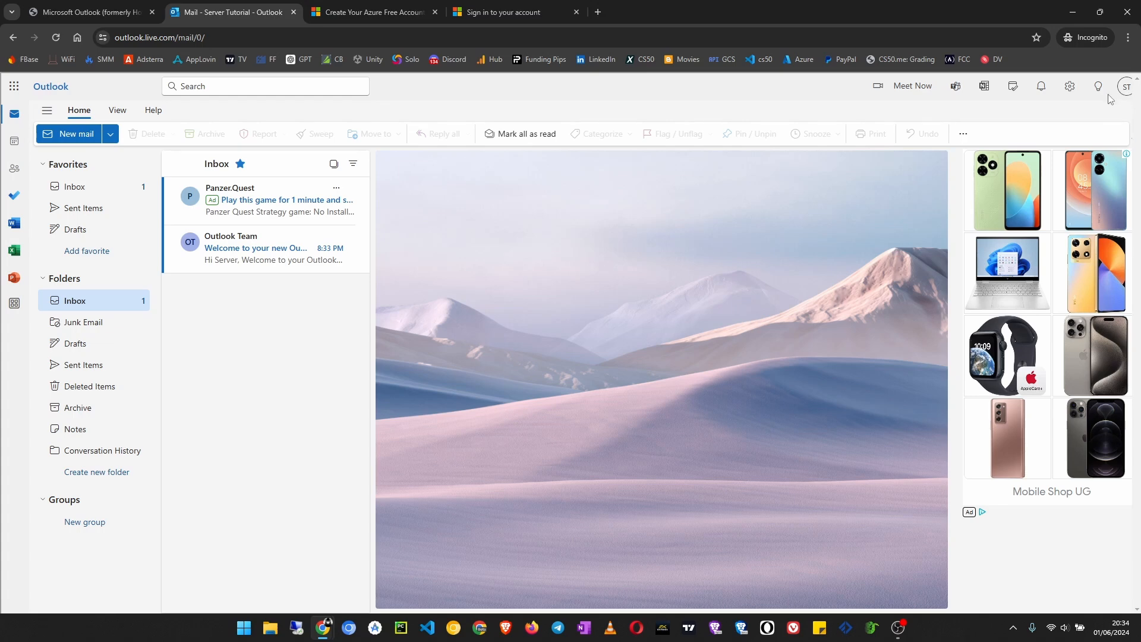
mouse_move(1077, 113)
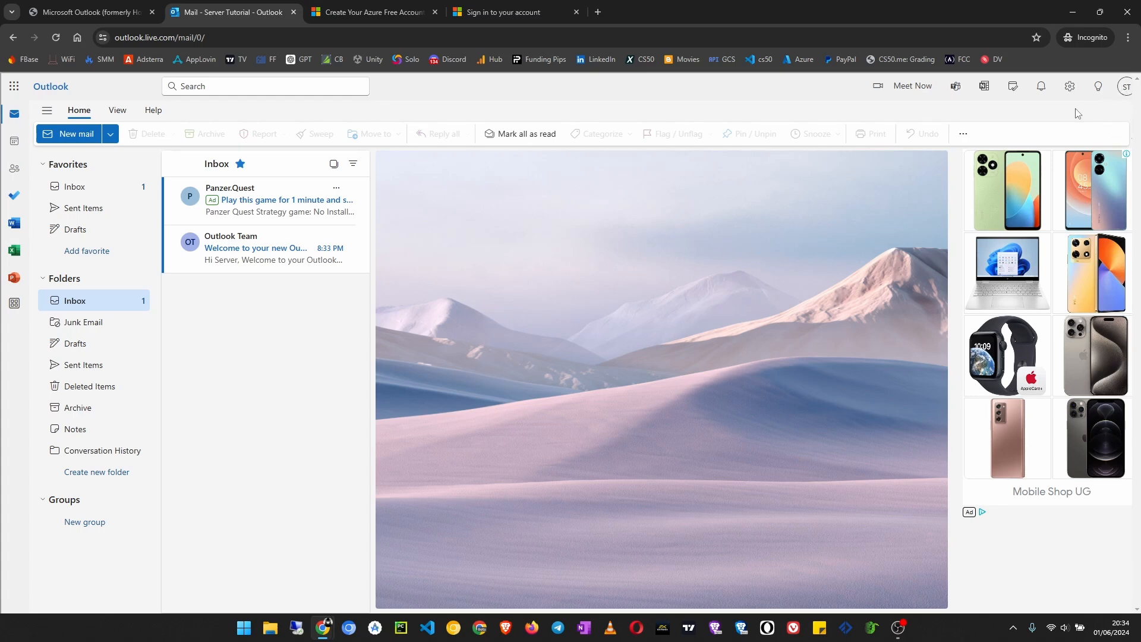
mouse_move(195, 227)
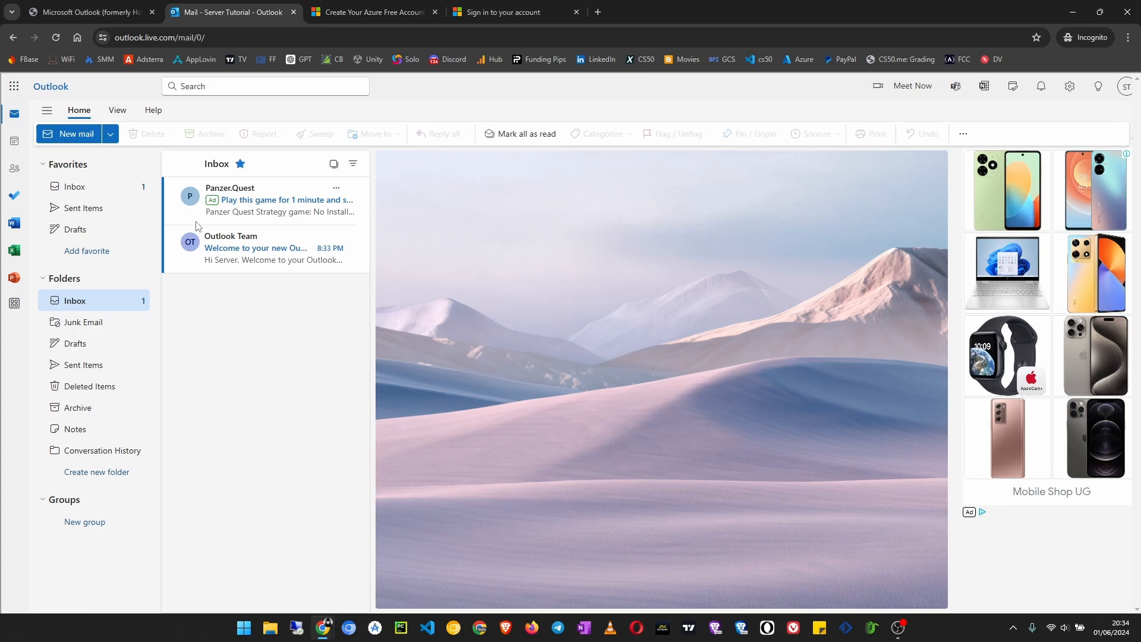
mouse_move(1105, 137)
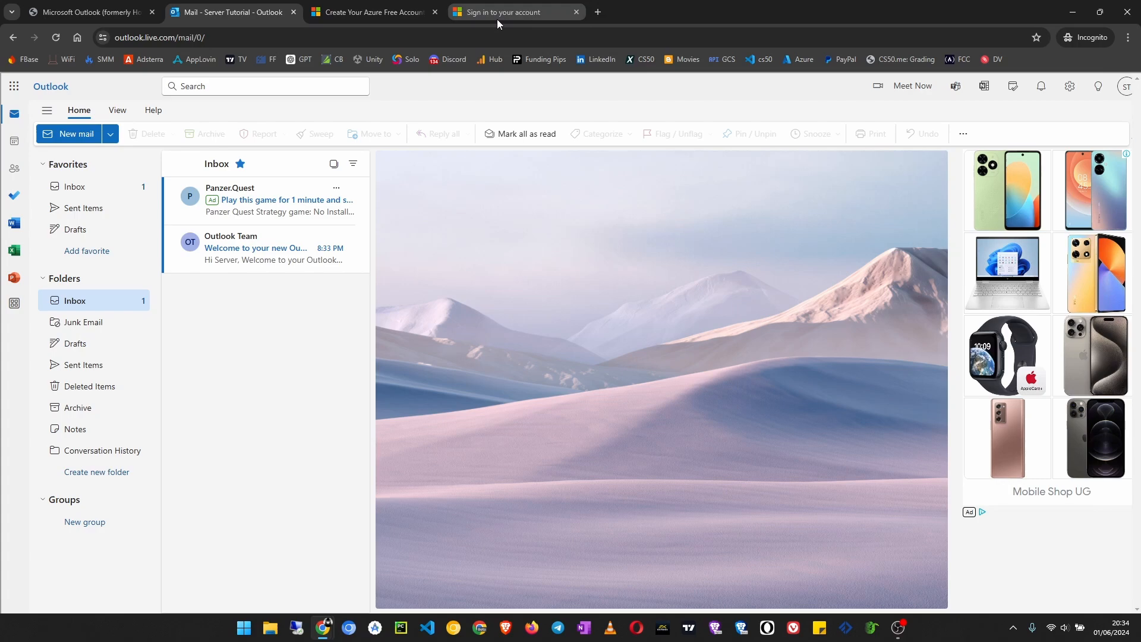
left_click(509, 12)
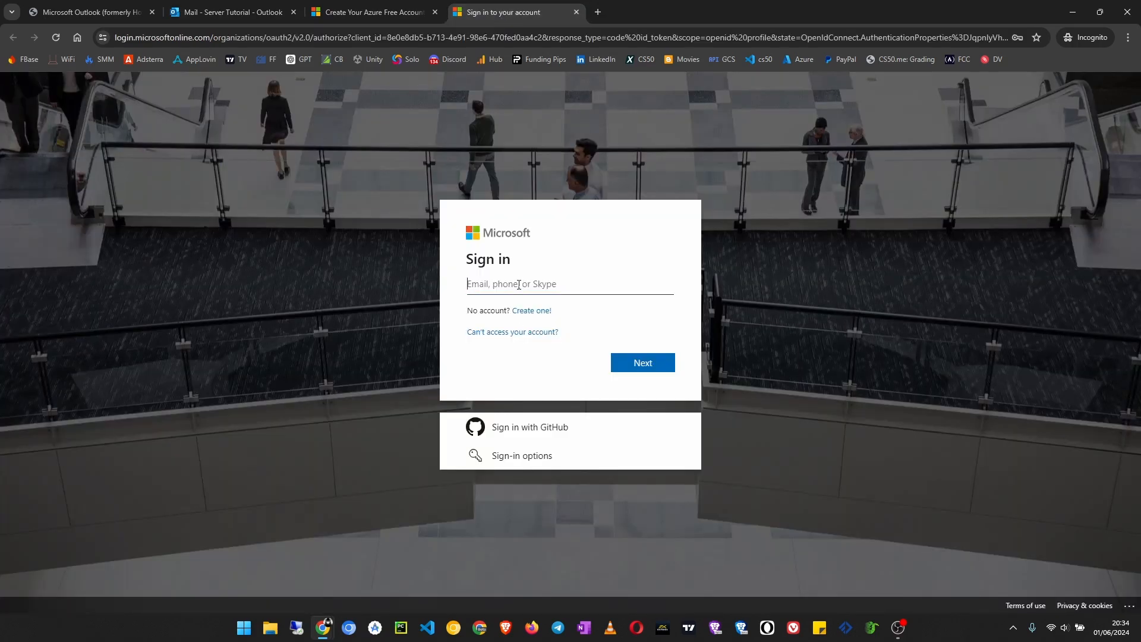
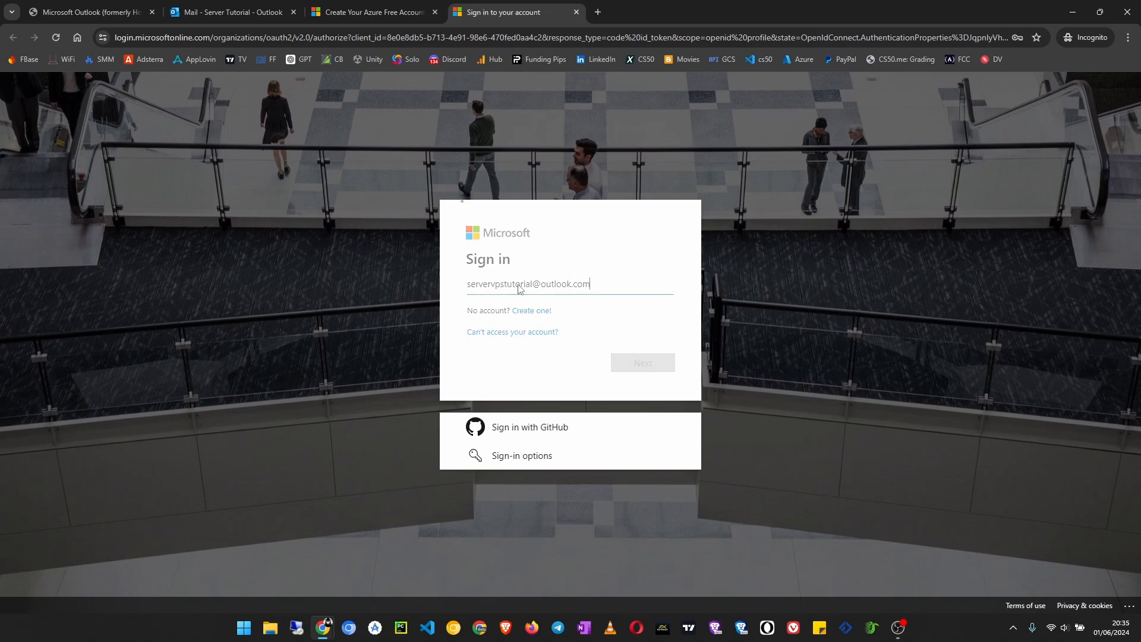
left_click(641, 362)
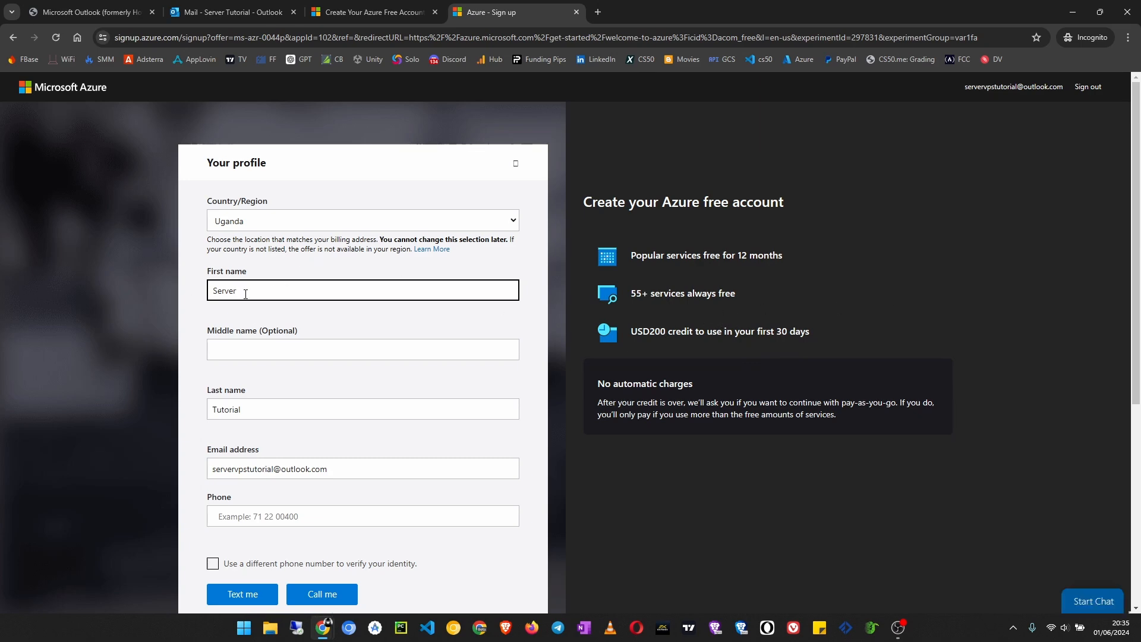
scroll("up", 3)
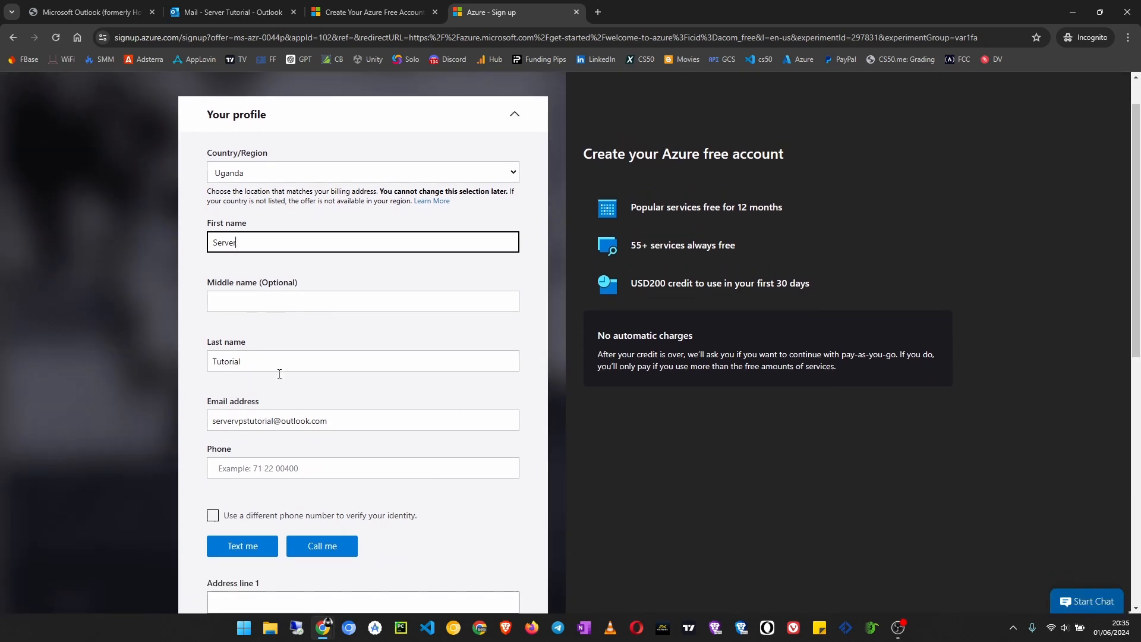
scroll("down", 3)
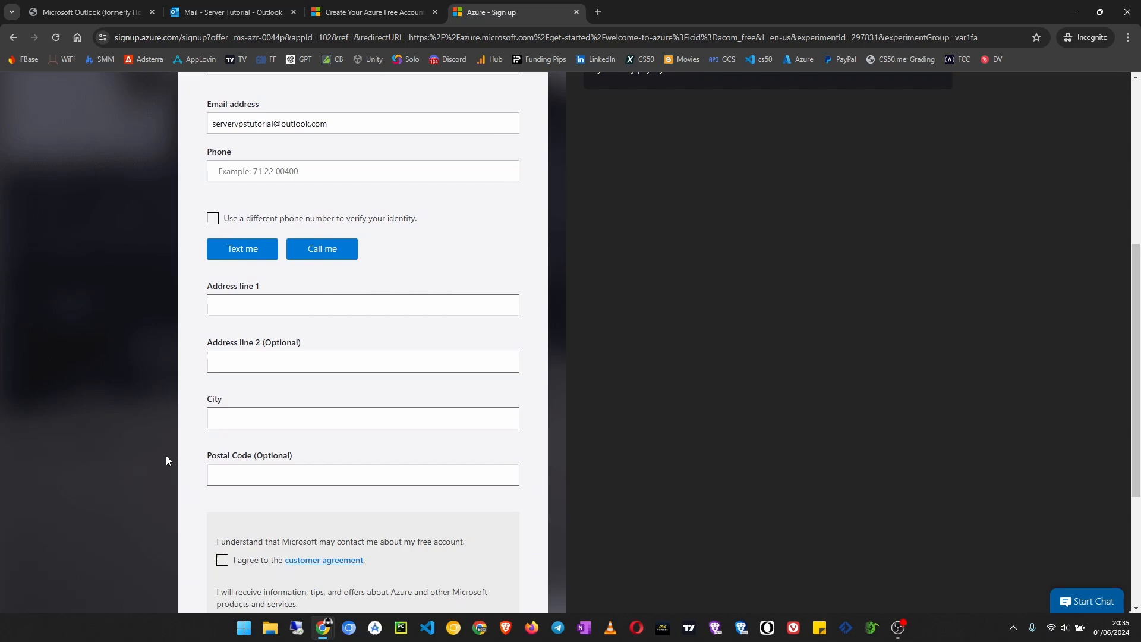
scroll("up", 3)
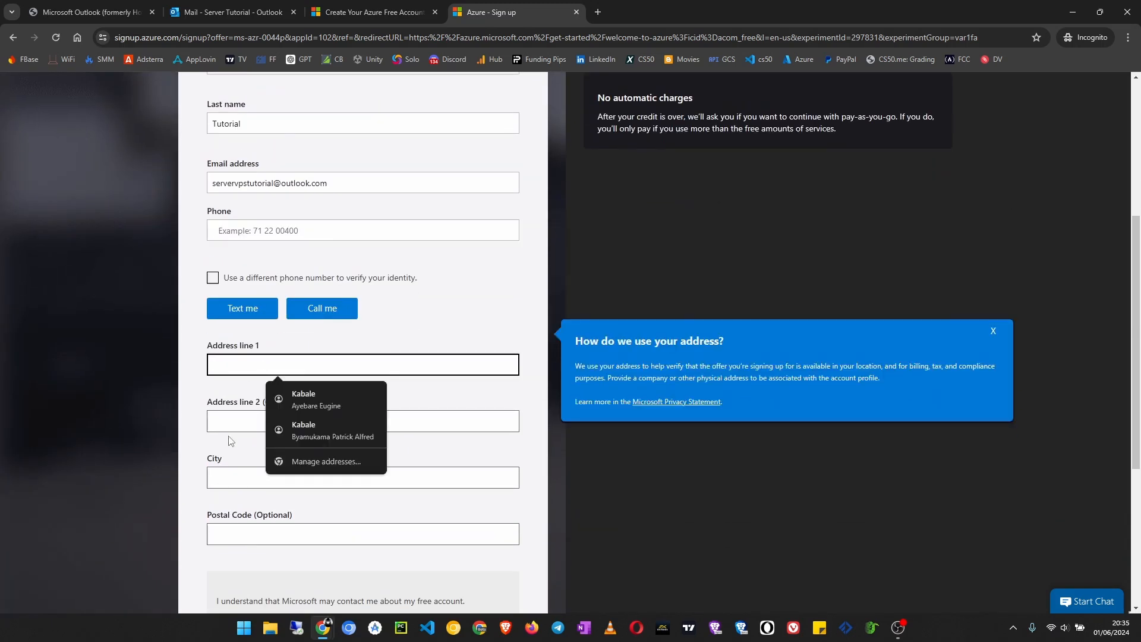
scroll("down", 3)
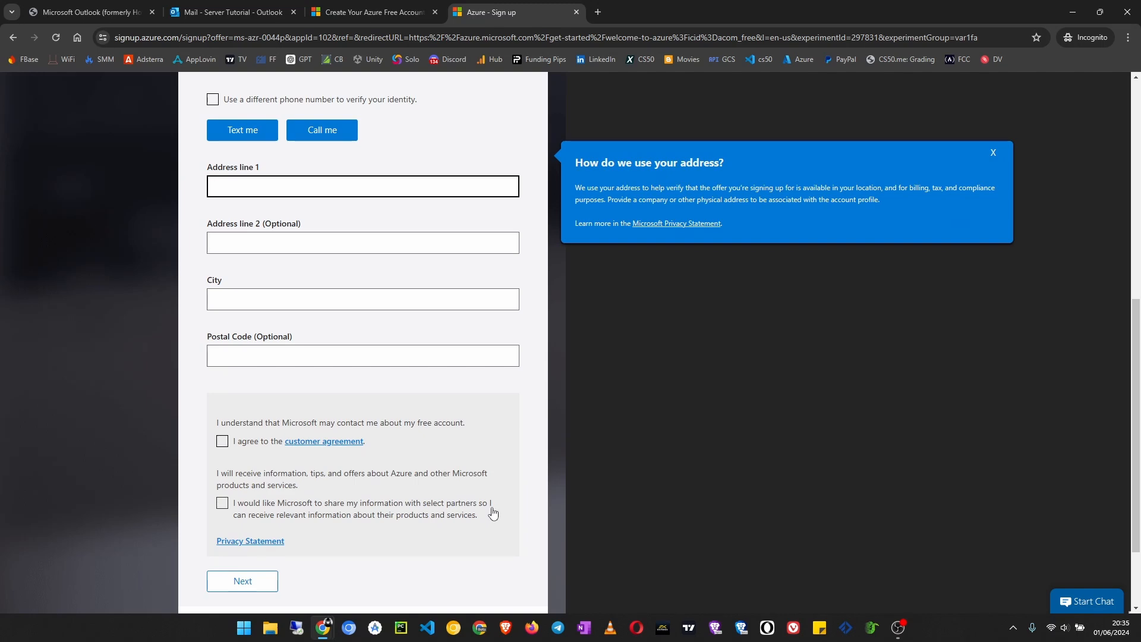
scroll("up", 3)
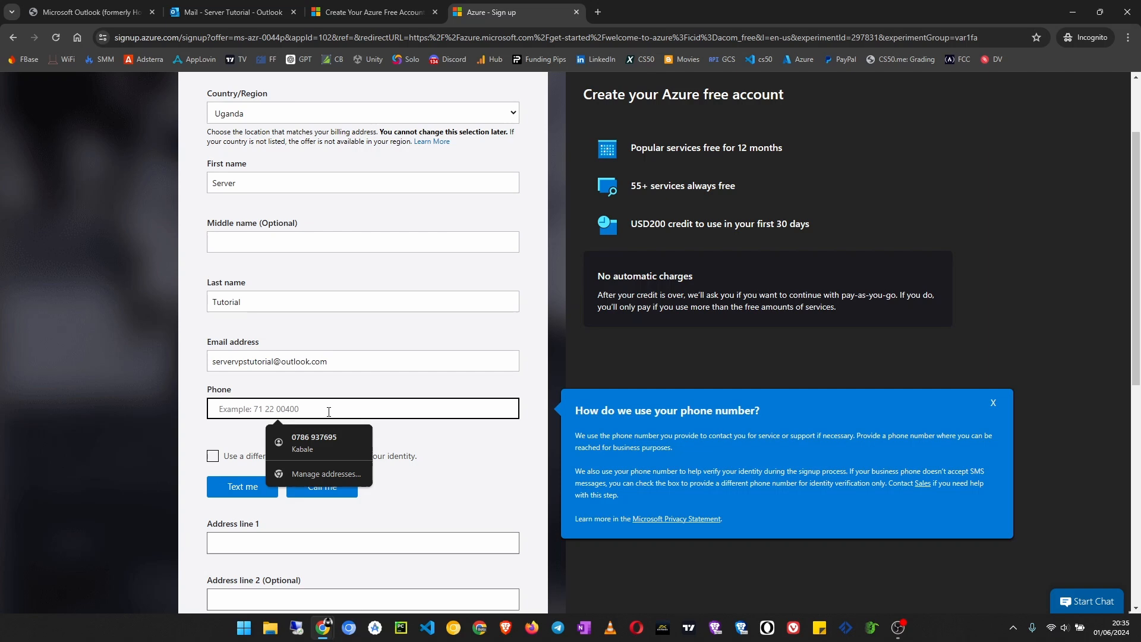
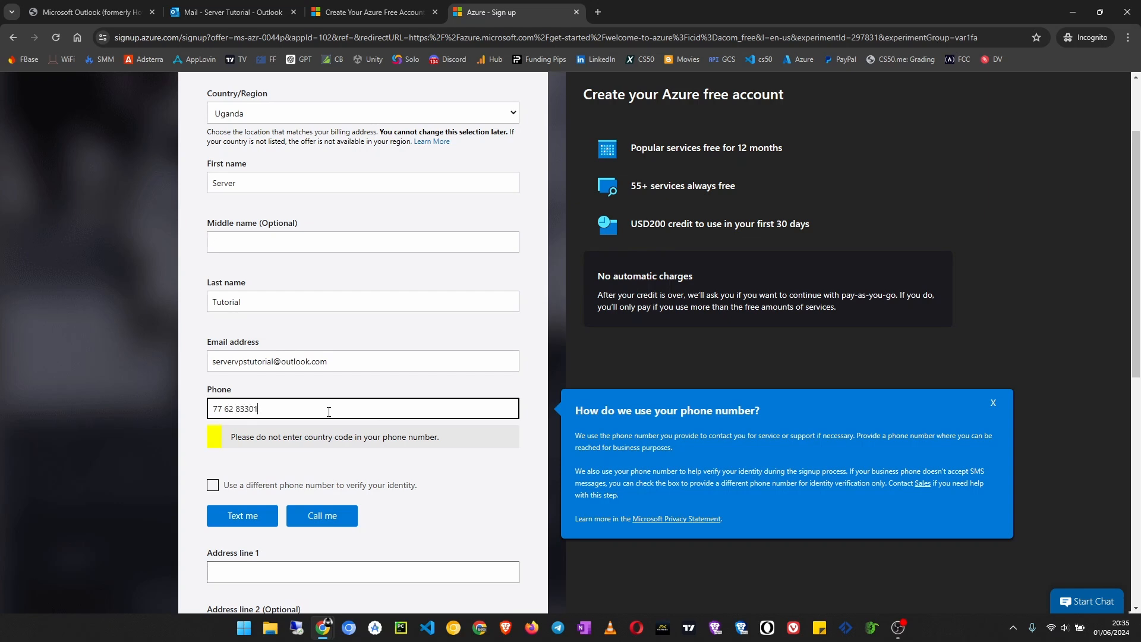
scroll("down", 3)
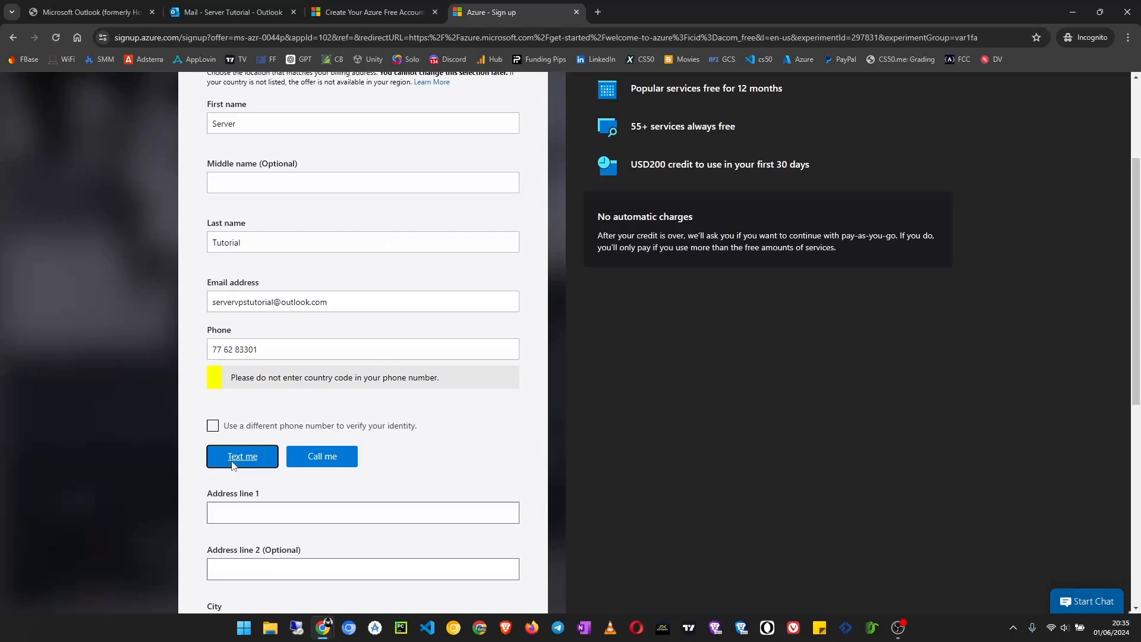
left_click(242, 456)
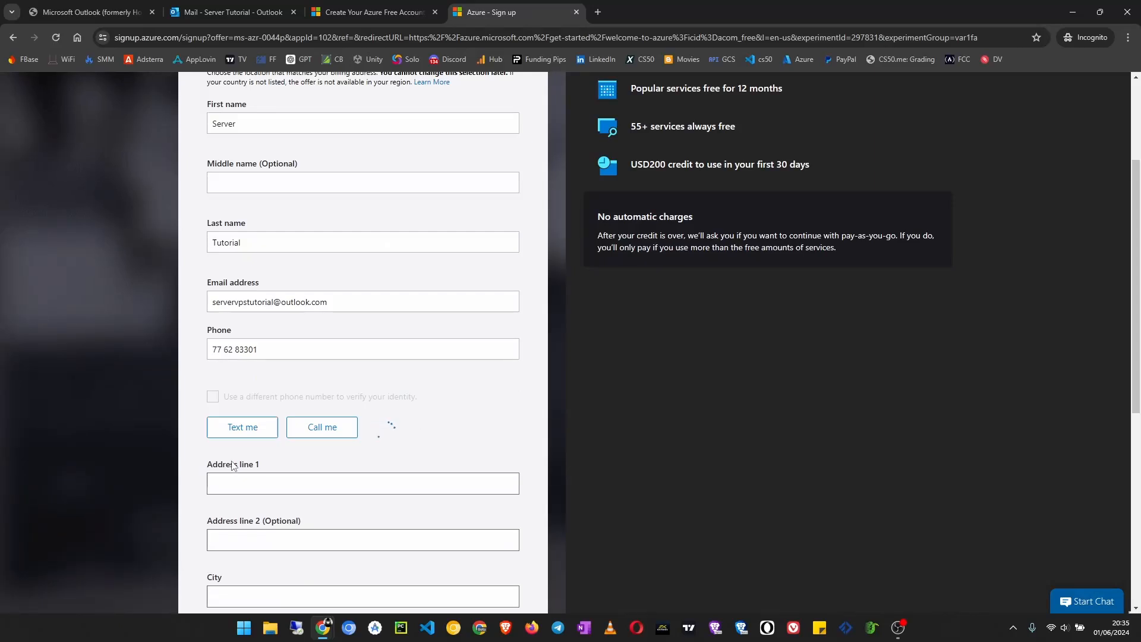
mouse_move(271, 104)
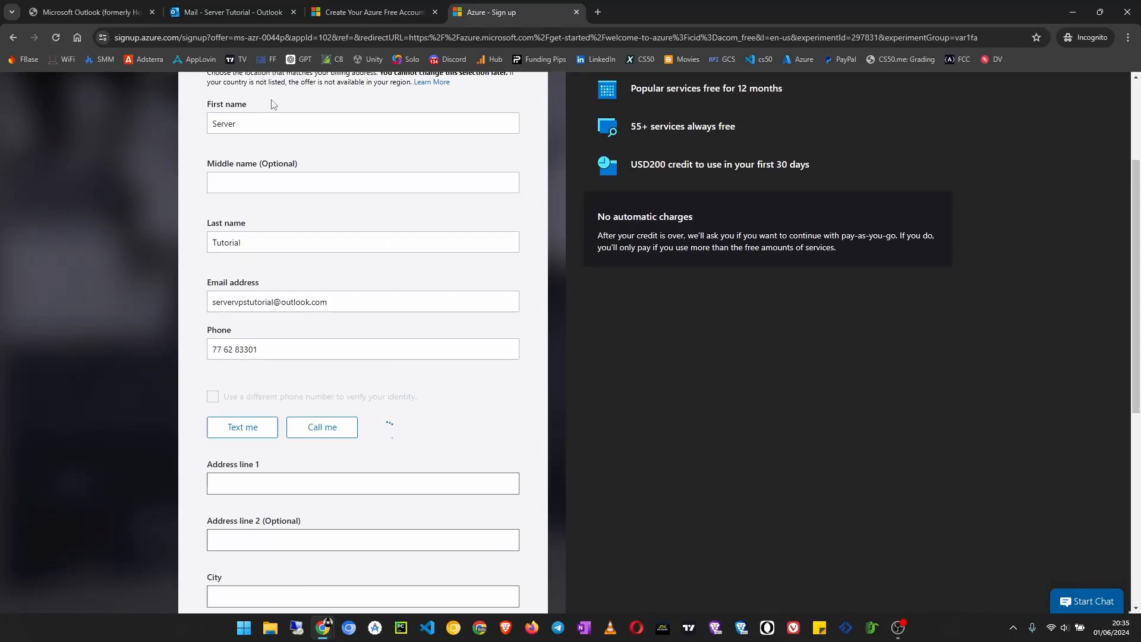
left_click(242, 427)
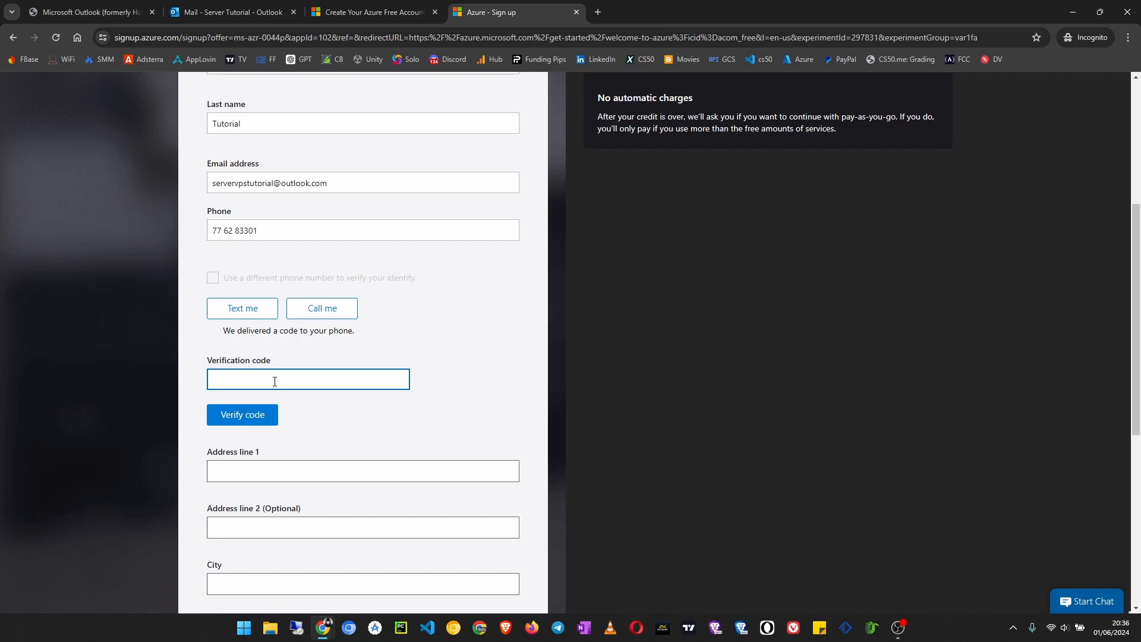
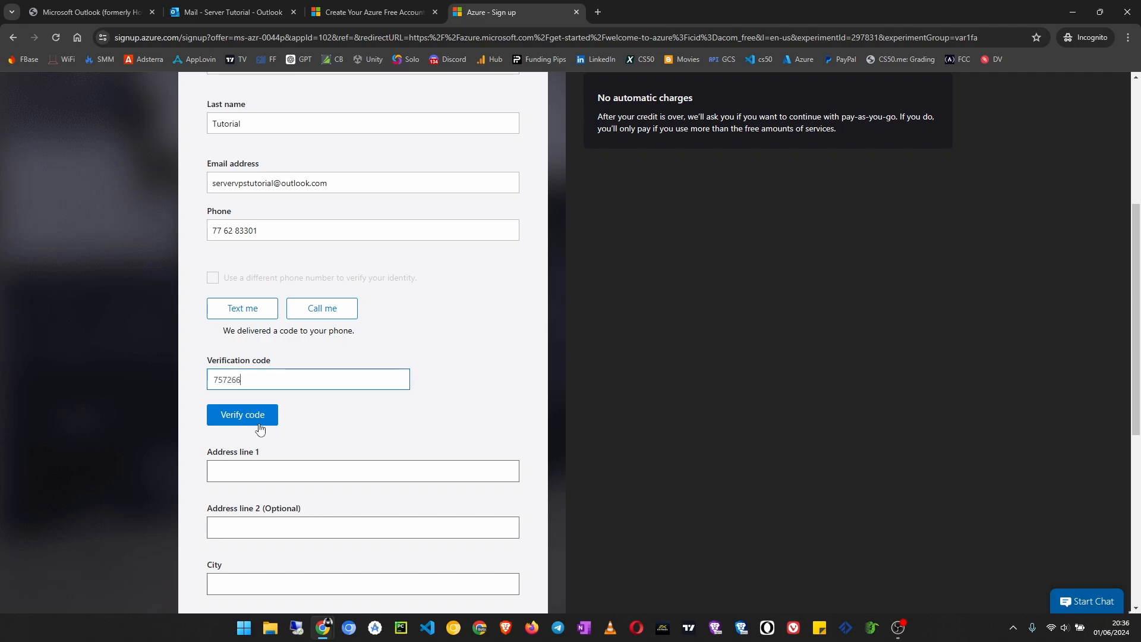
left_click(241, 415)
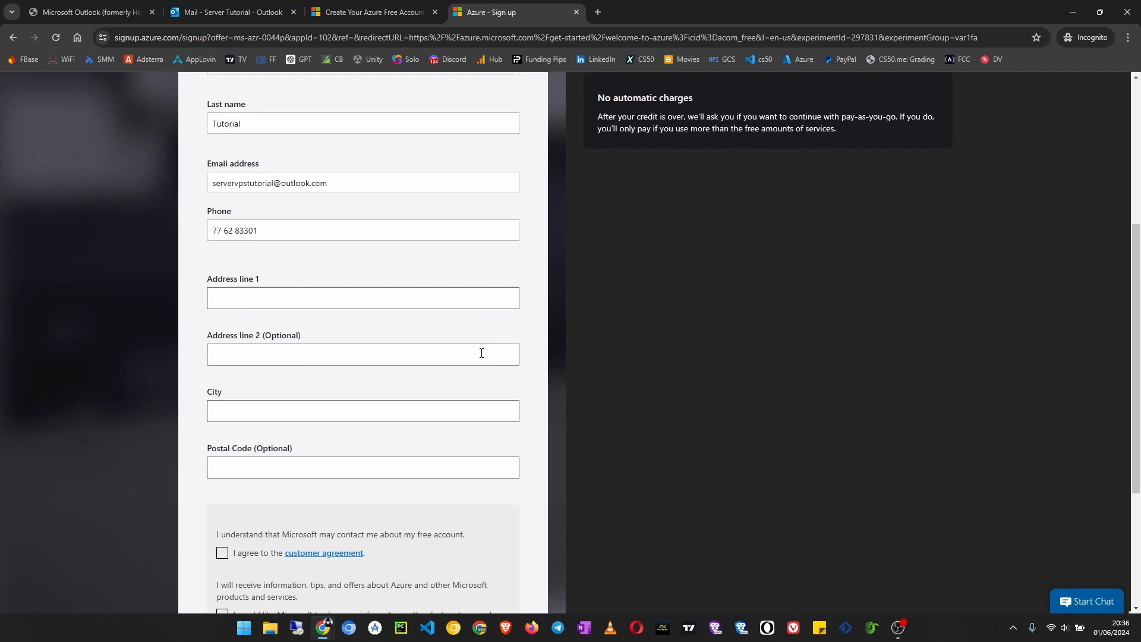
scroll("down", 3)
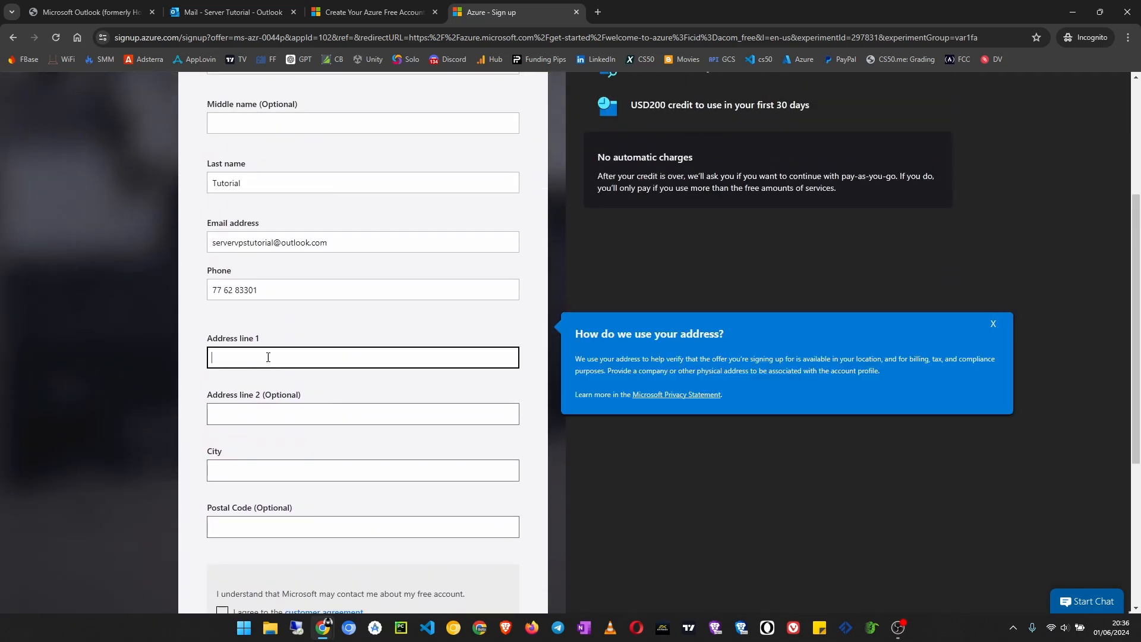
Step: Fill in the address as Kabale Town with city Kabale
left_click(362, 357)
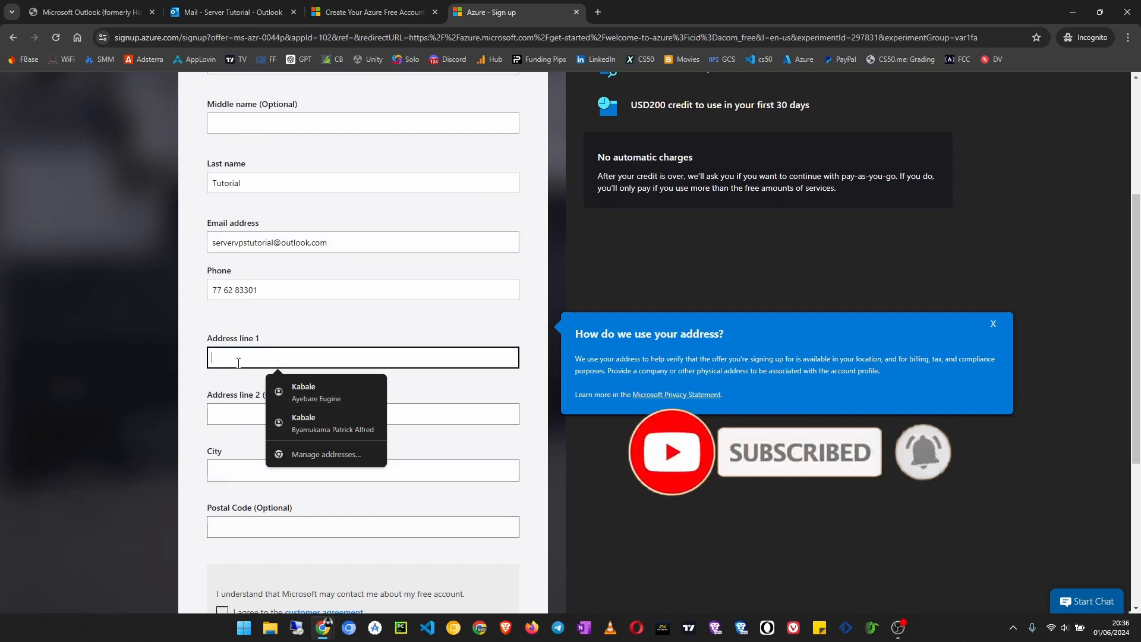
type("K")
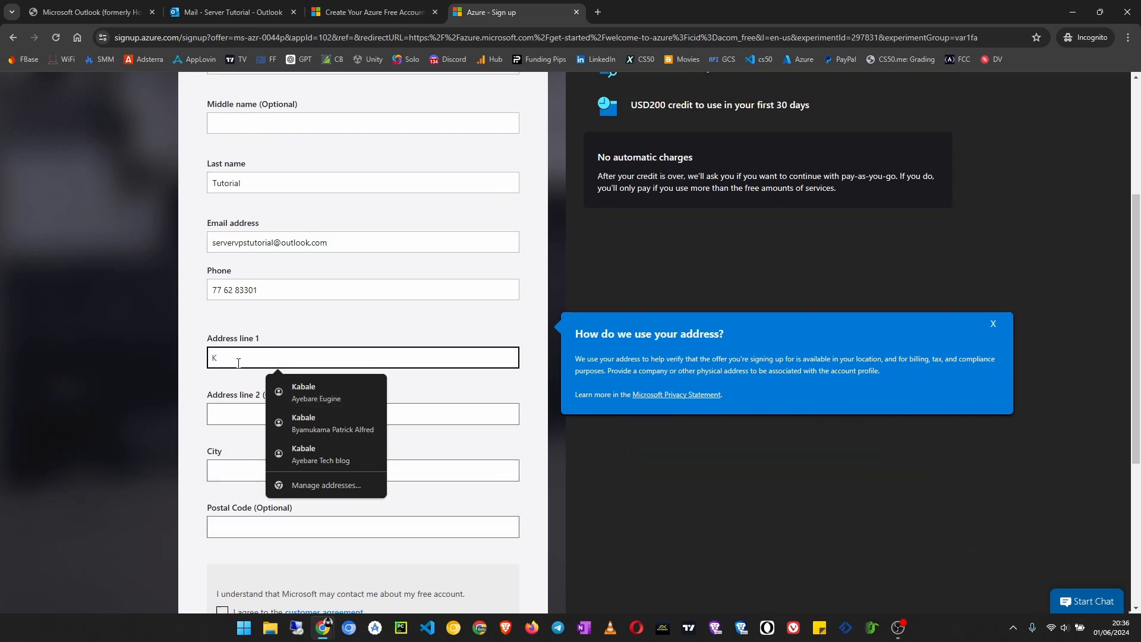
type("abale Town")
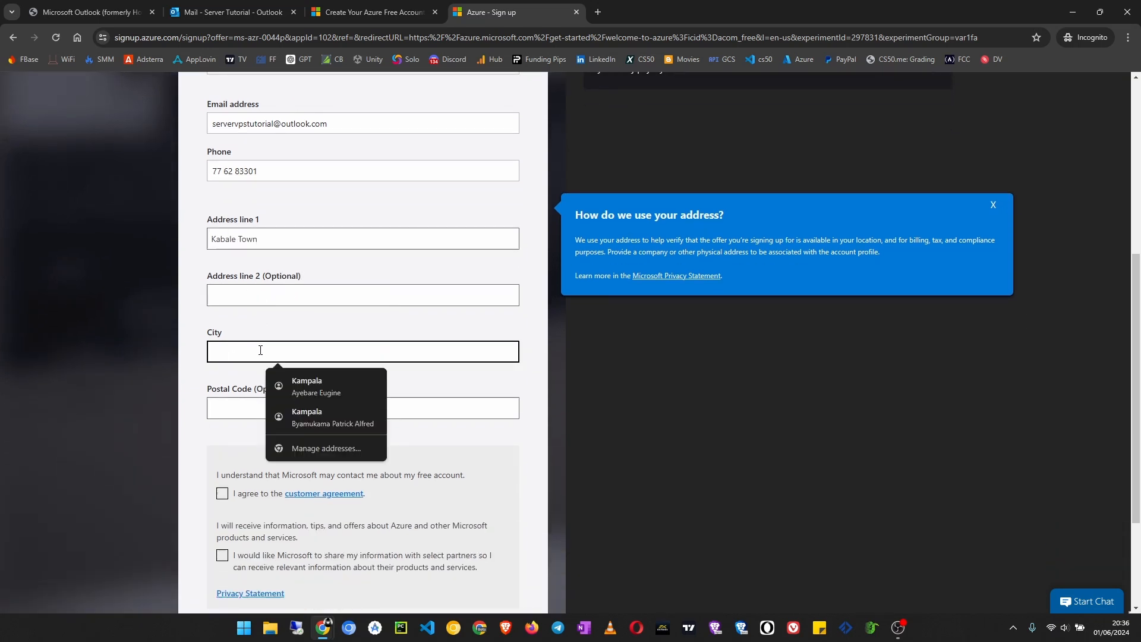
type("Kabale")
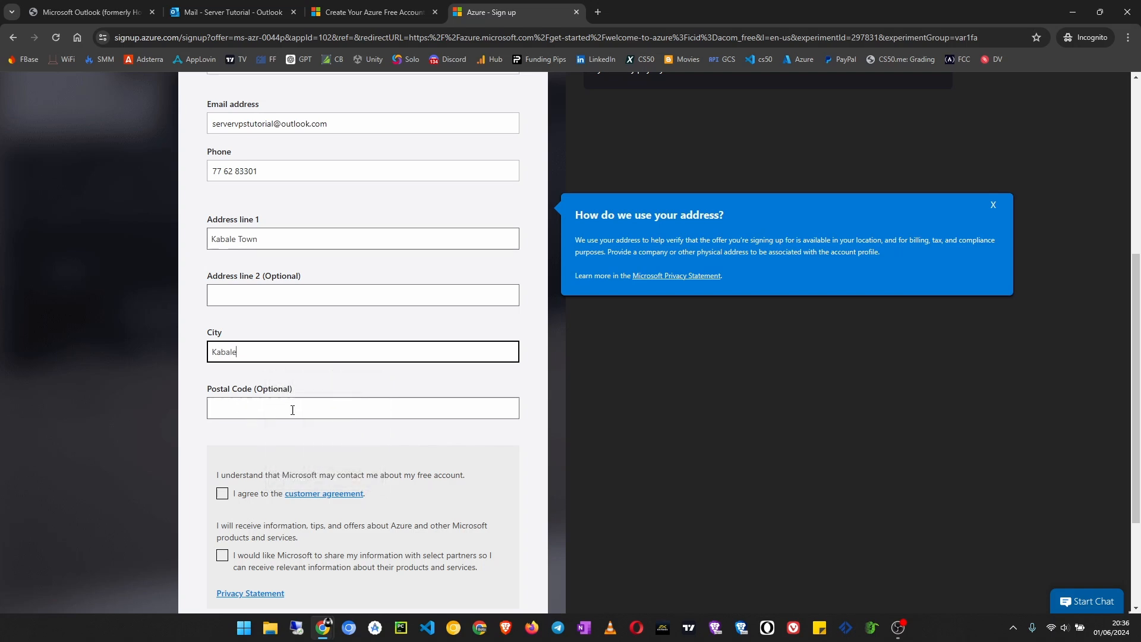
scroll("down", 3)
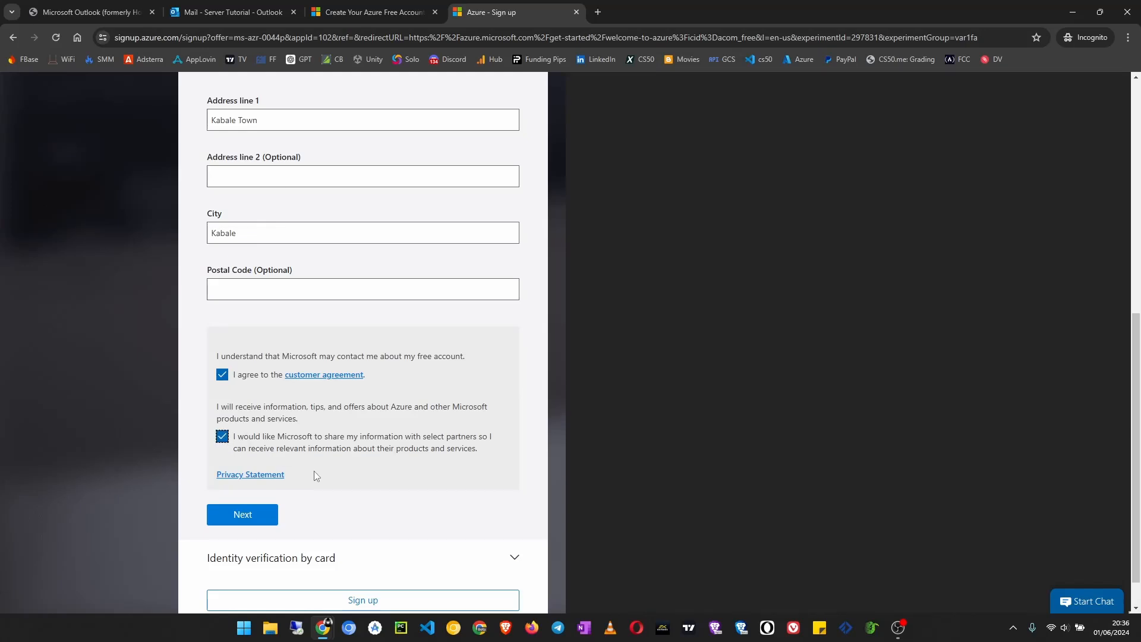
Step: Submit the profile details and move on to identity verification by card
left_click(242, 514)
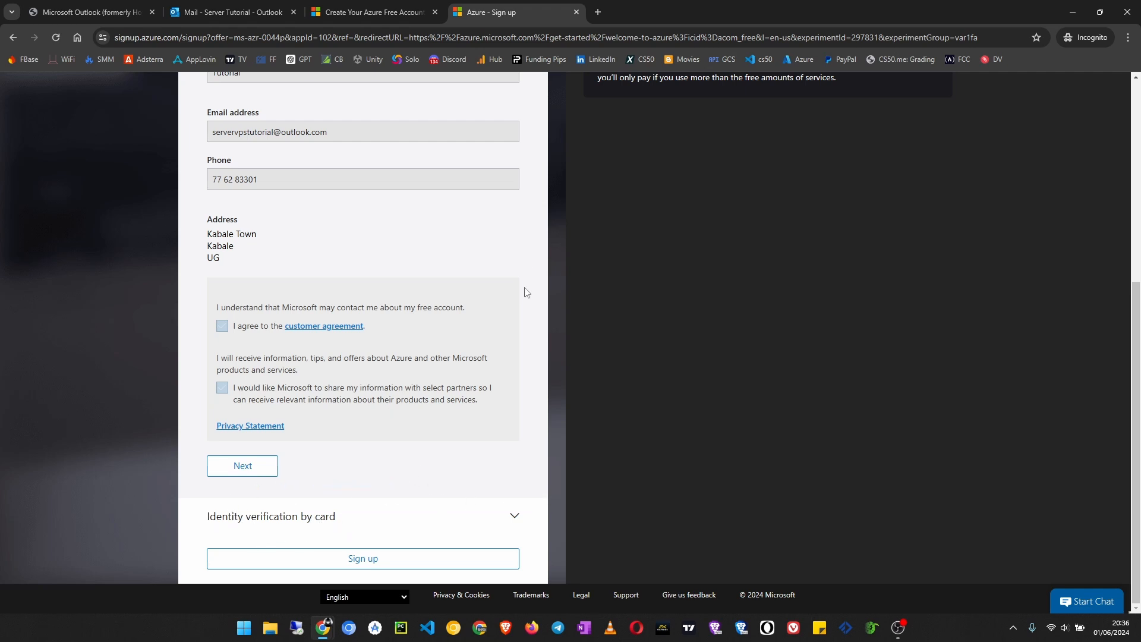
left_click(242, 466)
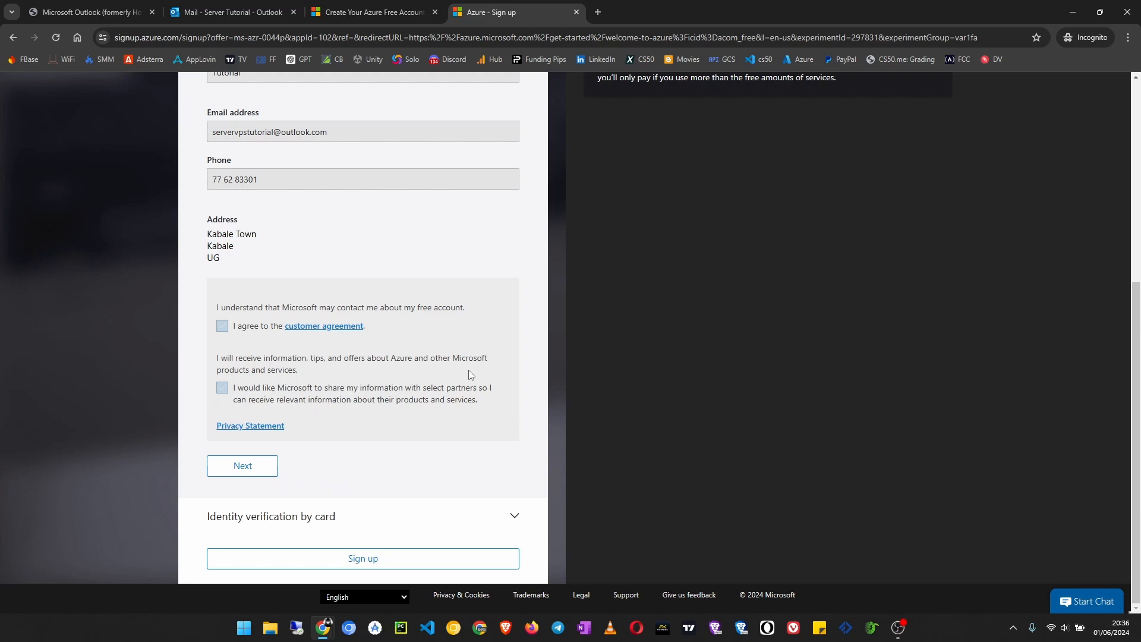
left_click(242, 466)
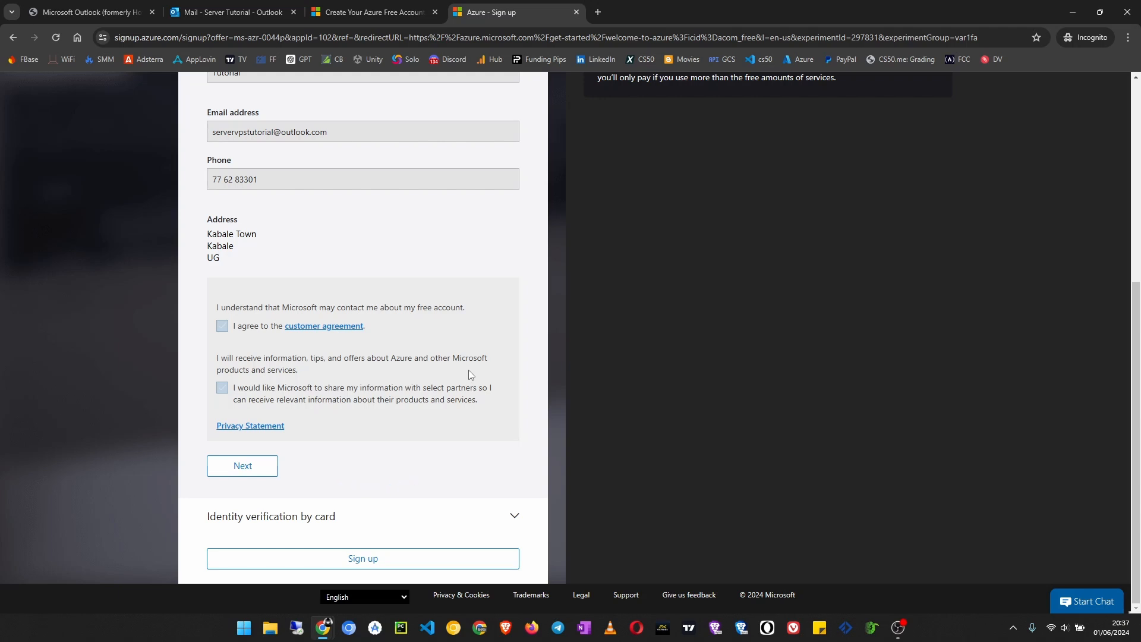
left_click(242, 466)
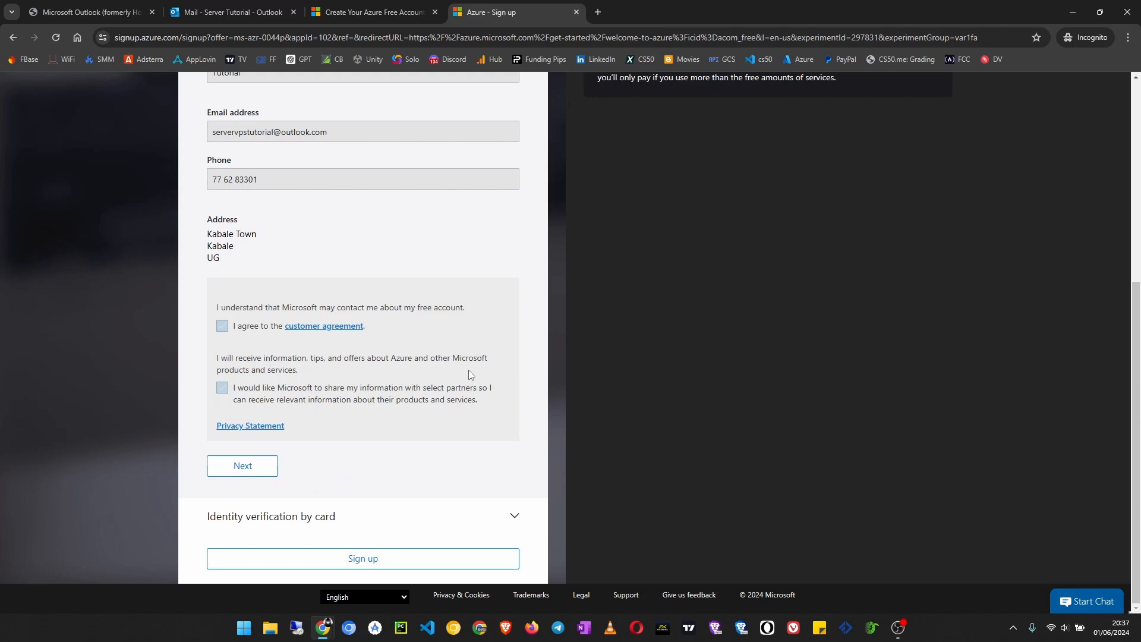
scroll("up", 3)
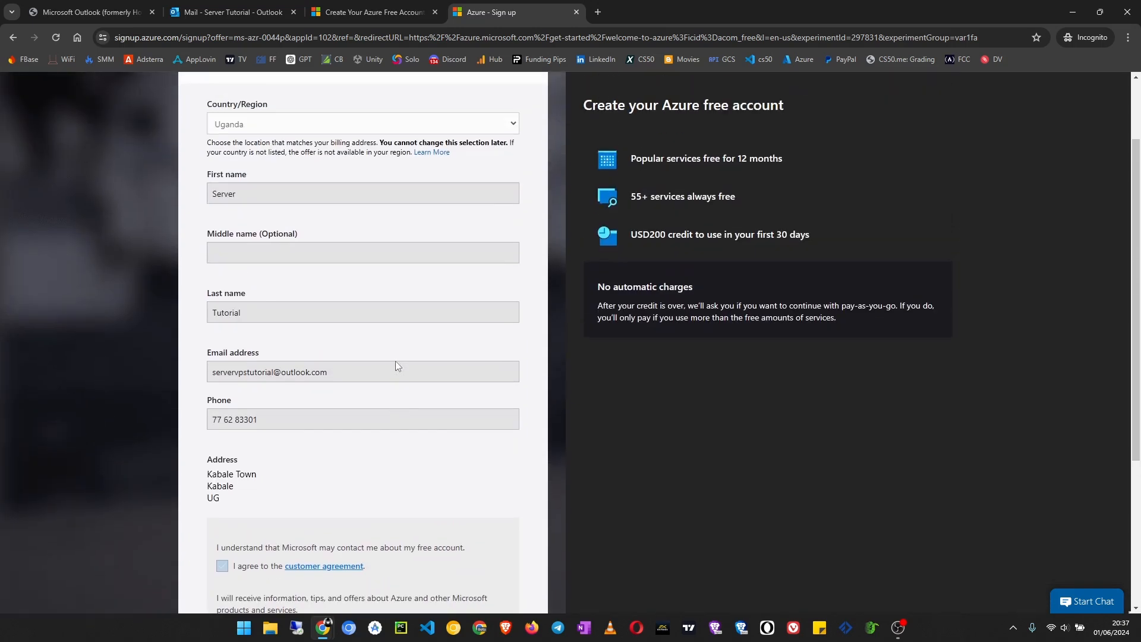
scroll("down", 3)
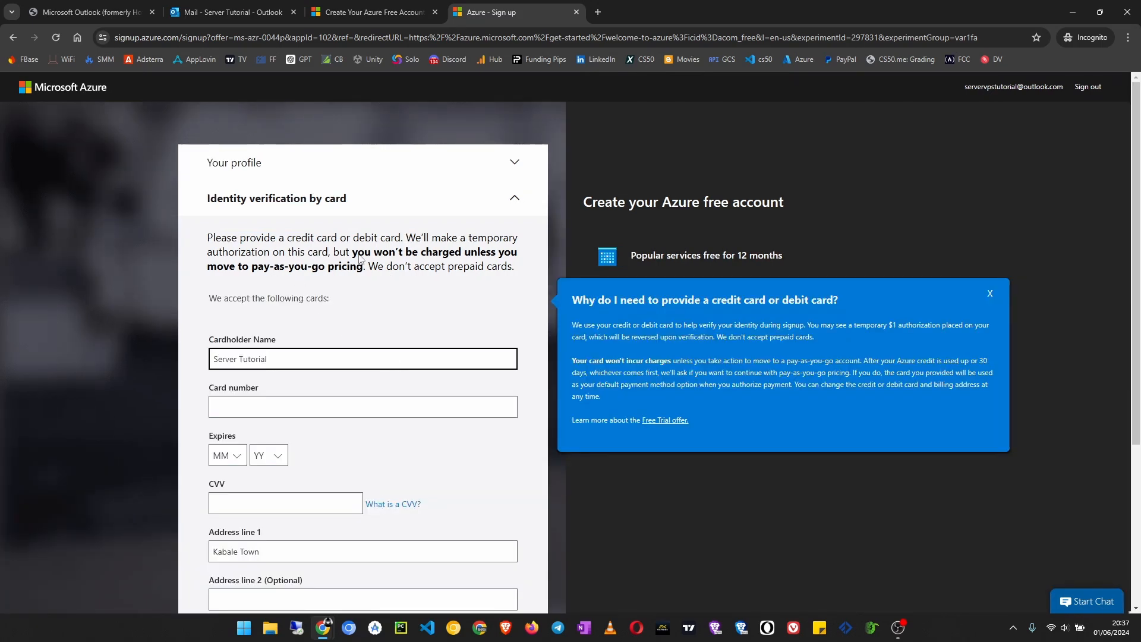
left_click(989, 292)
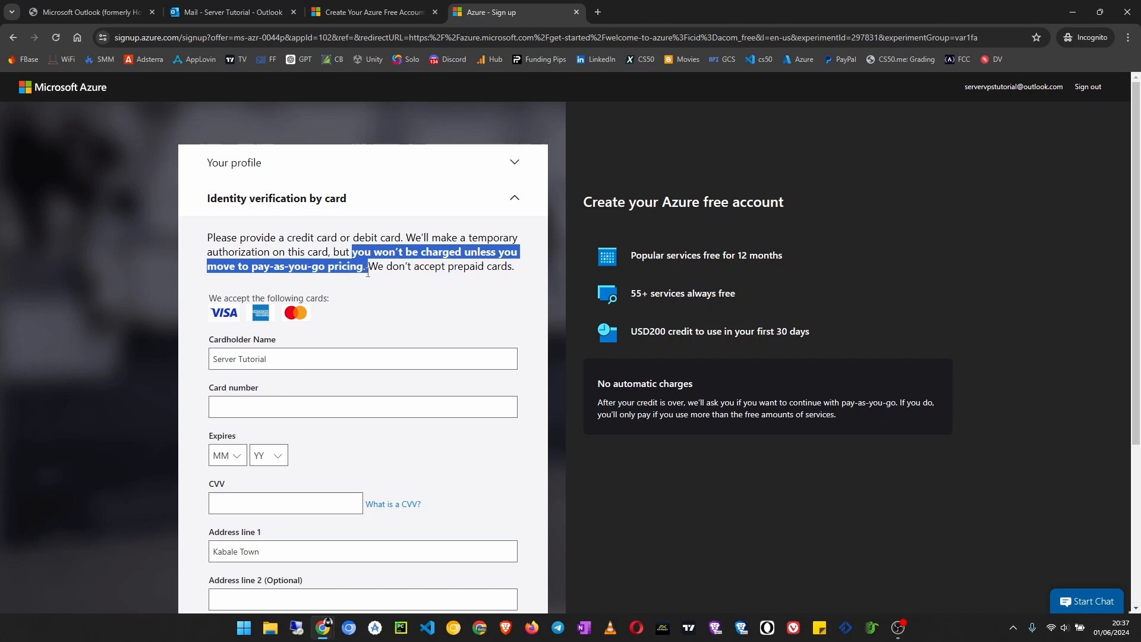
scroll("down", 3)
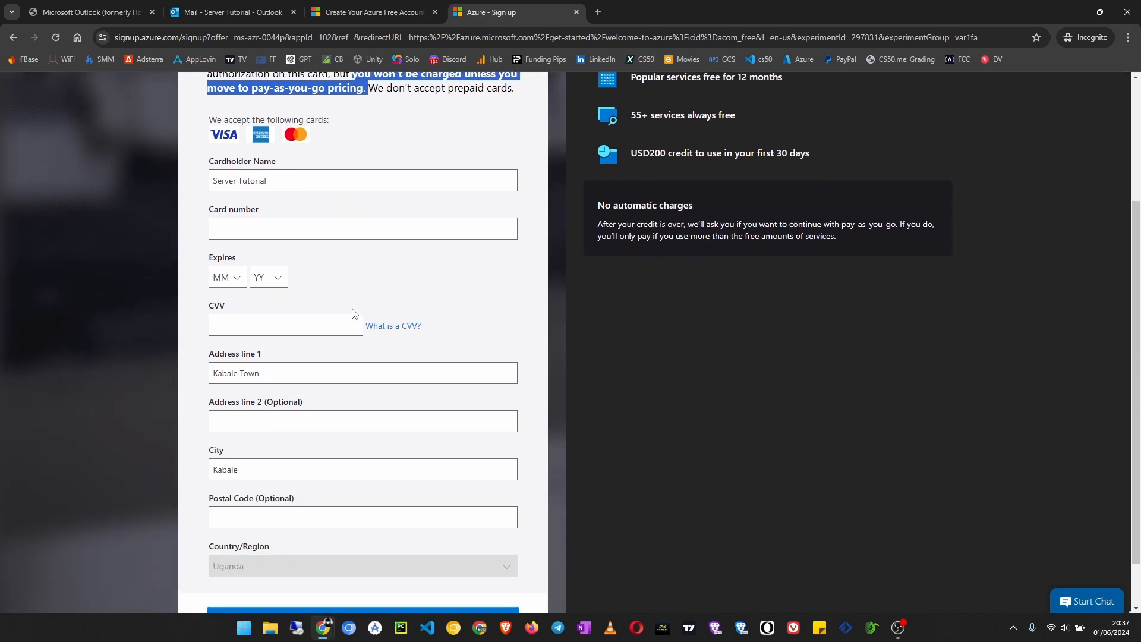
scroll("up", 3)
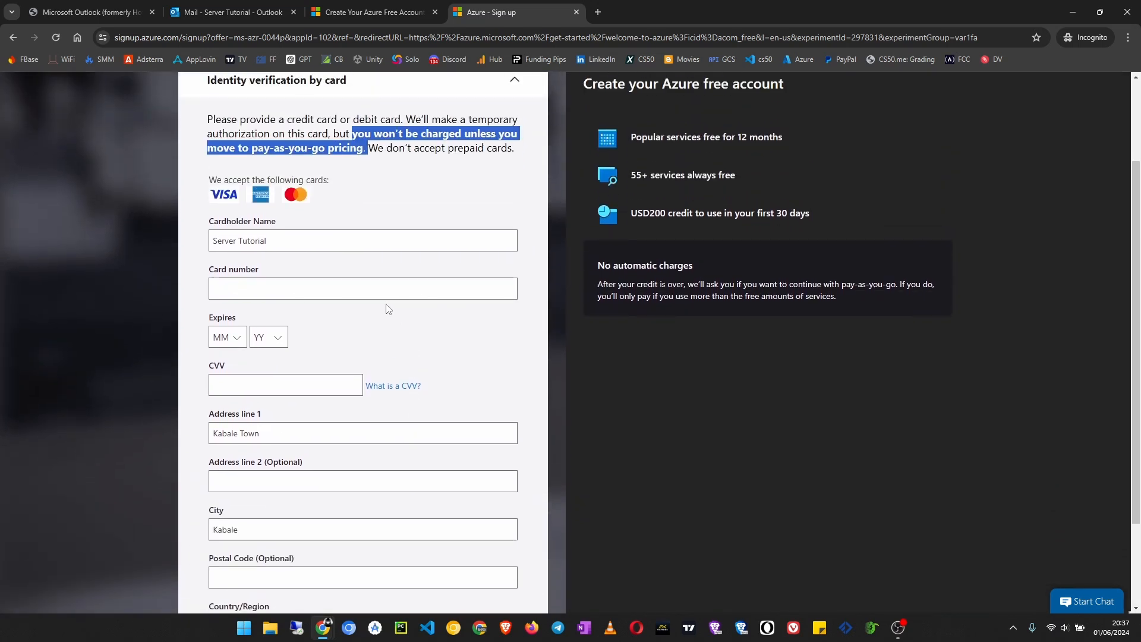
left_click(362, 288)
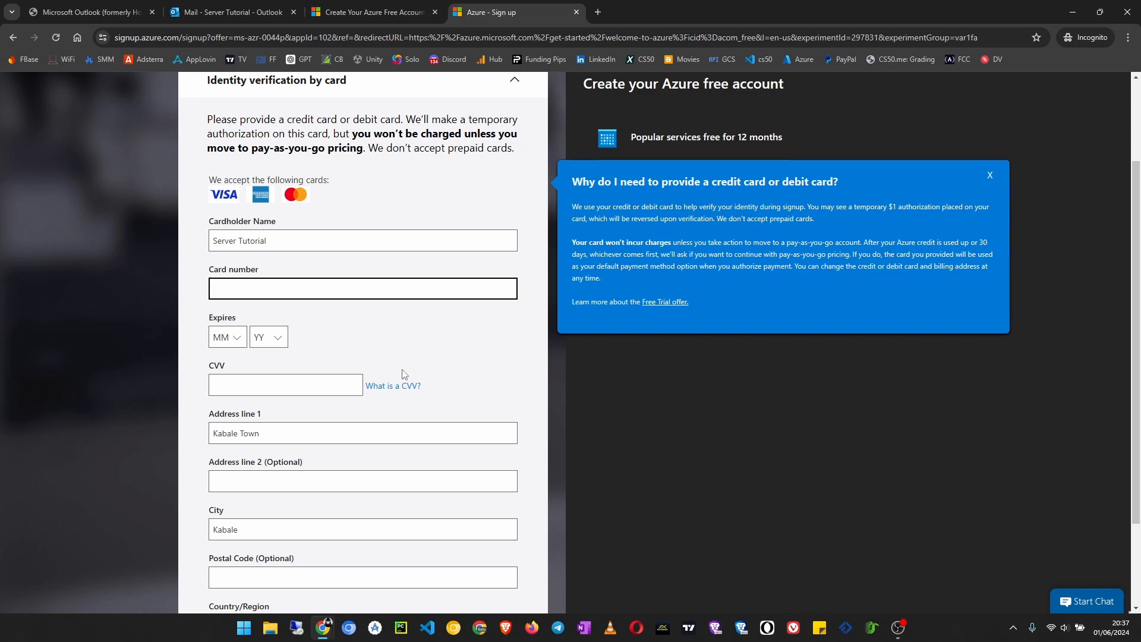
scroll("down", 3)
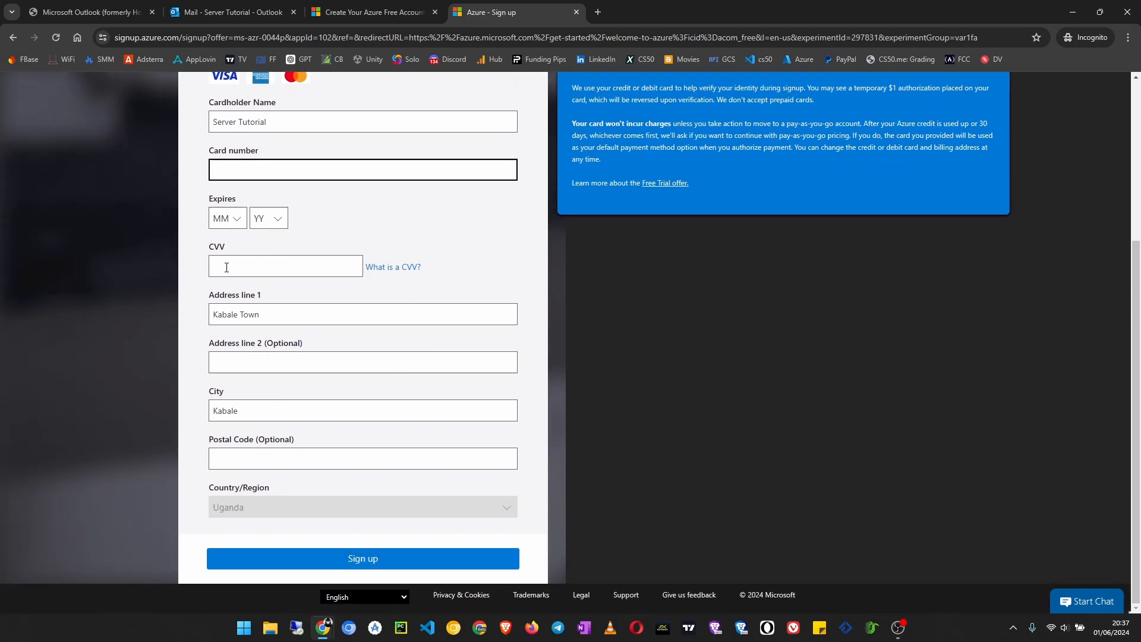
scroll("up", 3)
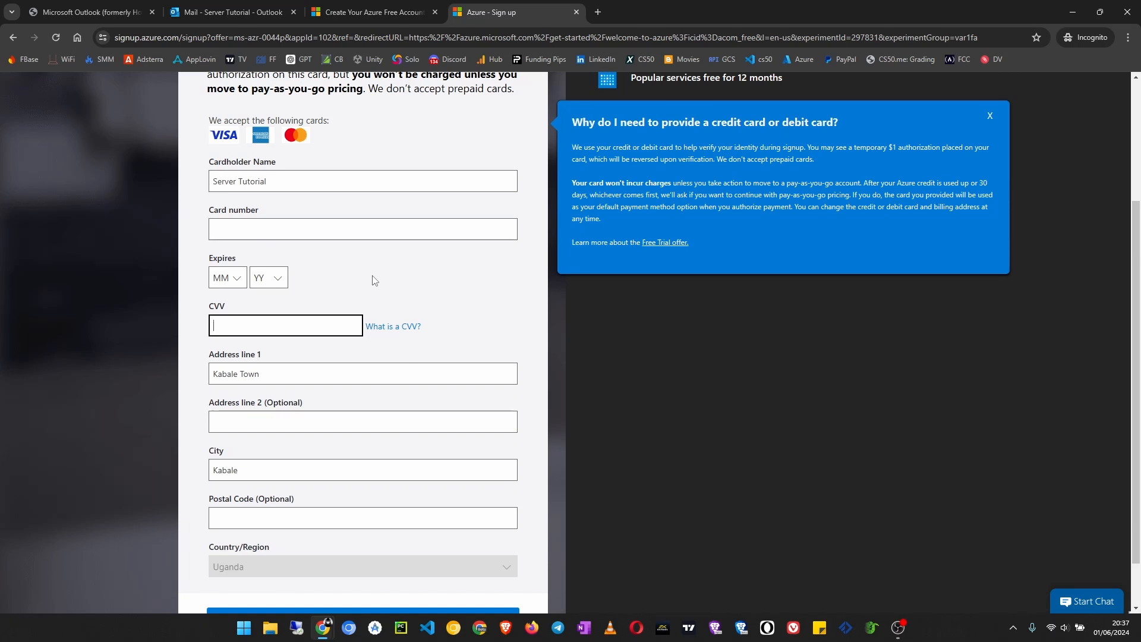
scroll("up", 3)
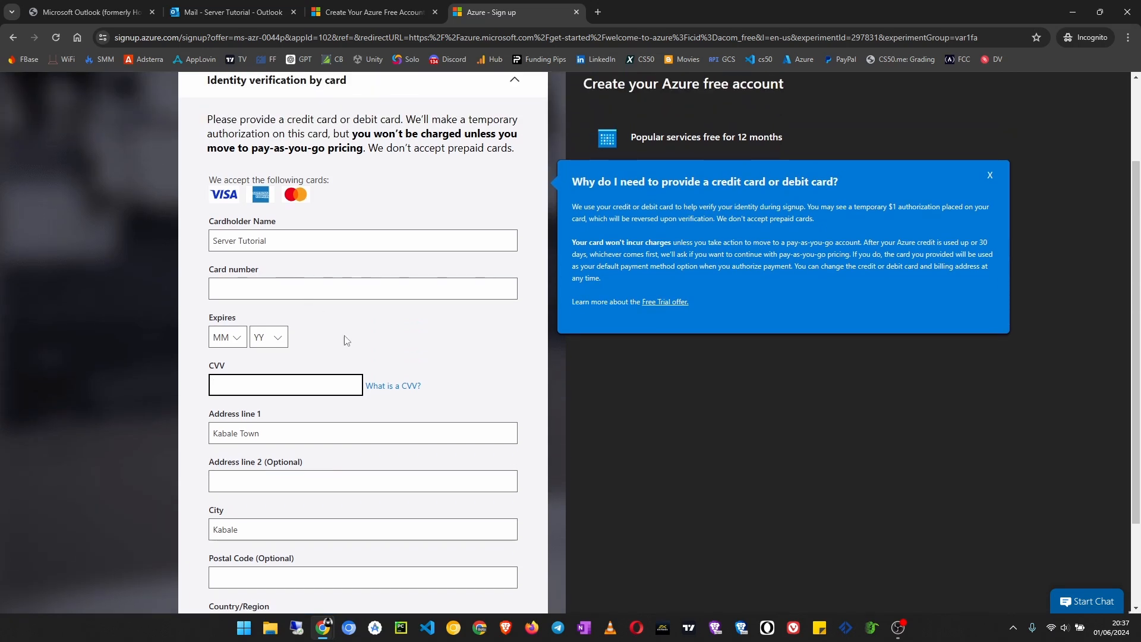
scroll("down", 3)
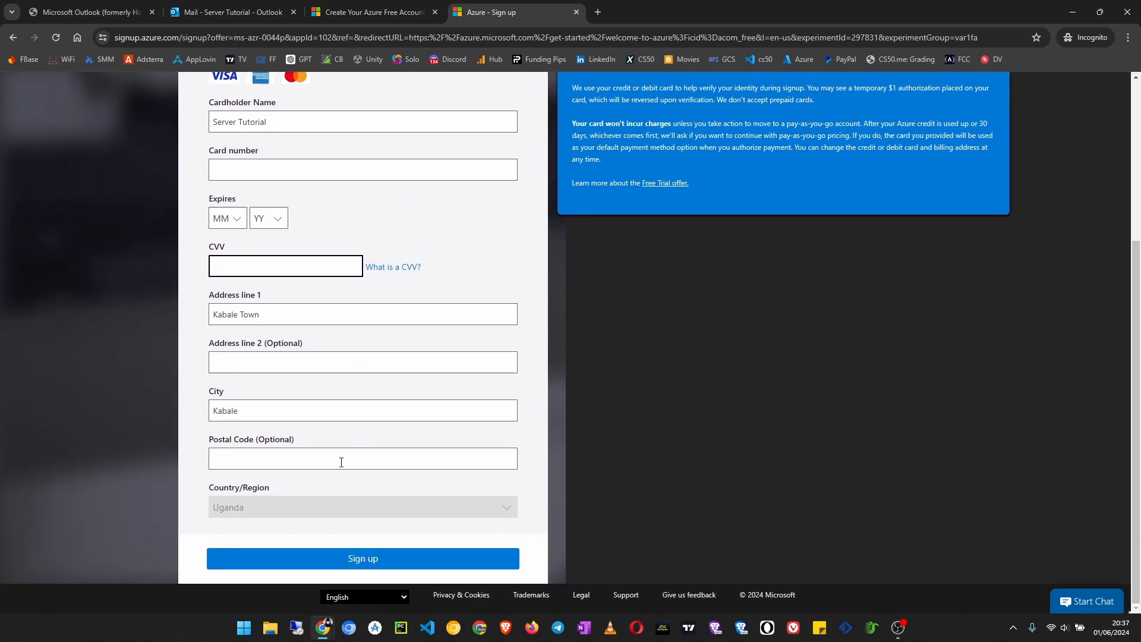
Step: Start entering the postal code on the card verification form
left_click(362, 458)
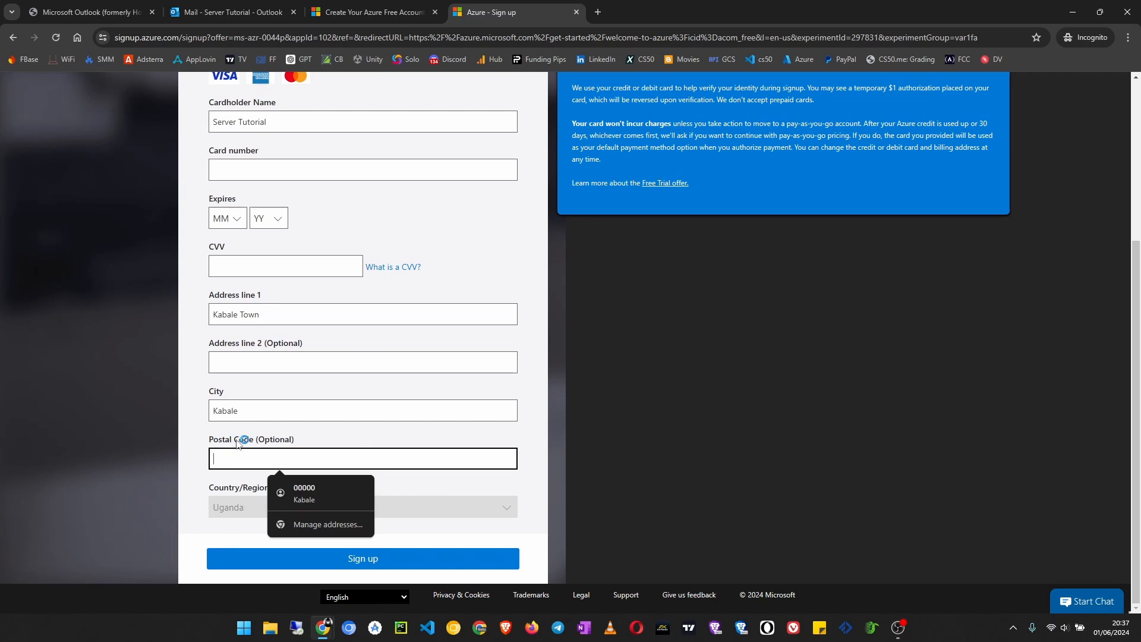
mouse_move(202, 466)
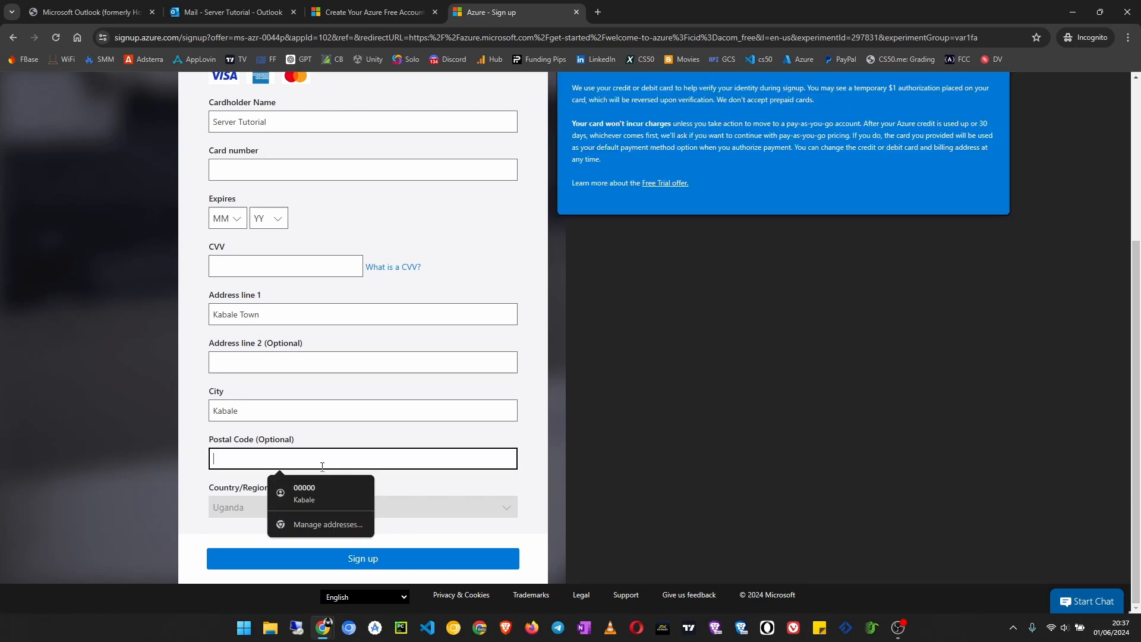
mouse_move(193, 486)
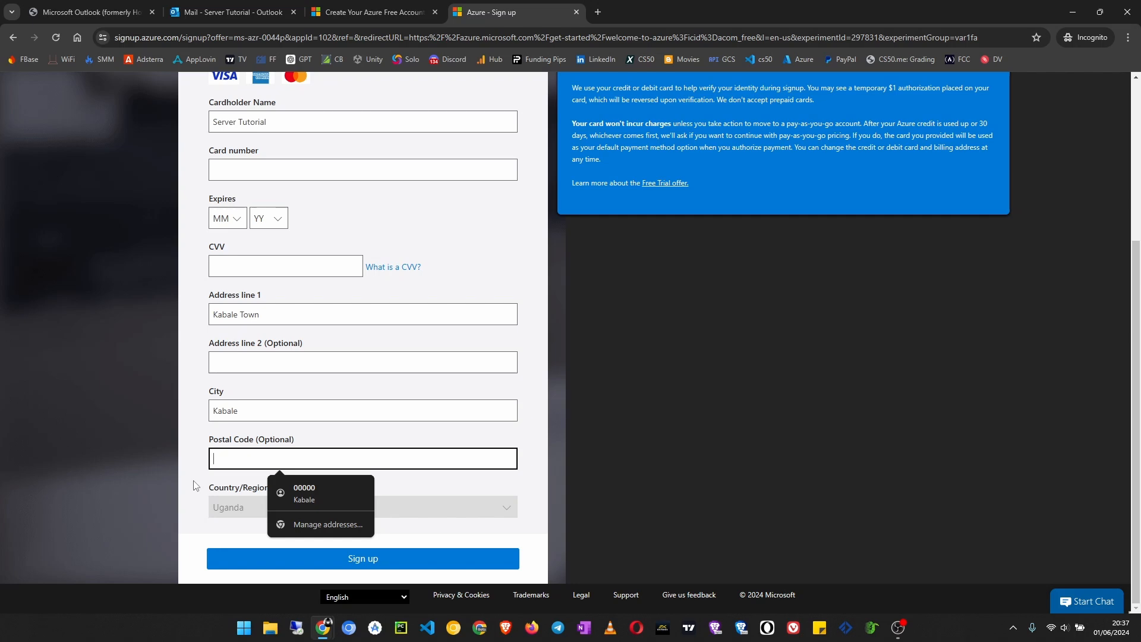
type("0")
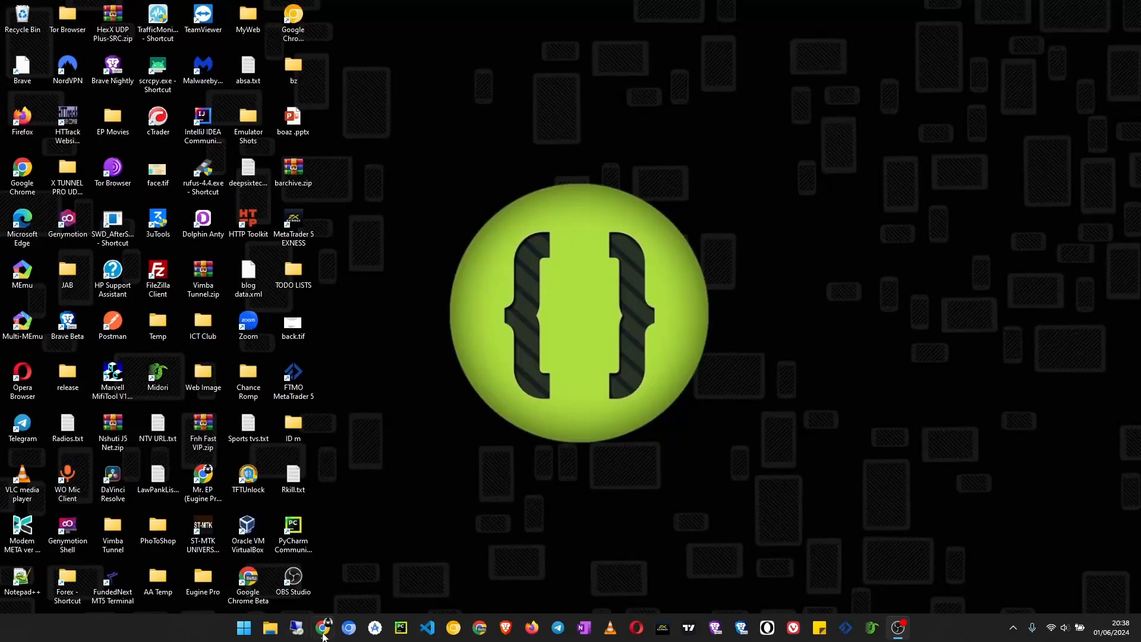
left_click(323, 627)
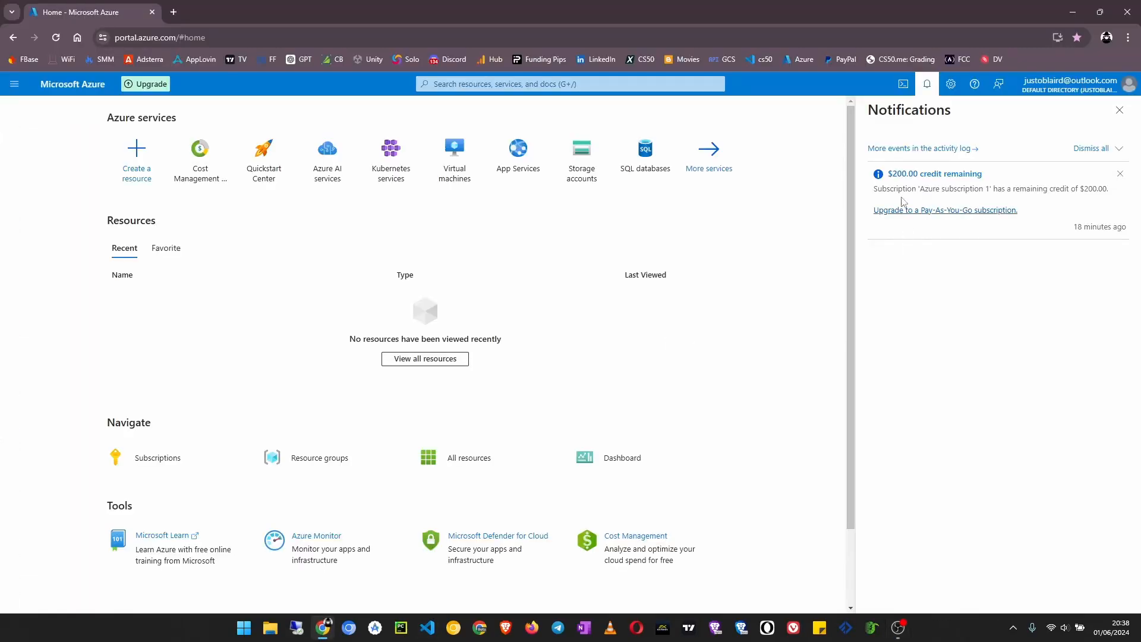
mouse_move(654, 454)
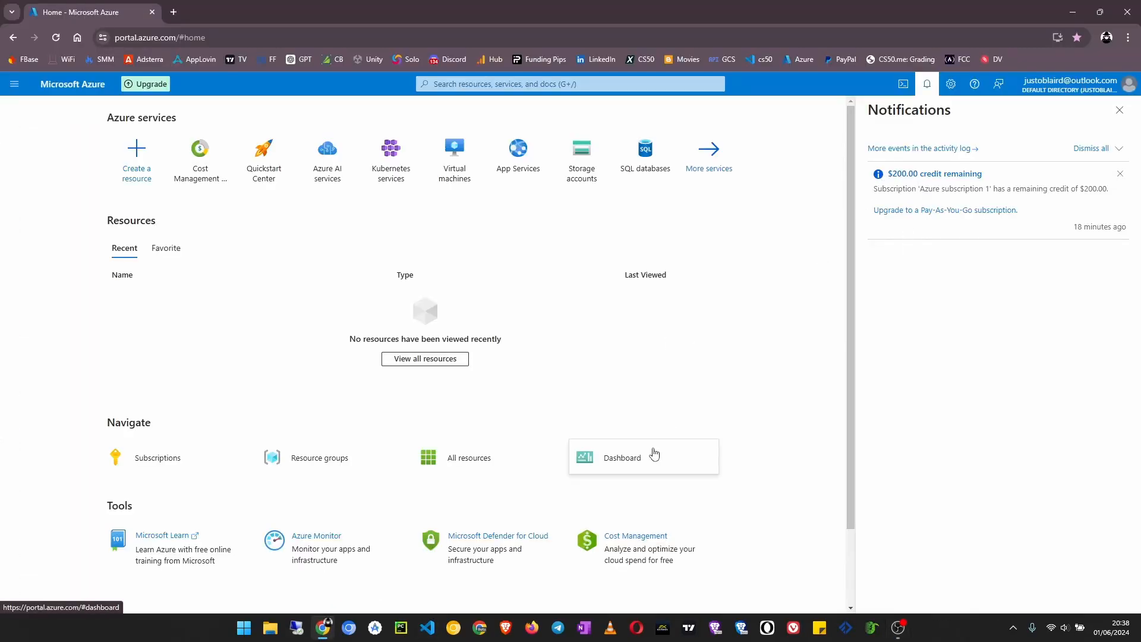
mouse_move(533, 259)
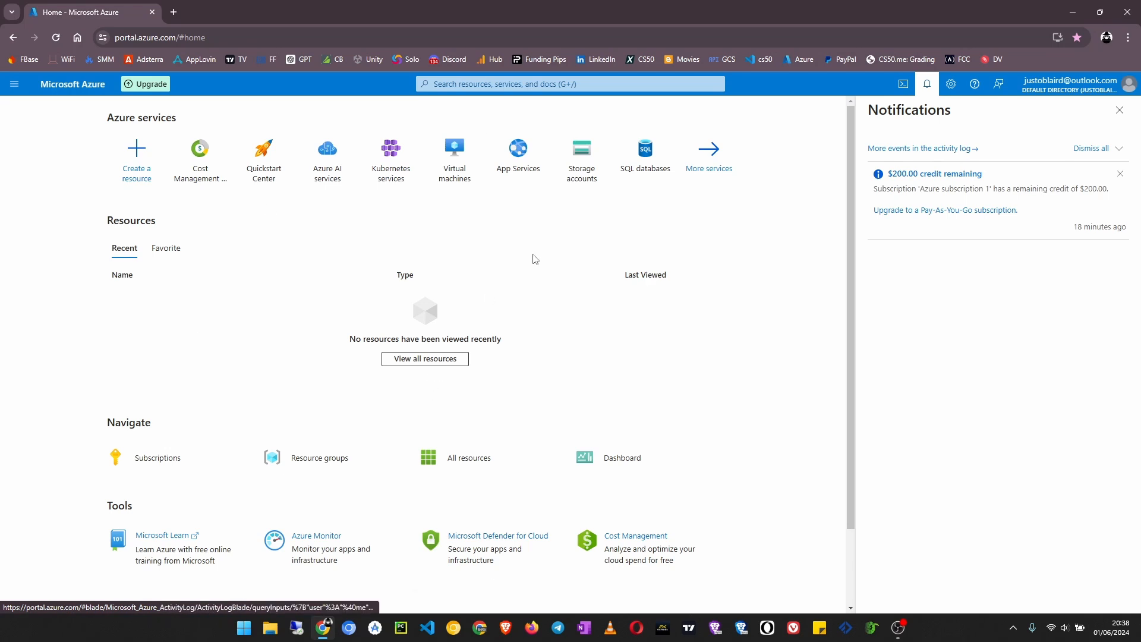
mouse_move(326, 158)
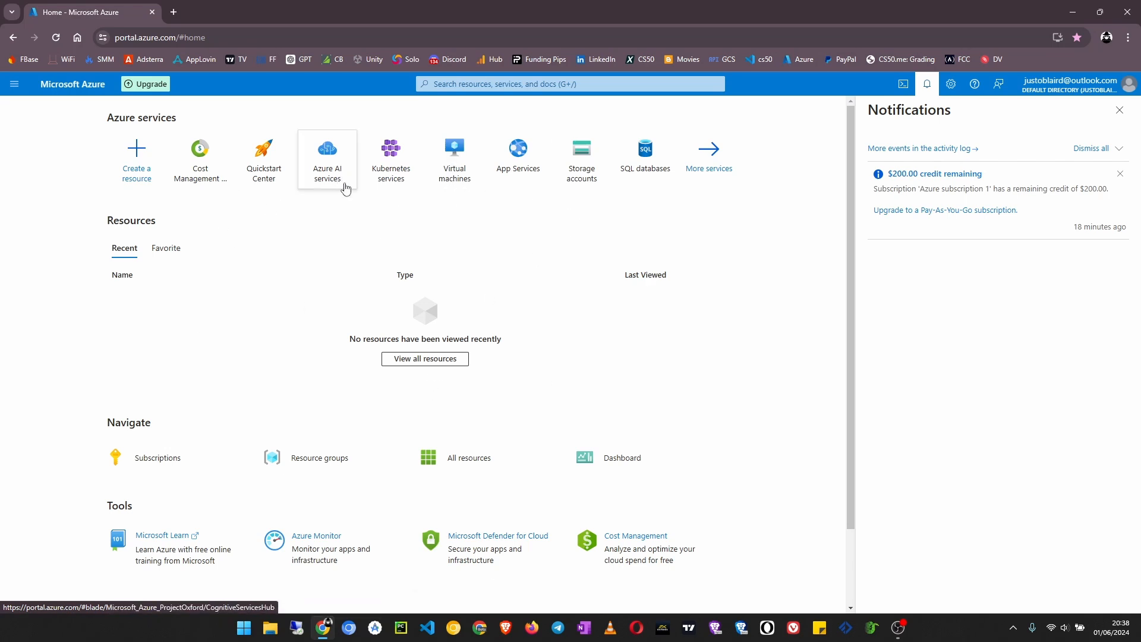
mouse_move(267, 237)
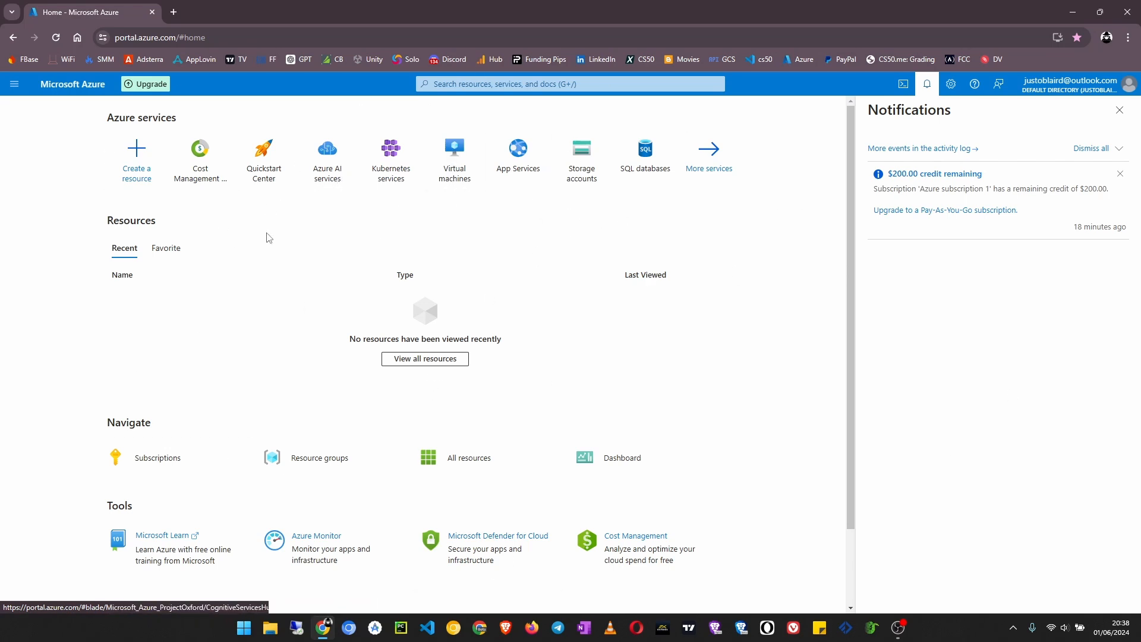
mouse_move(174, 217)
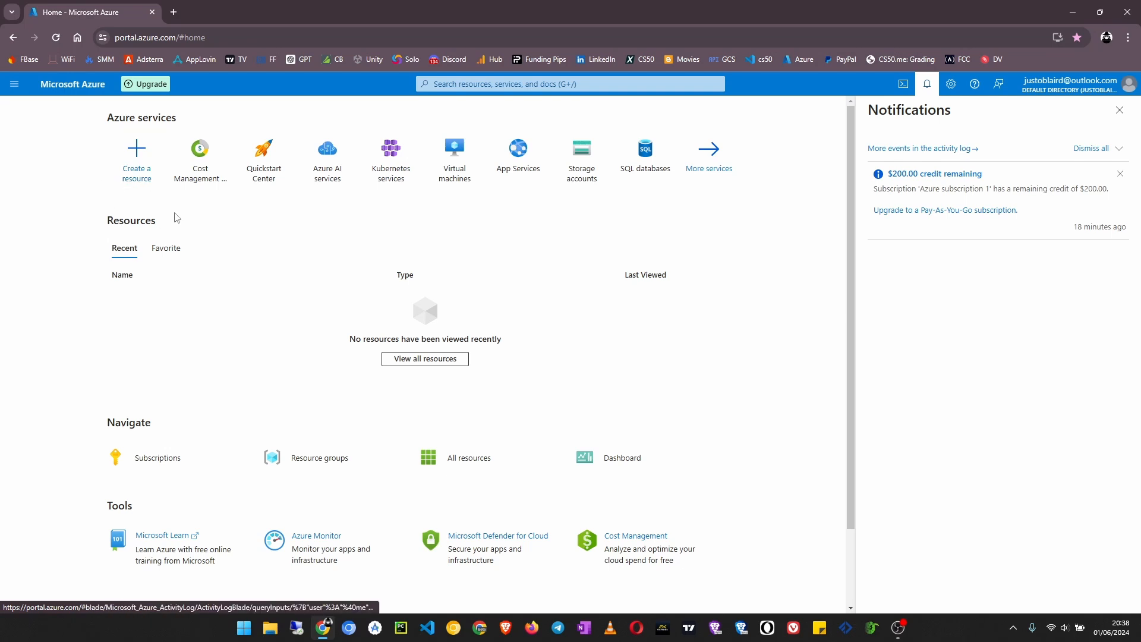
mouse_move(661, 321)
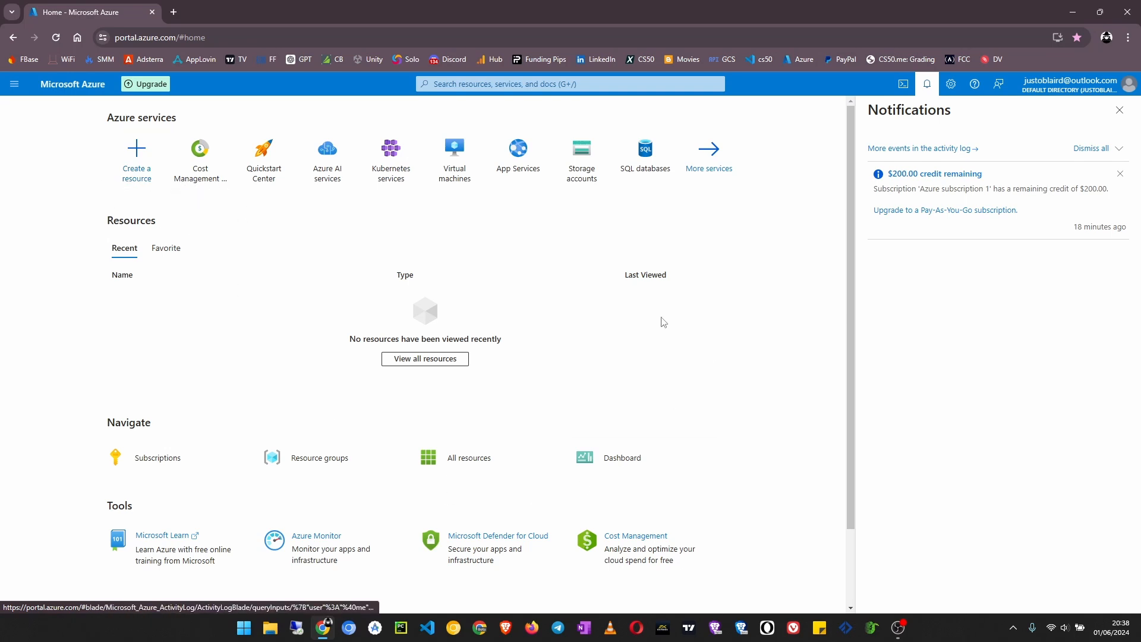
mouse_move(675, 356)
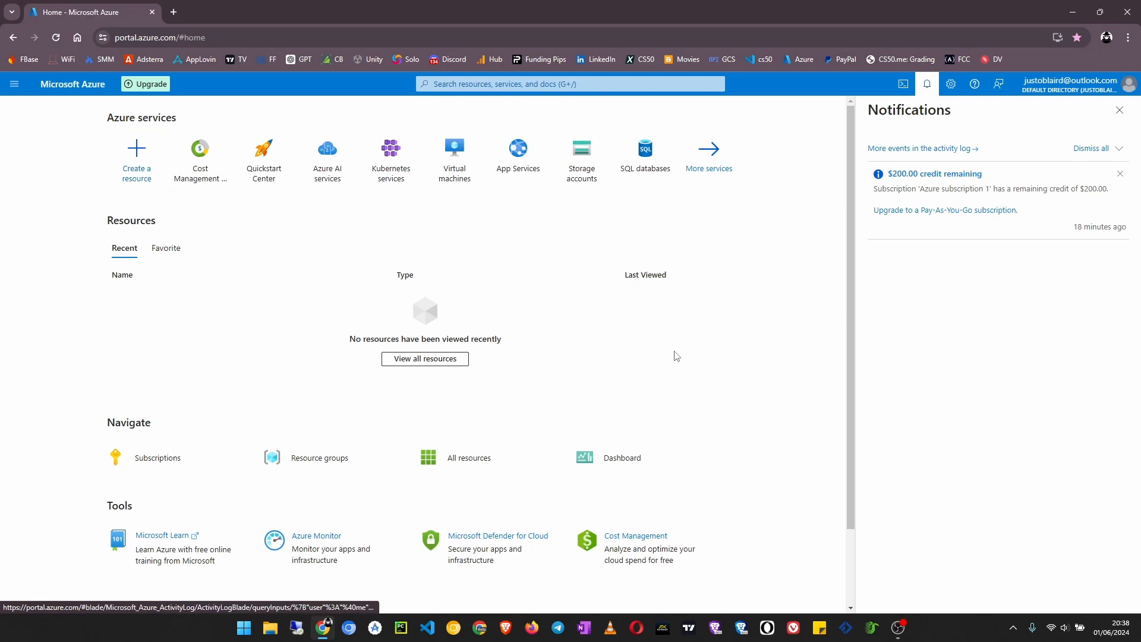
mouse_move(1018, 196)
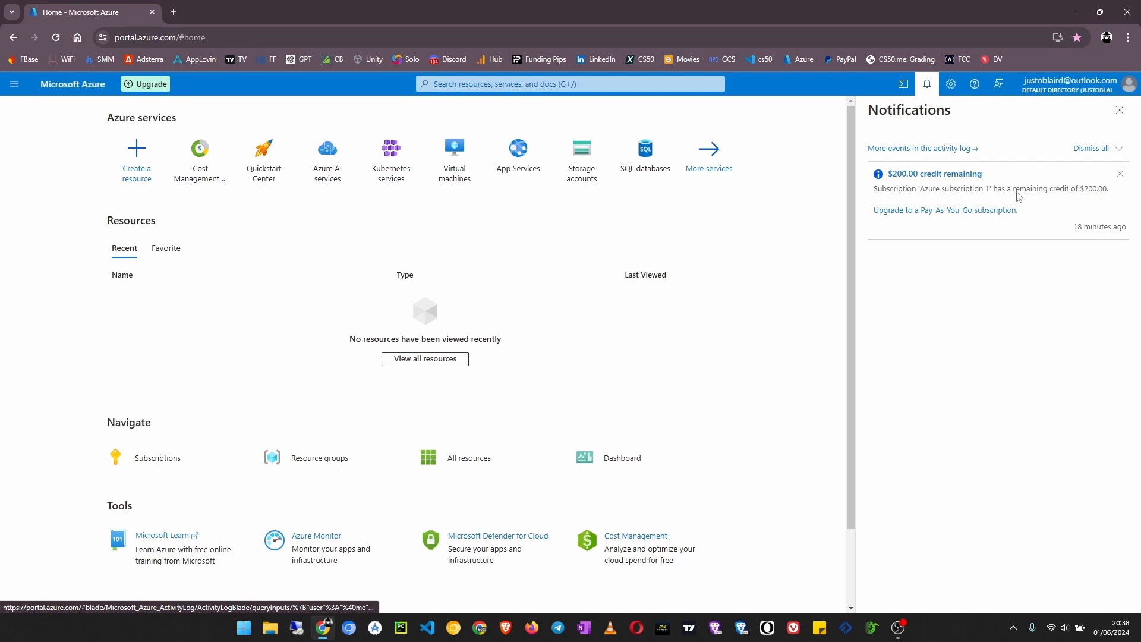
scroll("down", 3)
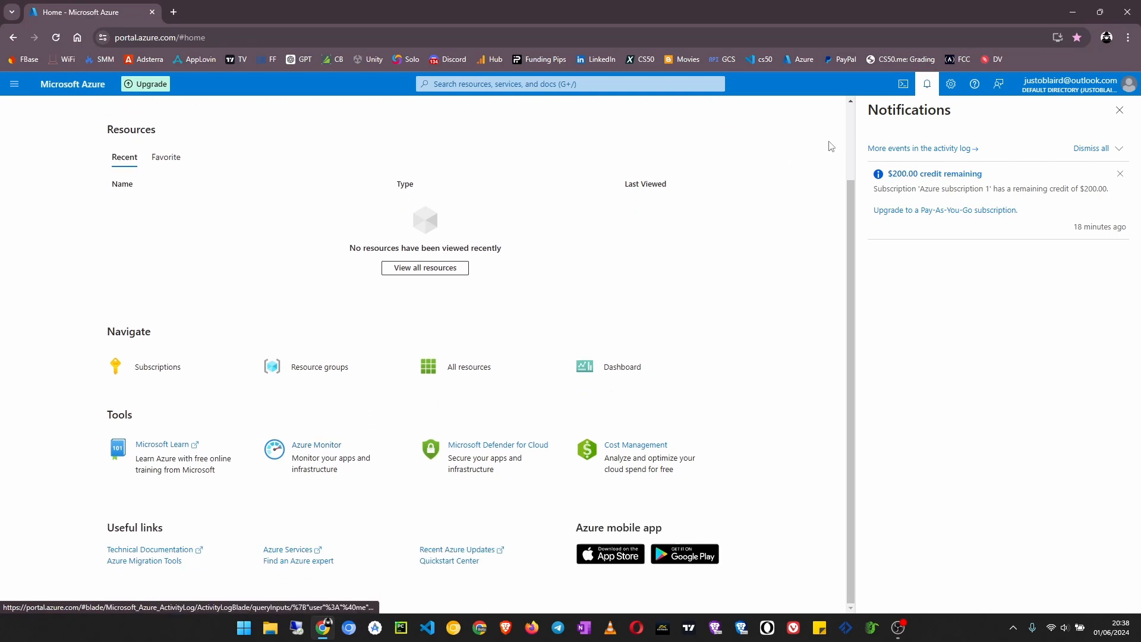
mouse_move(1069, 16)
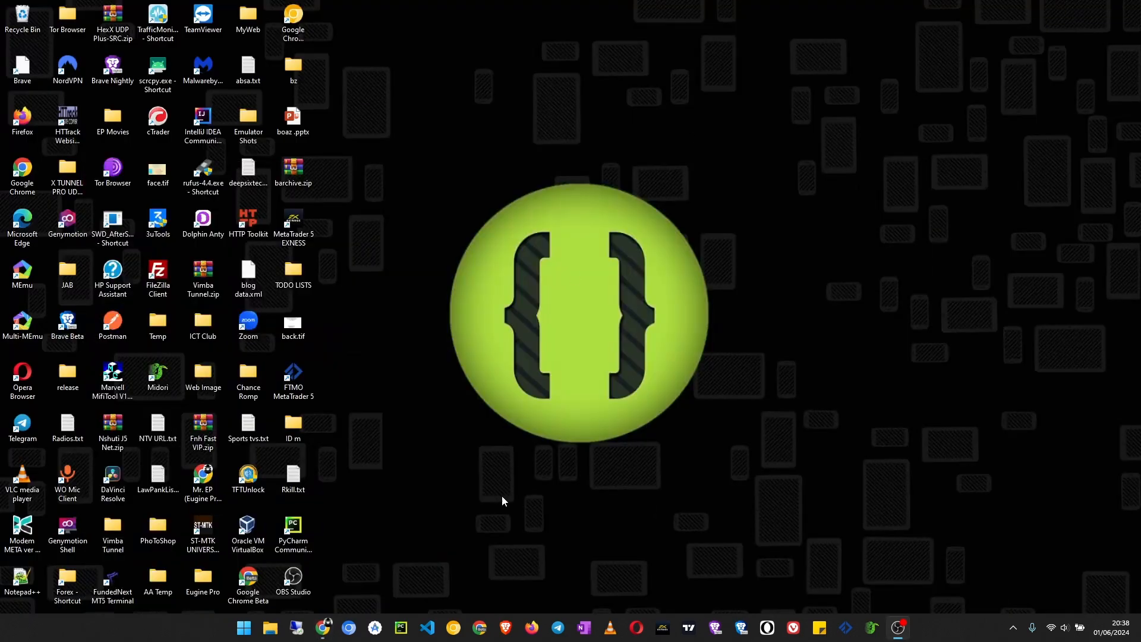
mouse_move(1023, 548)
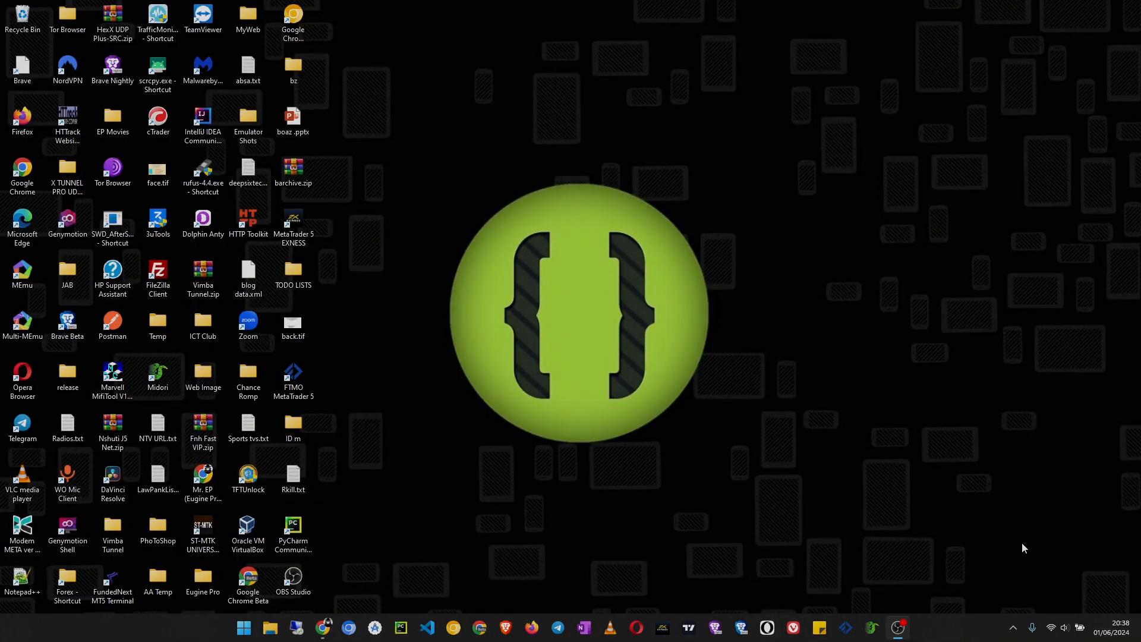